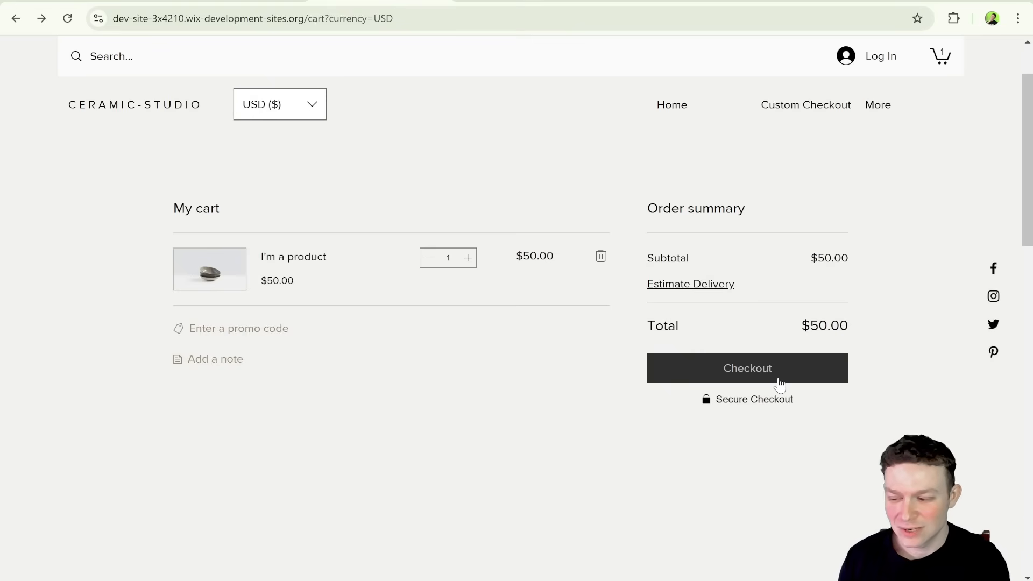
- Attempt checkout twice from the cart holding one $50 product
left_click(746, 368)
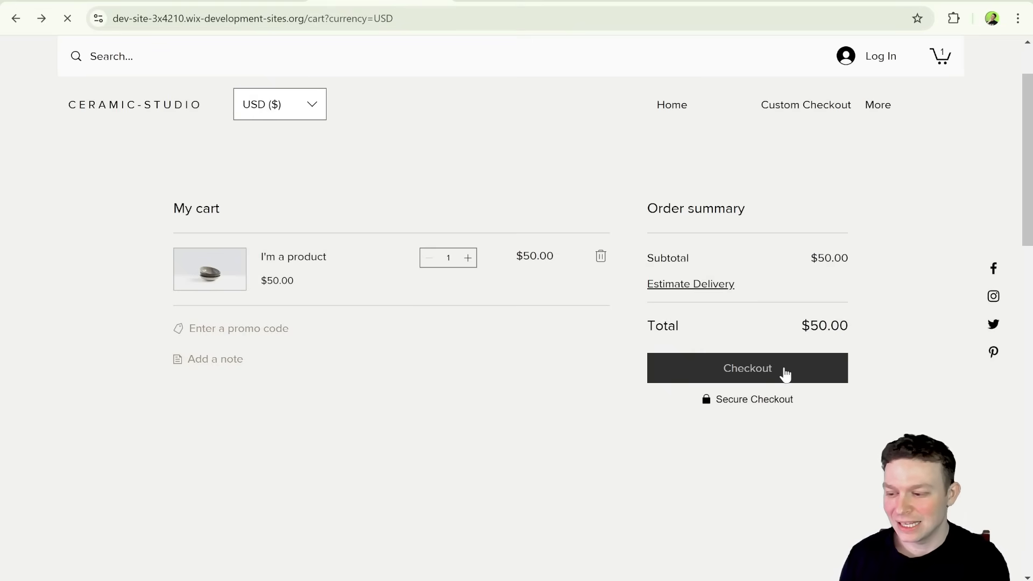
left_click(746, 368)
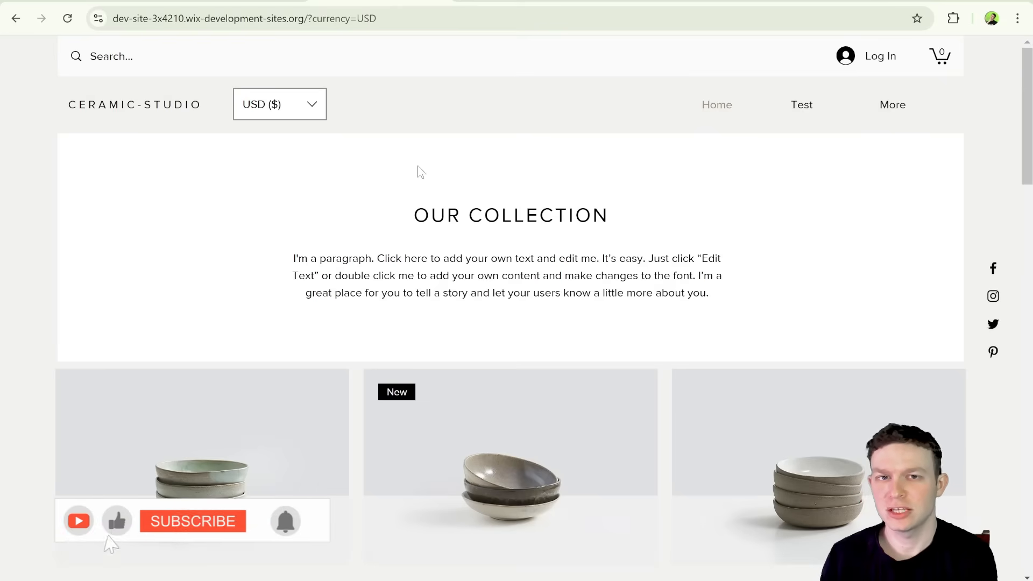
- Add the $50 ceramic bowl to the cart from the home page products
left_click(192, 520)
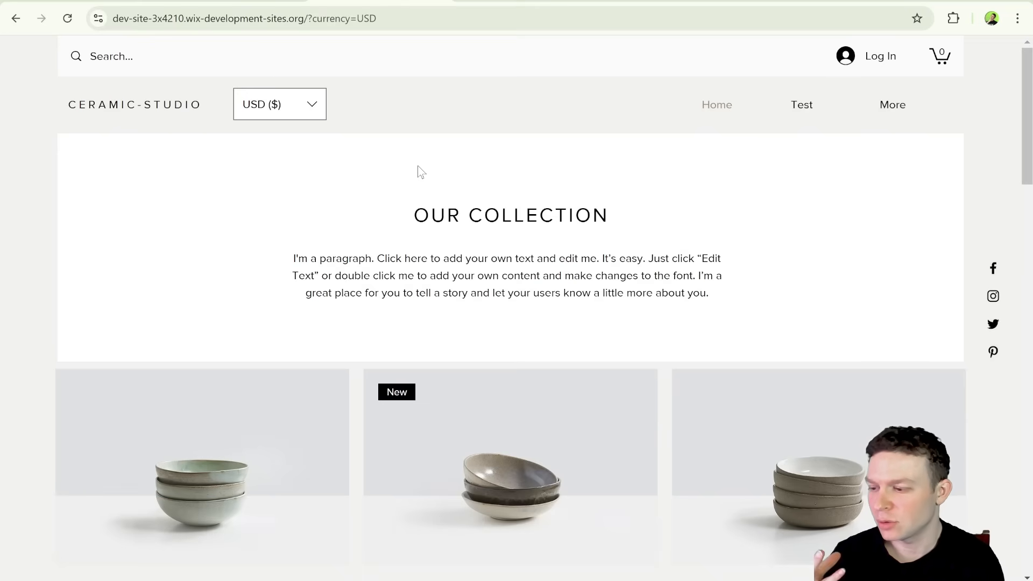
scroll("down", 3)
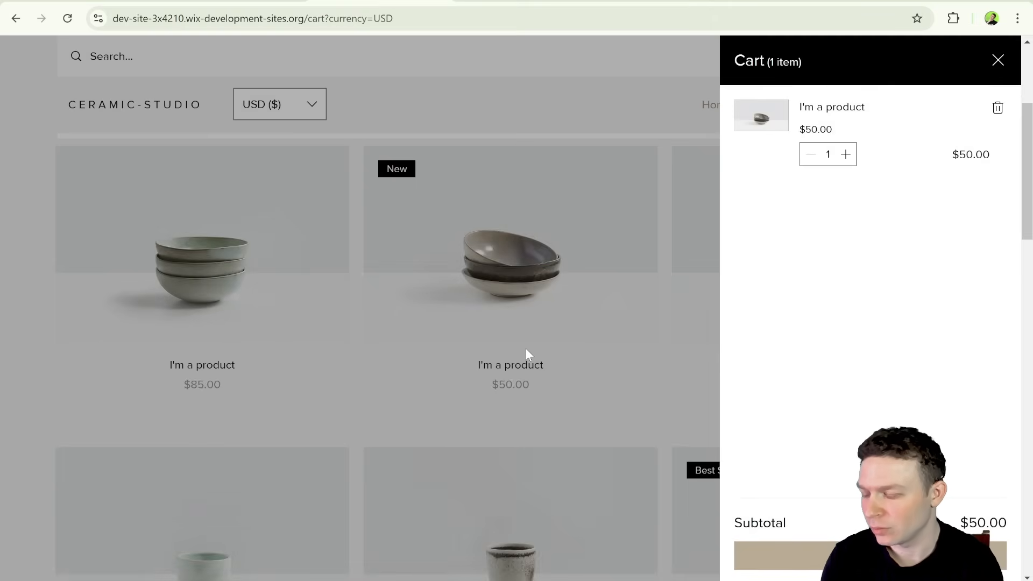
- View the full cart, attempt checkout, and dismiss the 'can't accept online orders' notice
left_click(998, 60)
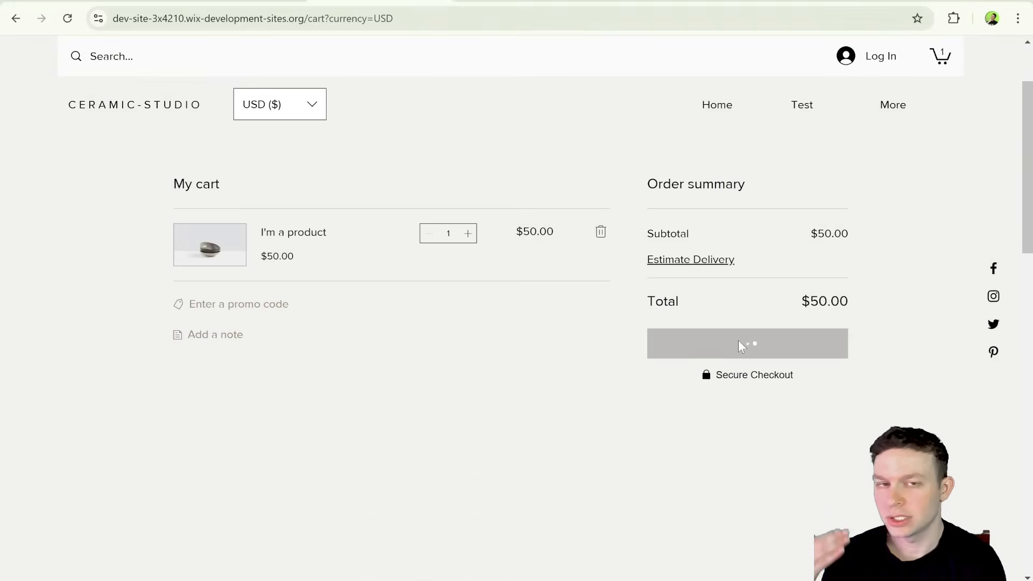
left_click(747, 342)
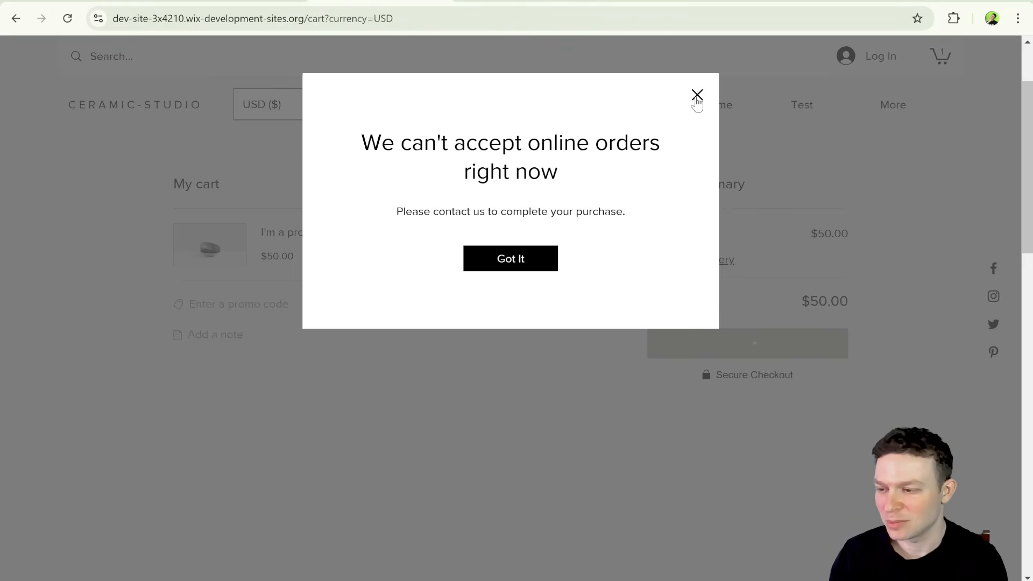
left_click(697, 95)
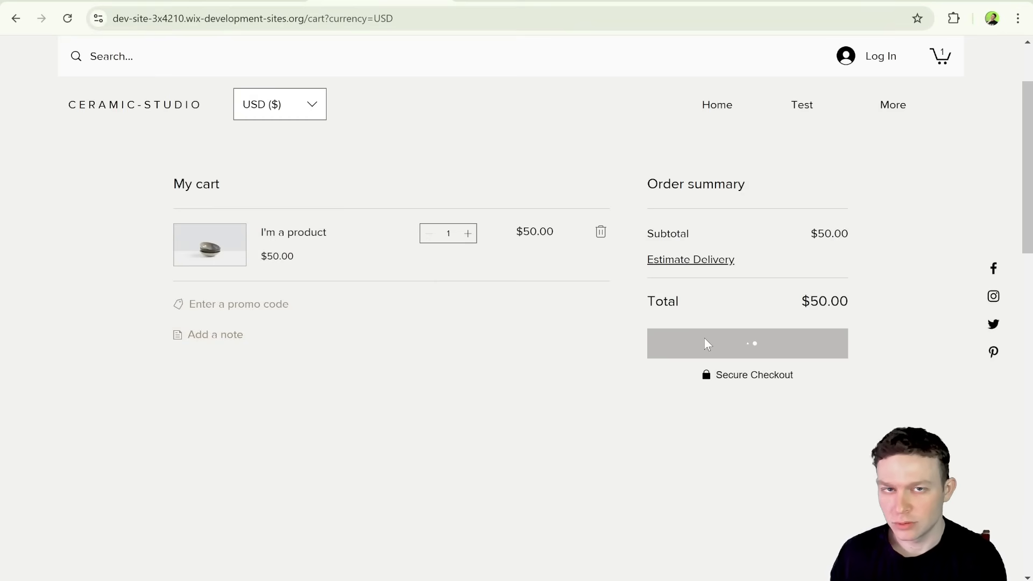
mouse_move(524, 326)
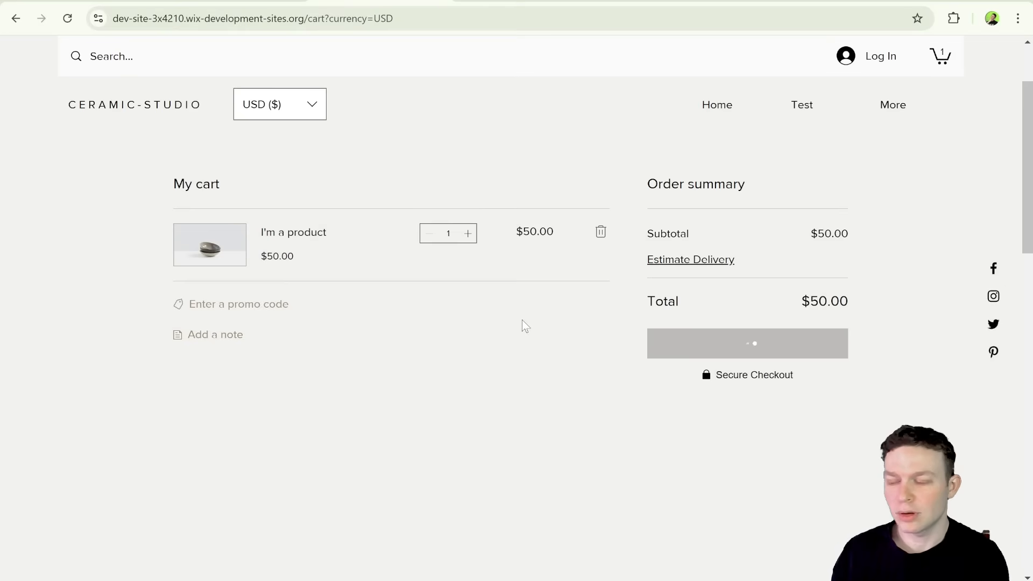
mouse_move(267, 415)
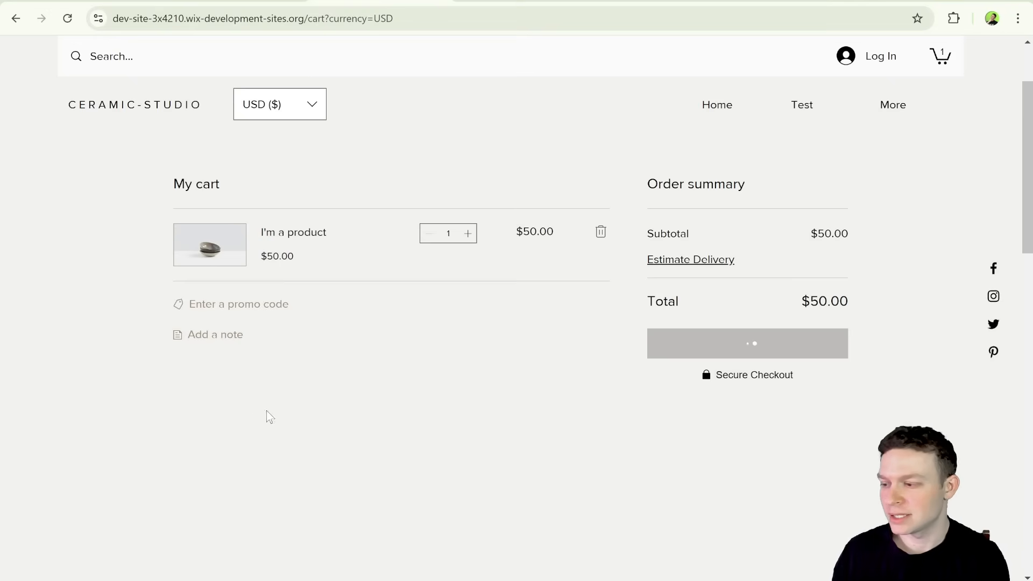
mouse_move(404, 369)
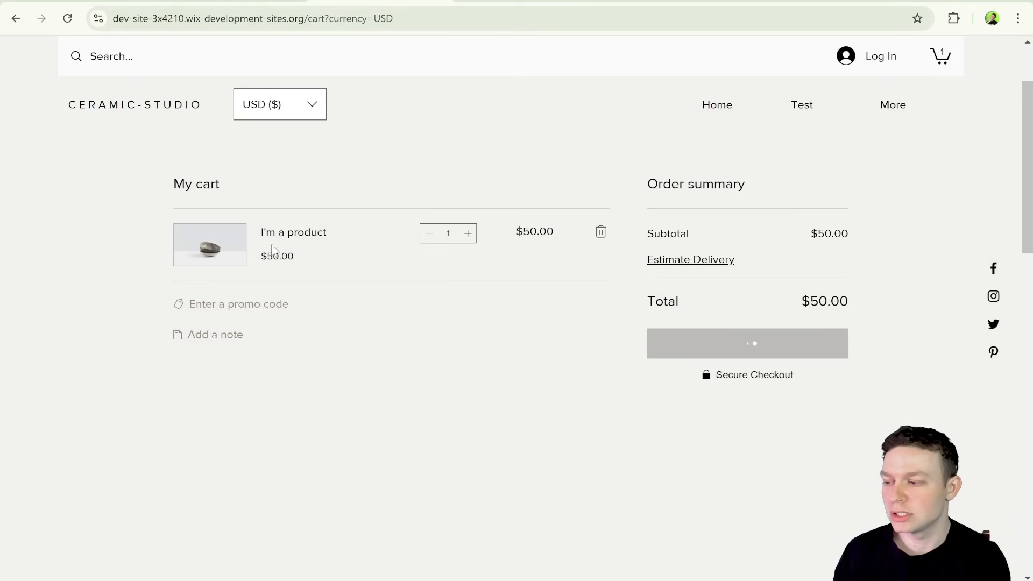
mouse_move(731, 303)
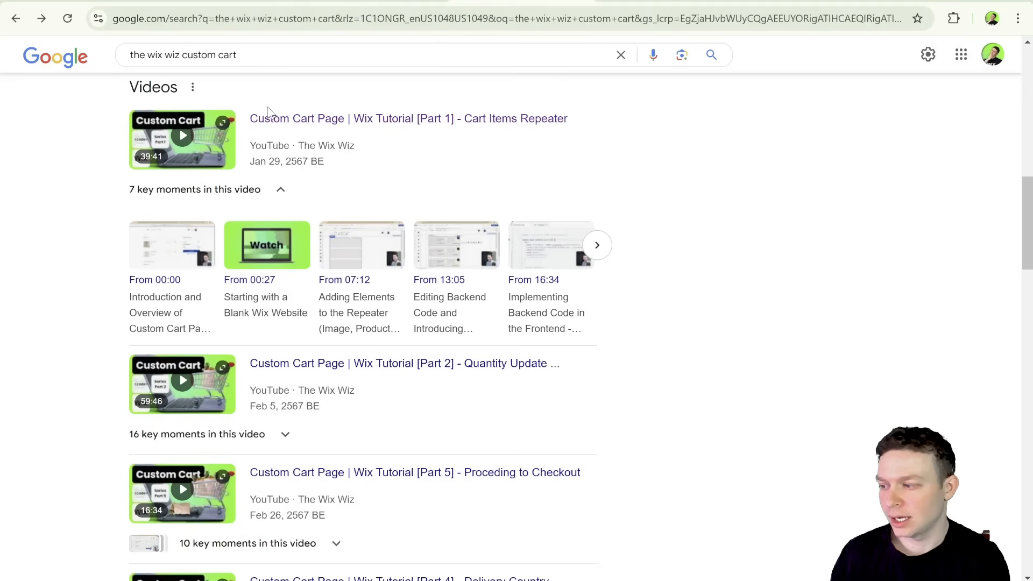
mouse_move(206, 166)
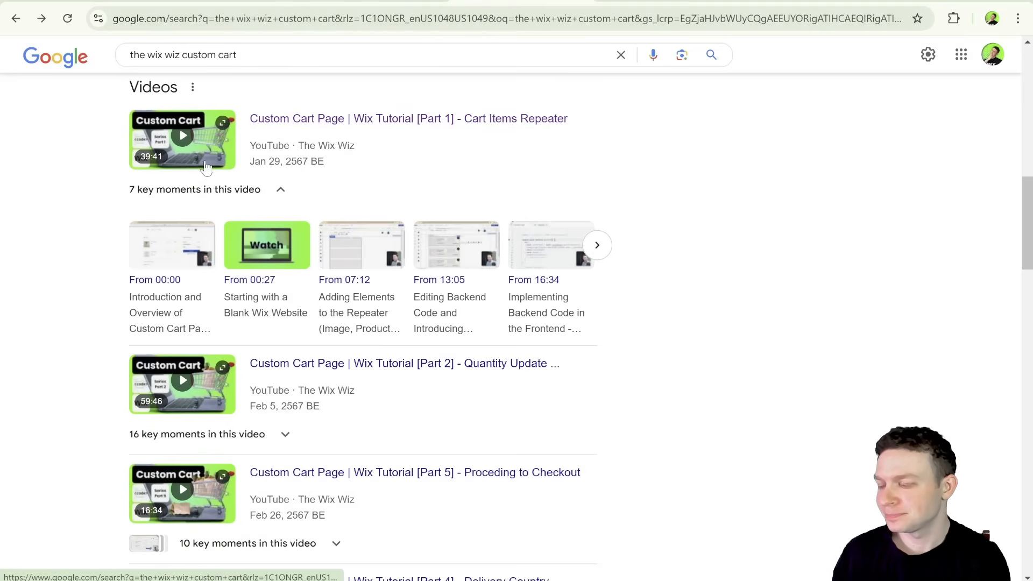
scroll("down", 3)
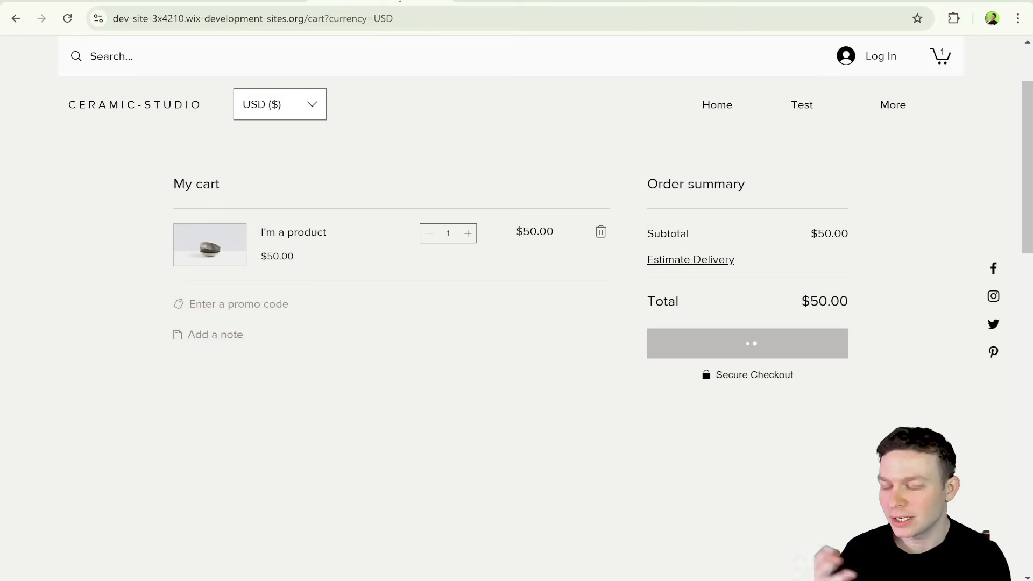
mouse_move(527, 173)
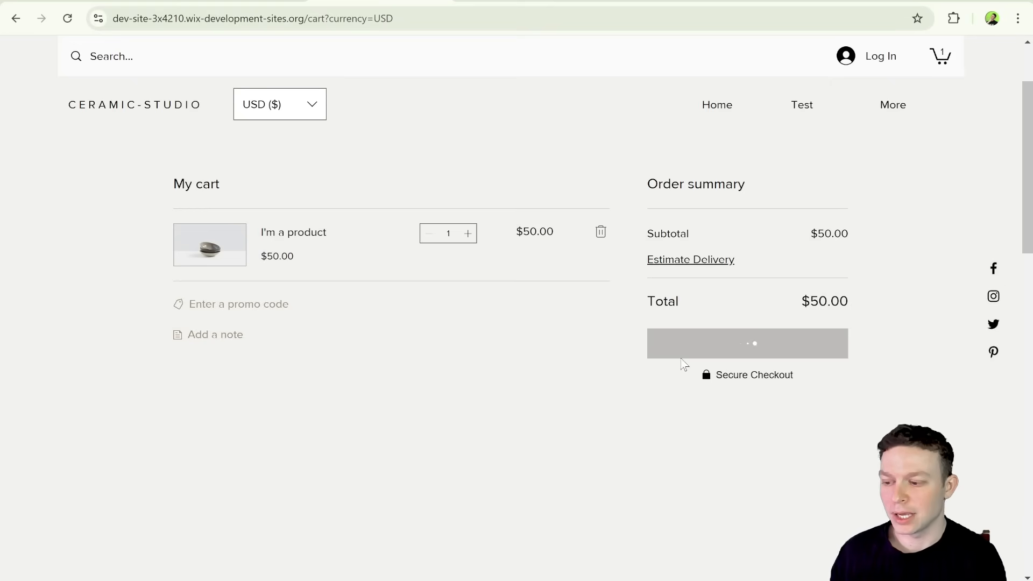
mouse_move(803, 357)
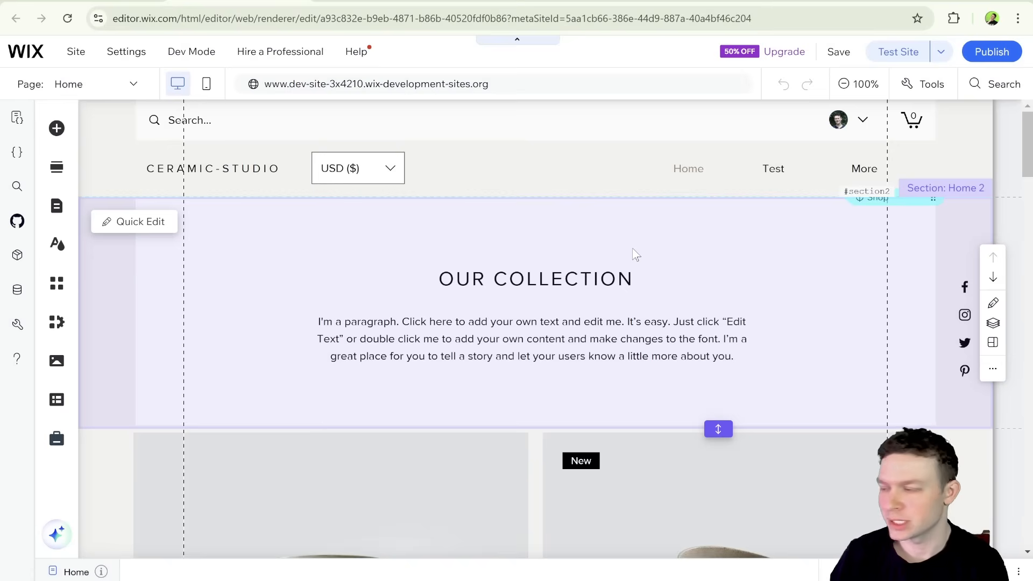
mouse_move(277, 194)
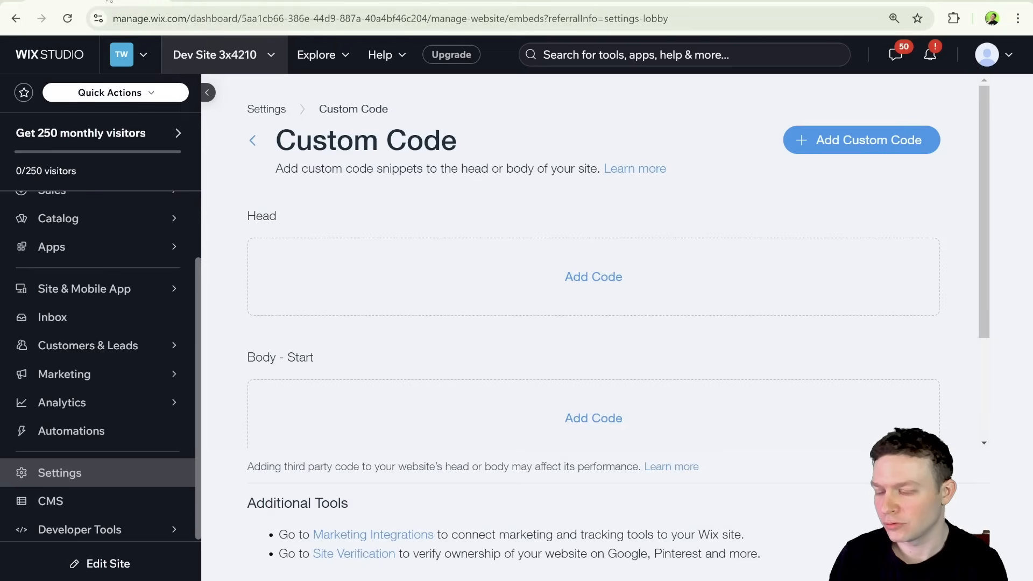
mouse_move(482, 228)
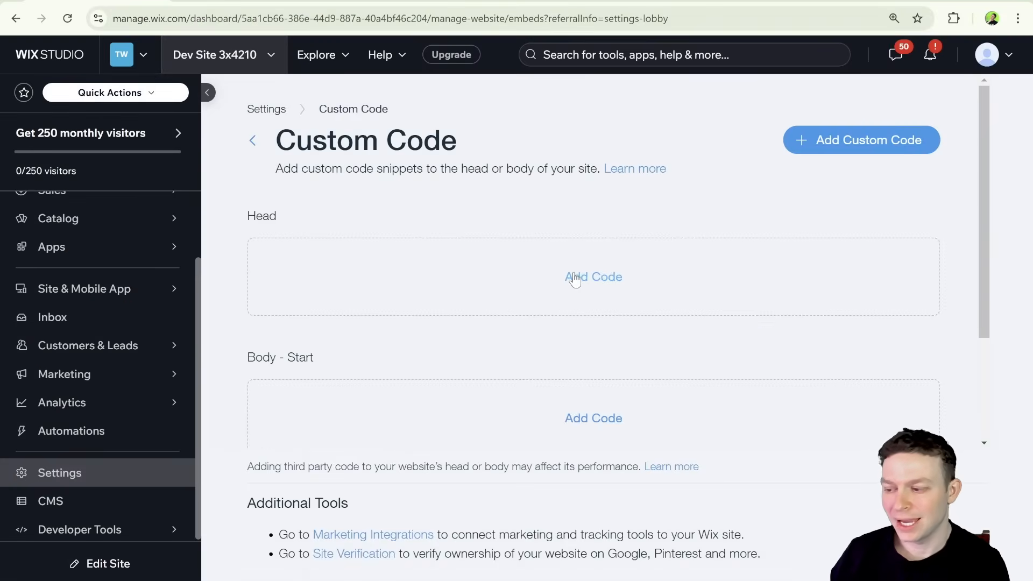
- Reach Custom Code settings and begin adding a snippet under Head
scroll("down", 3)
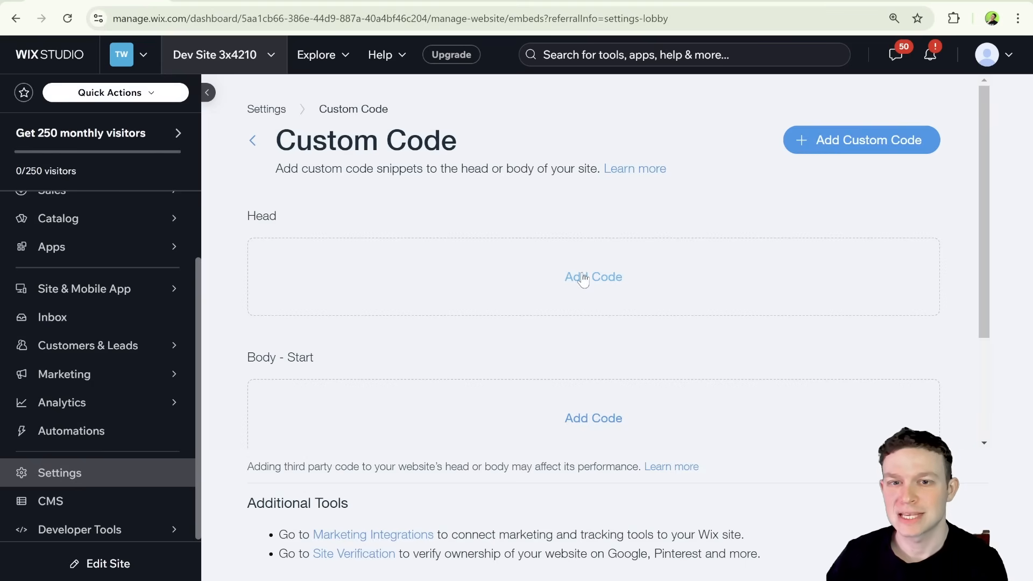
left_click(592, 277)
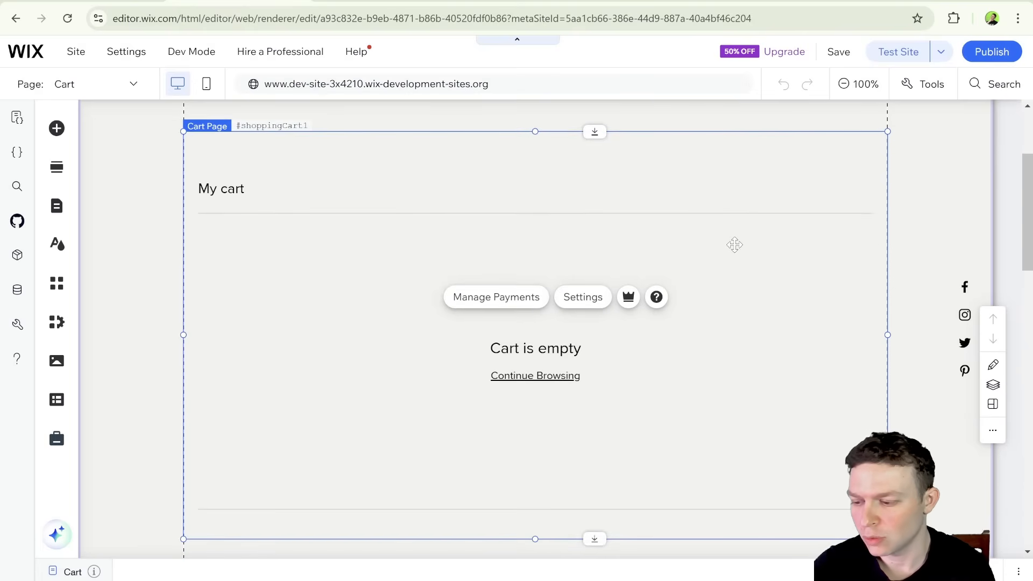
mouse_move(793, 412)
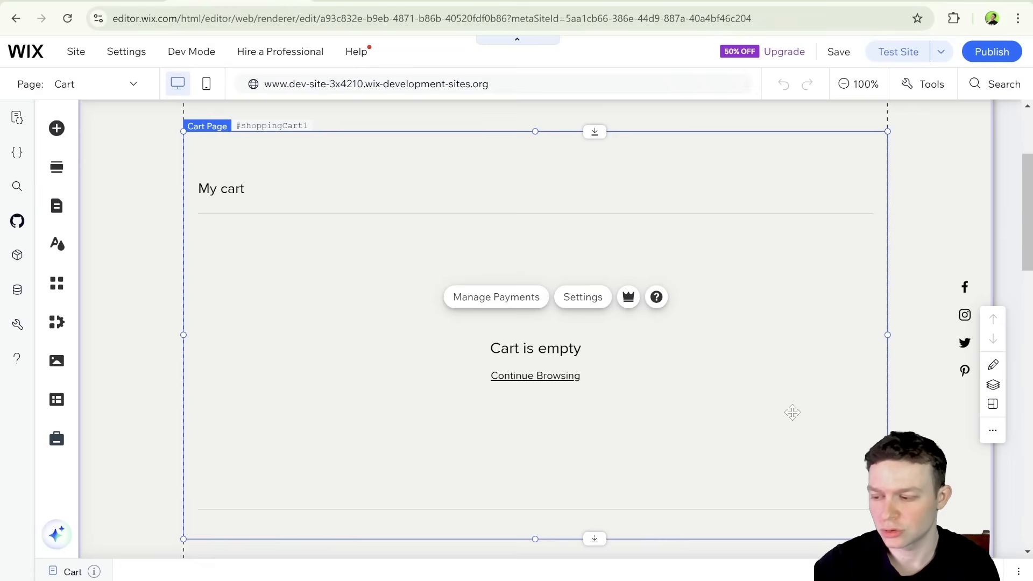
mouse_move(703, 441)
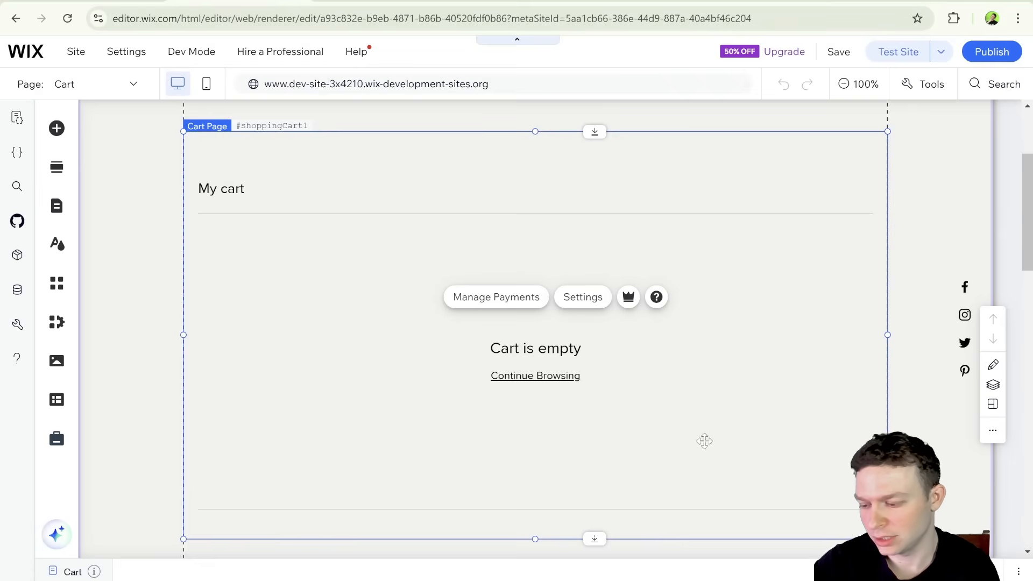
mouse_move(413, 409)
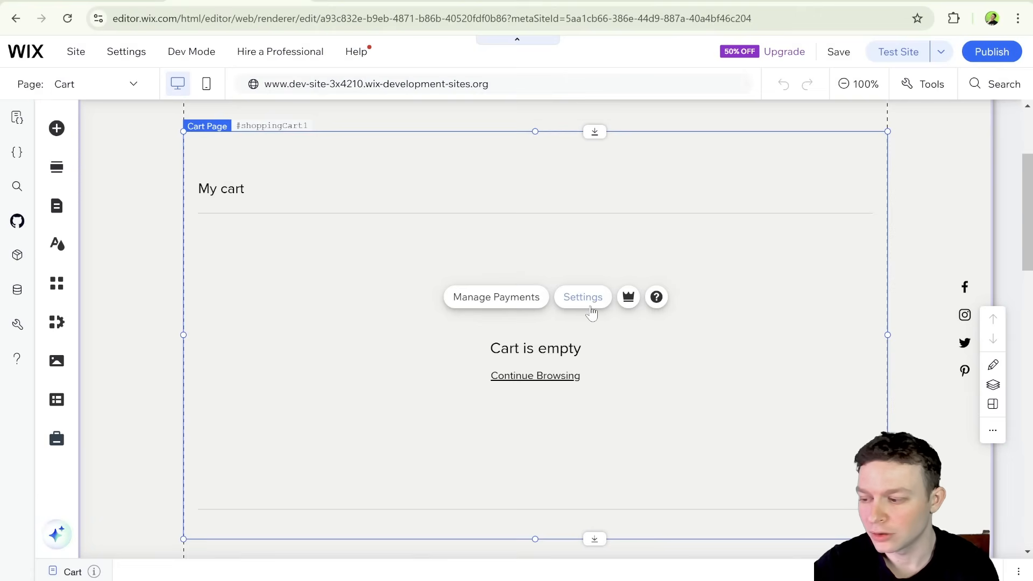
- Review the Cart Page element's Settings options for link and express checkout
left_click(582, 297)
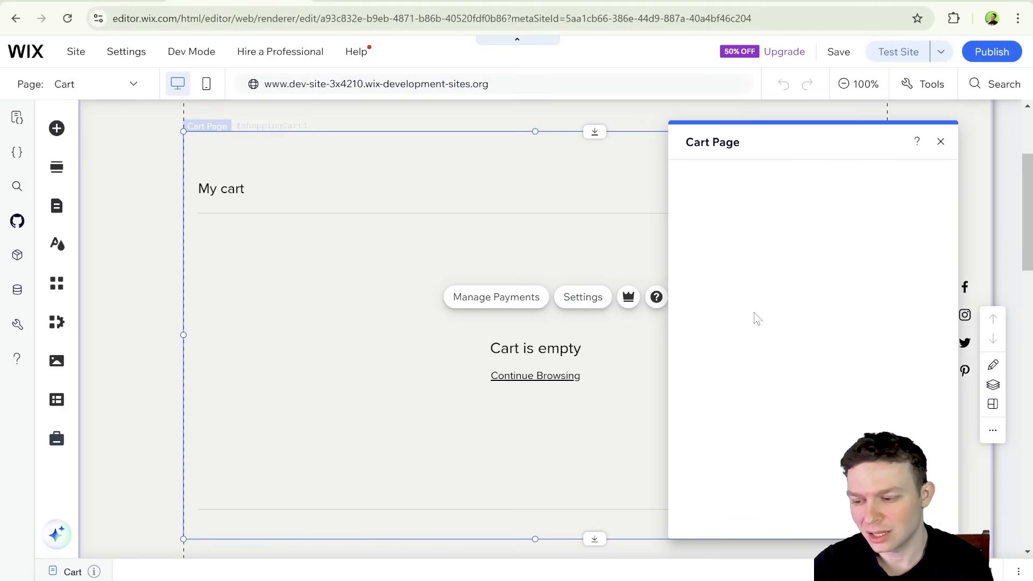
left_click(703, 203)
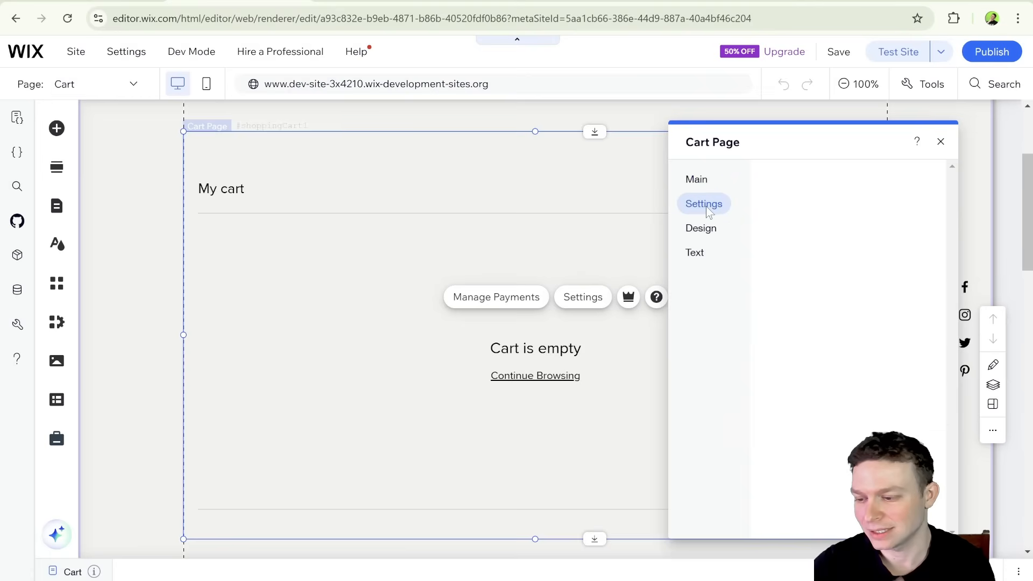
left_click(703, 204)
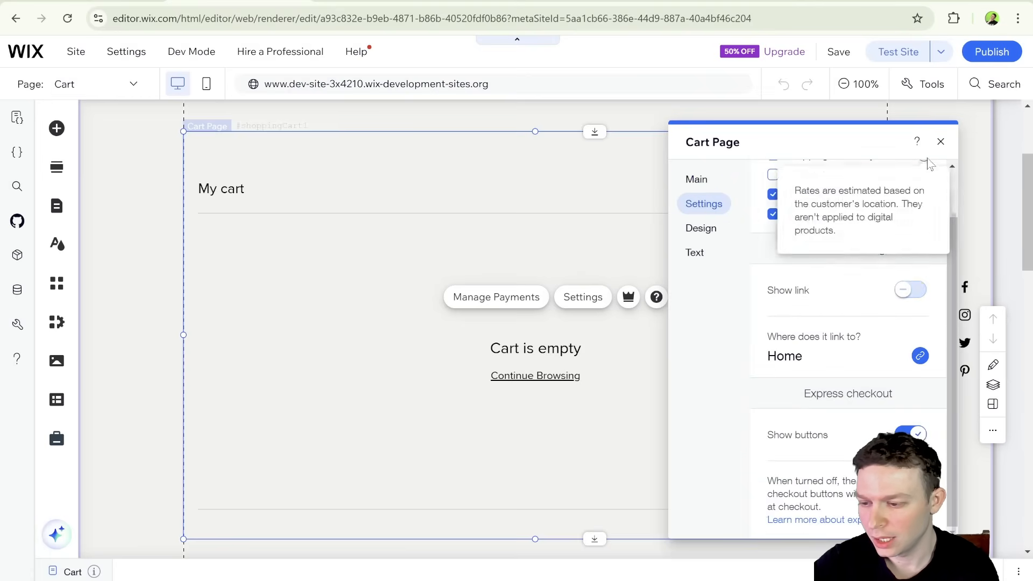
left_click(940, 141)
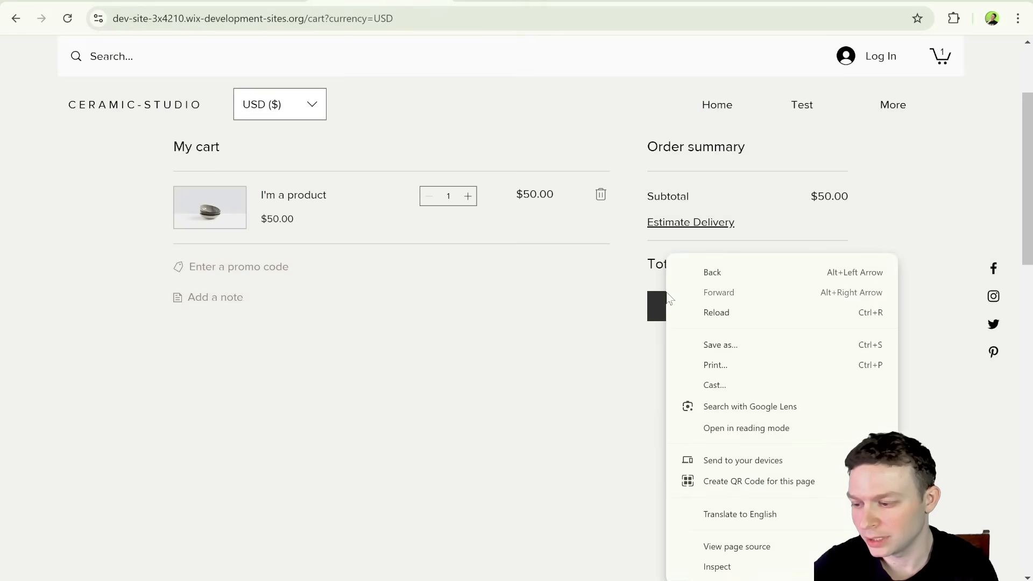
- Inspect the live cart's Checkout button markup in developer tools
left_click(716, 567)
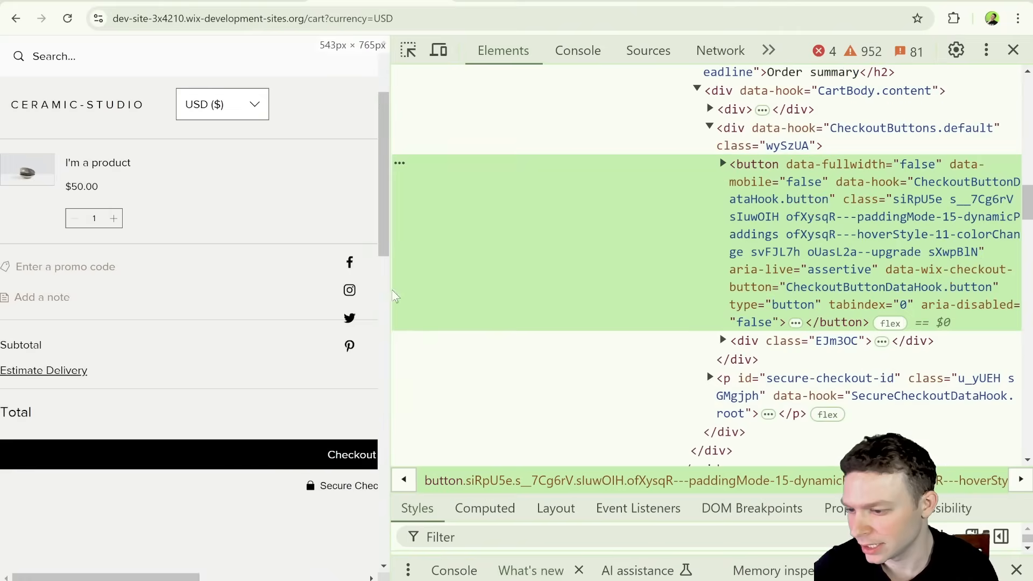
mouse_move(850, 128)
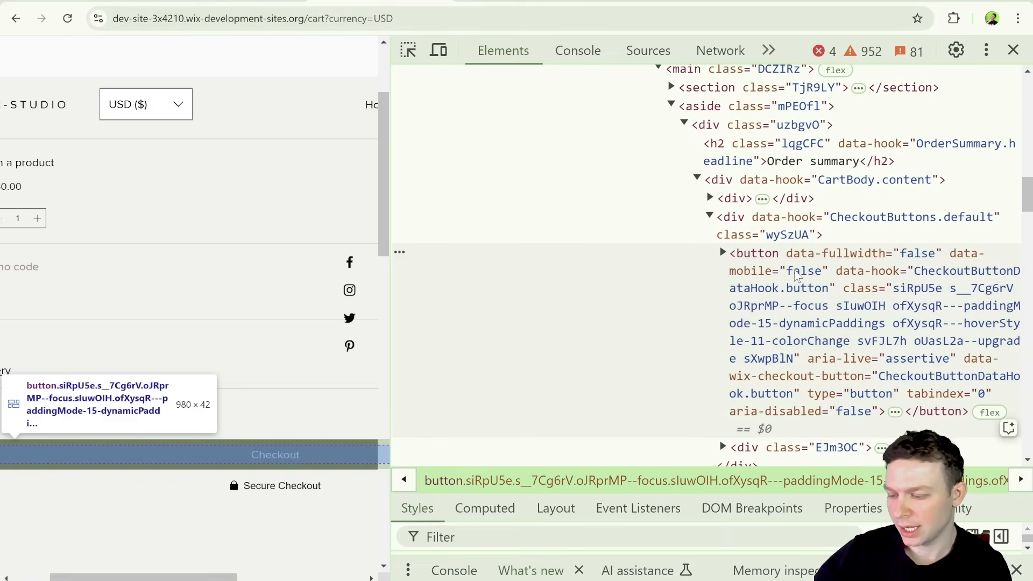
mouse_move(797, 273)
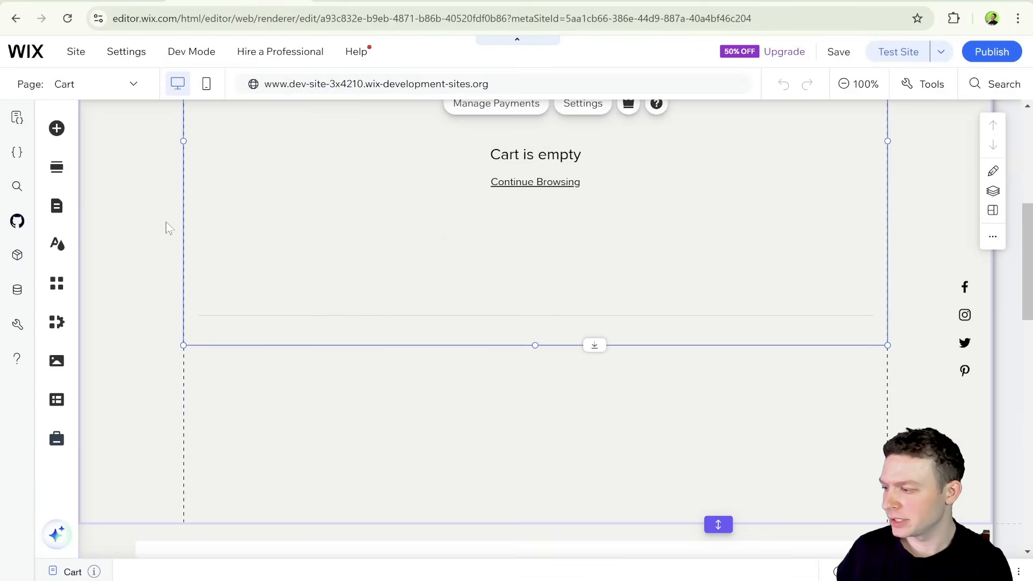
- Add a new site page and name it 'Custom Checkout'
left_click(56, 205)
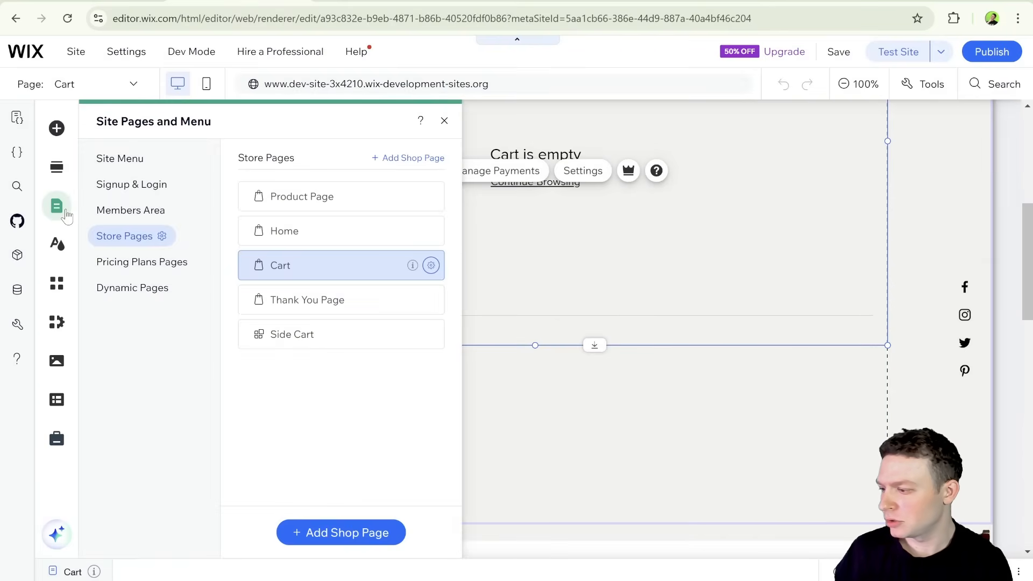
left_click(119, 159)
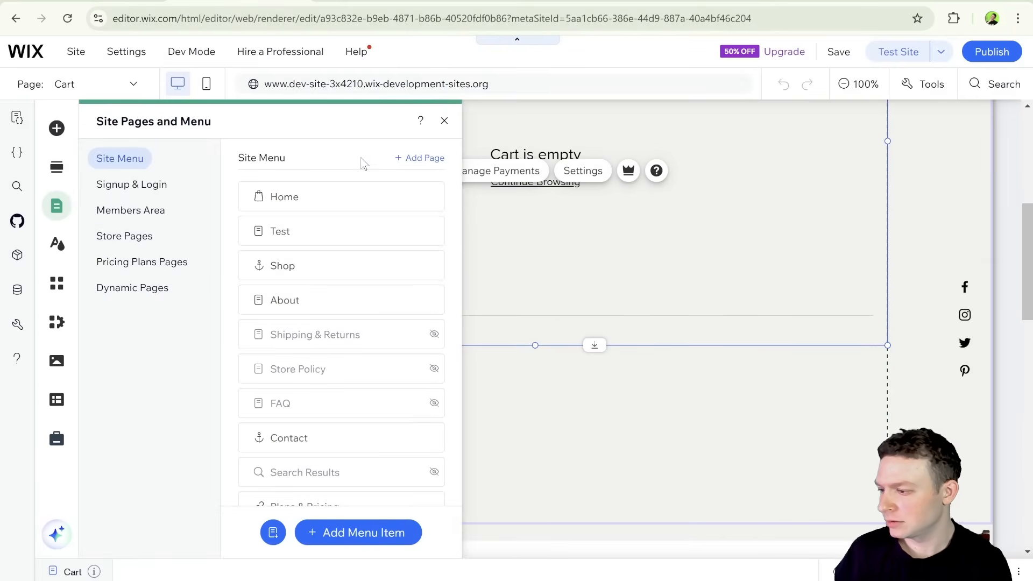
left_click(418, 158)
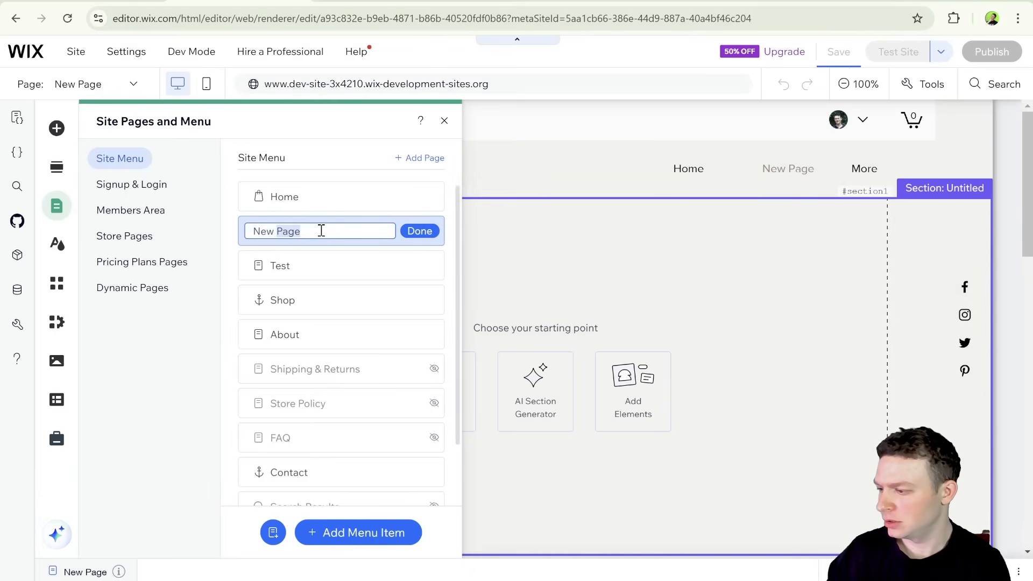
type("C")
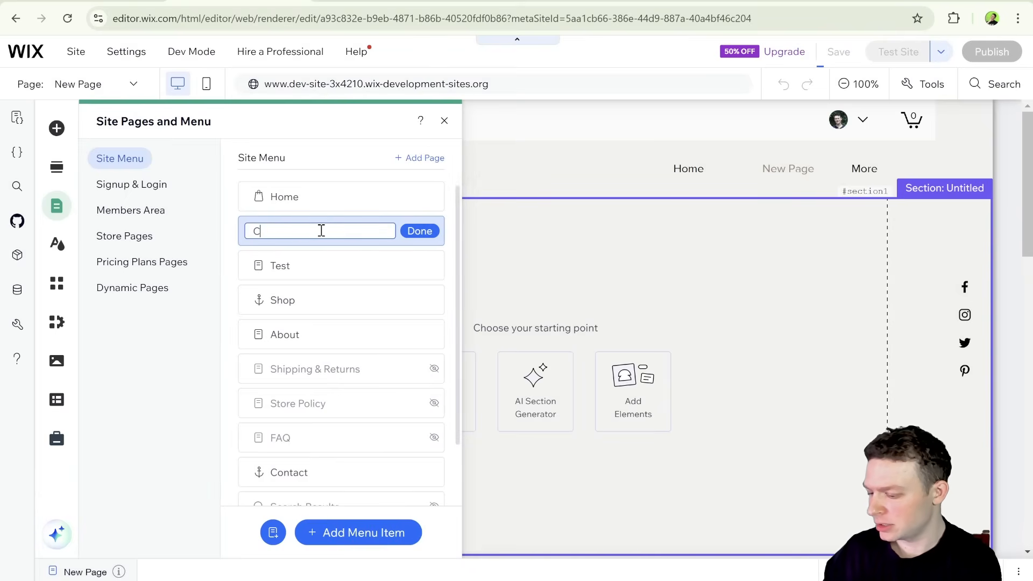
type("ustom Checkout")
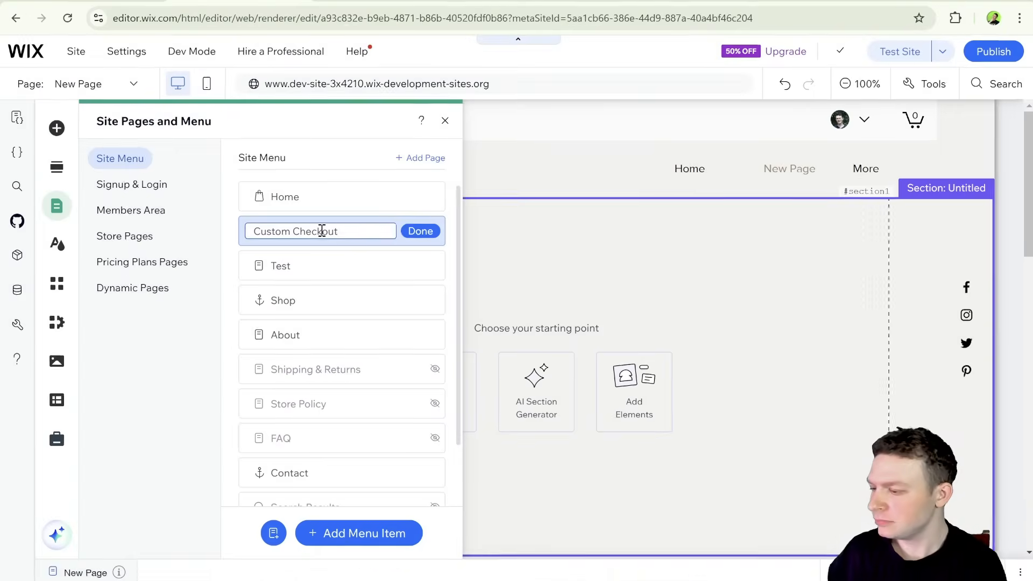
left_click(420, 230)
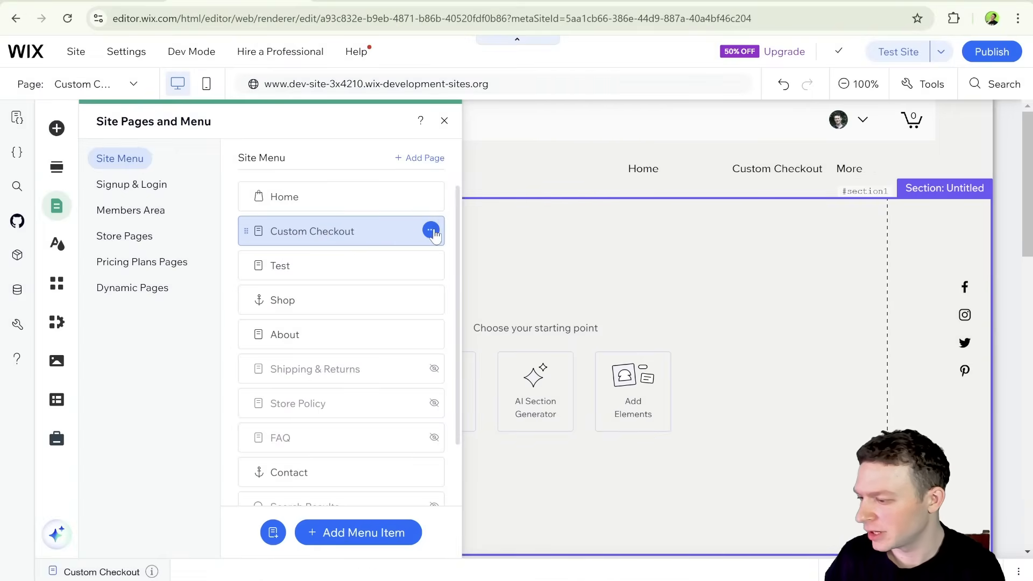
- Check the Custom Checkout page's settings and close the pages panel
left_click(430, 231)
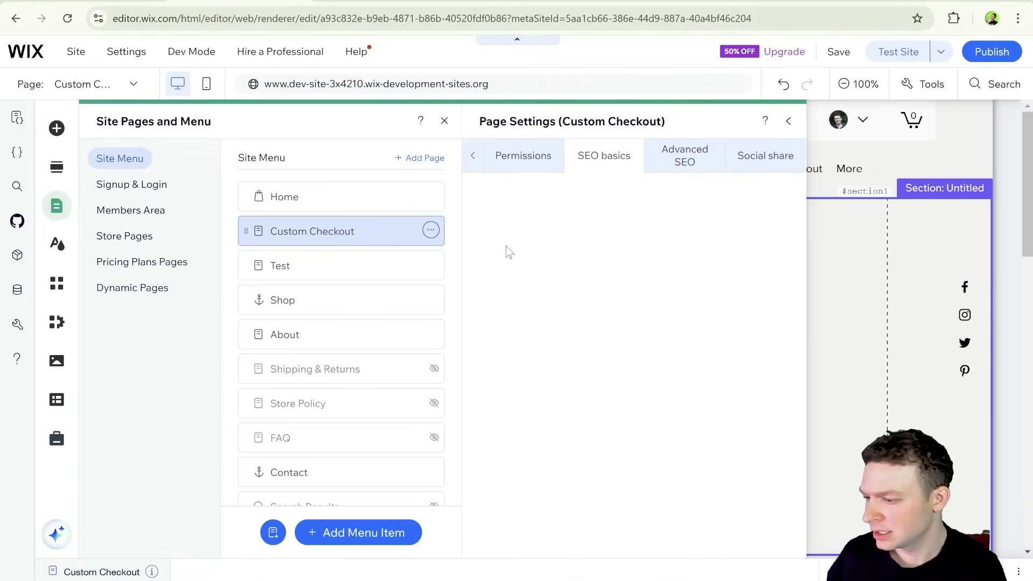
left_click(602, 154)
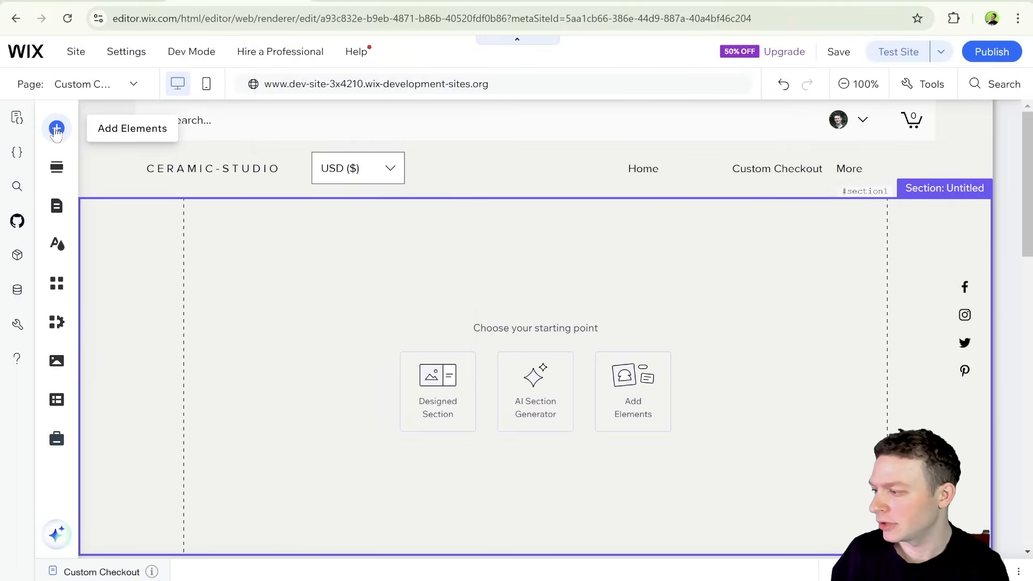
- Place a Heading 1 reading 'Custom Checkout' on the page
left_click(56, 128)
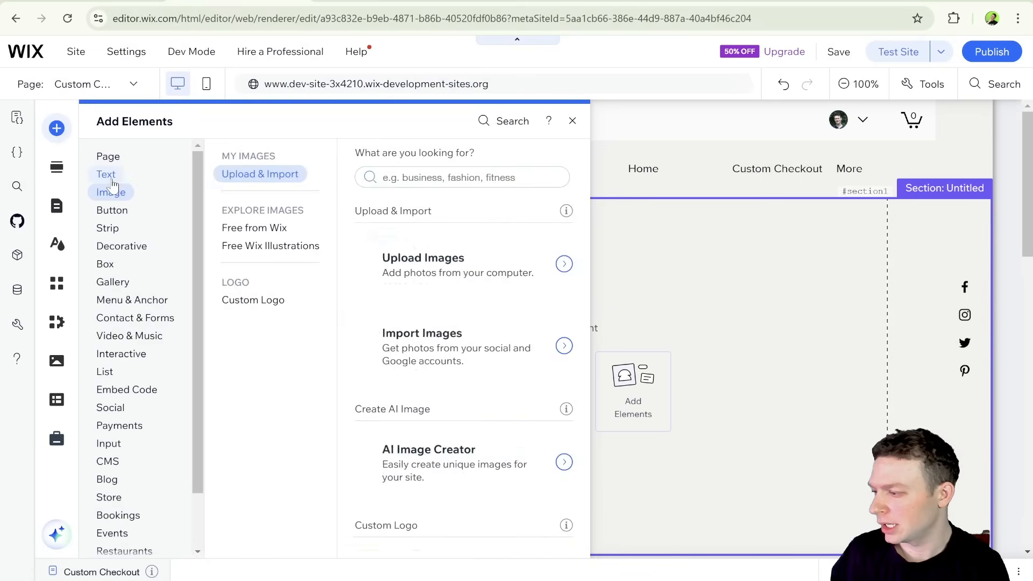
left_click(106, 174)
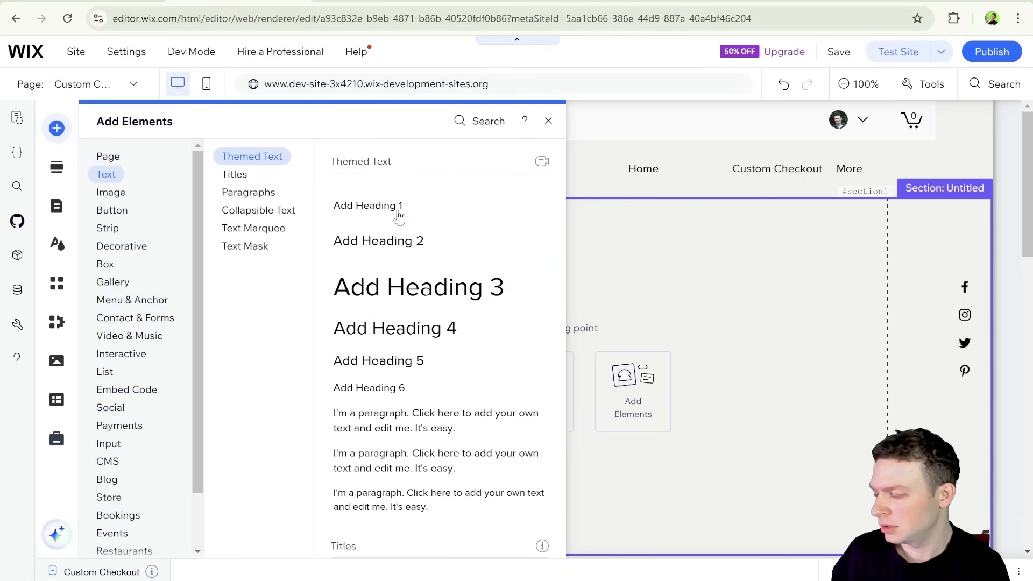
left_click(368, 204)
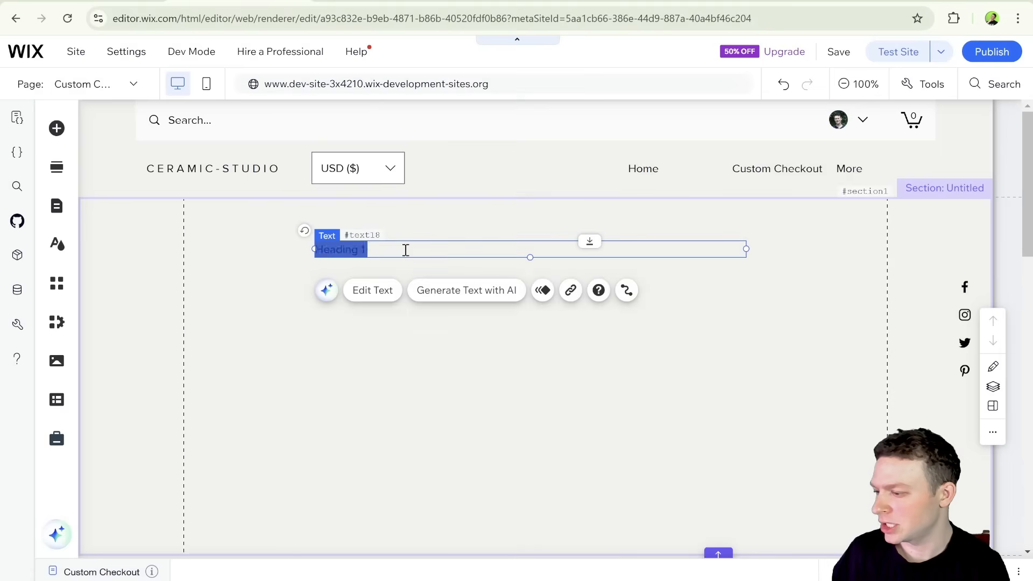
type("Custom")
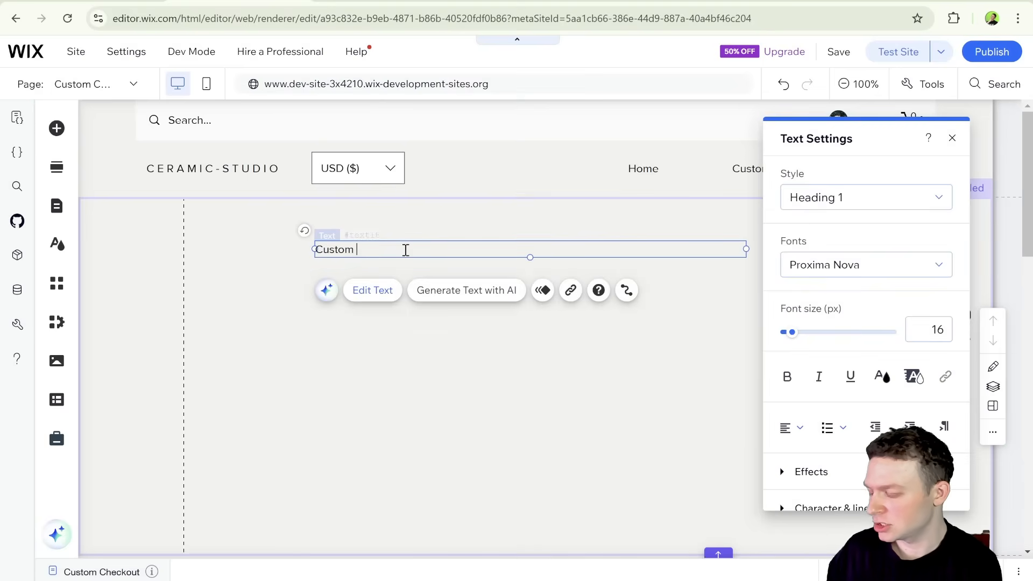
type("Checkout")
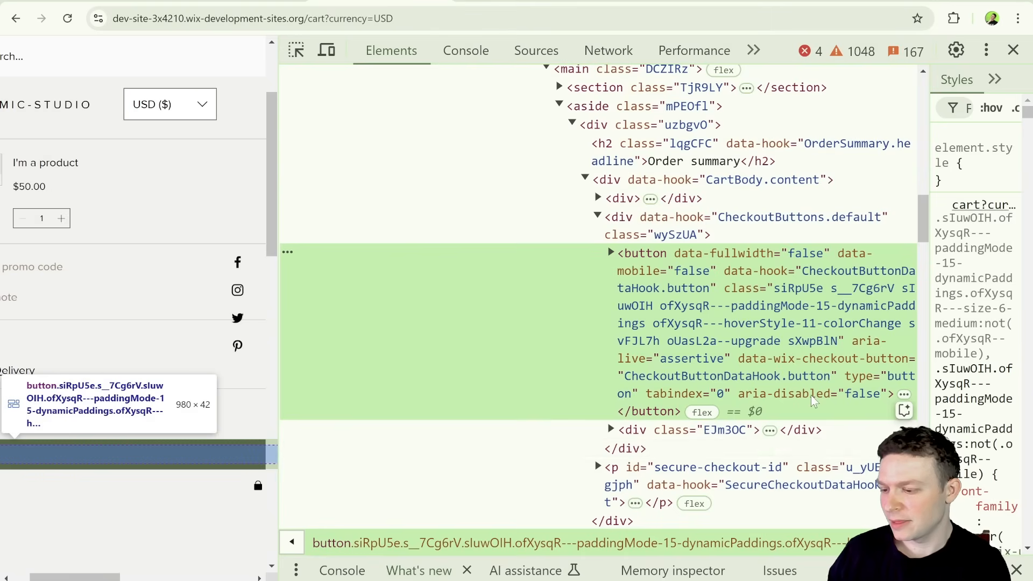
mouse_move(776, 280)
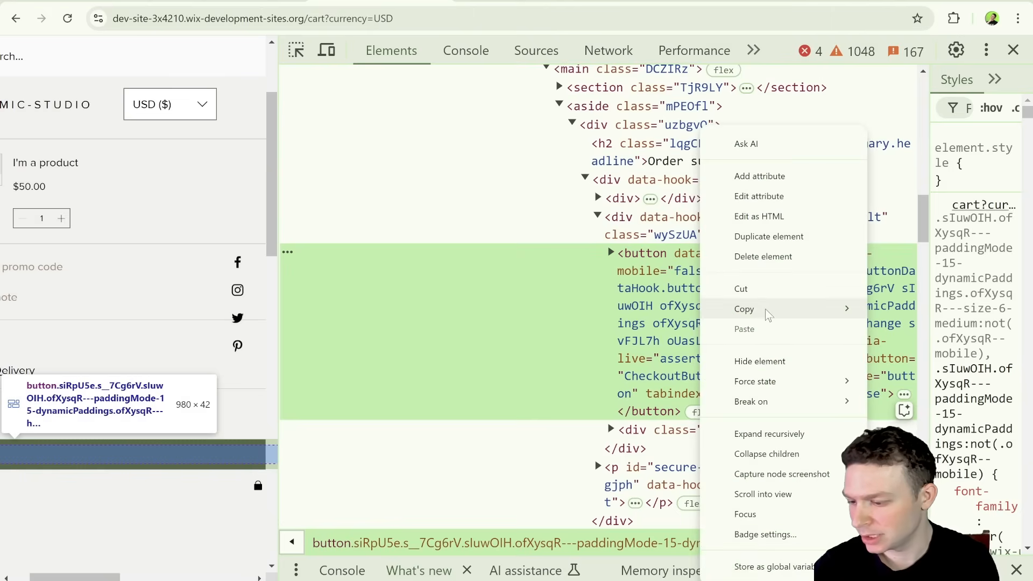
mouse_move(744, 308)
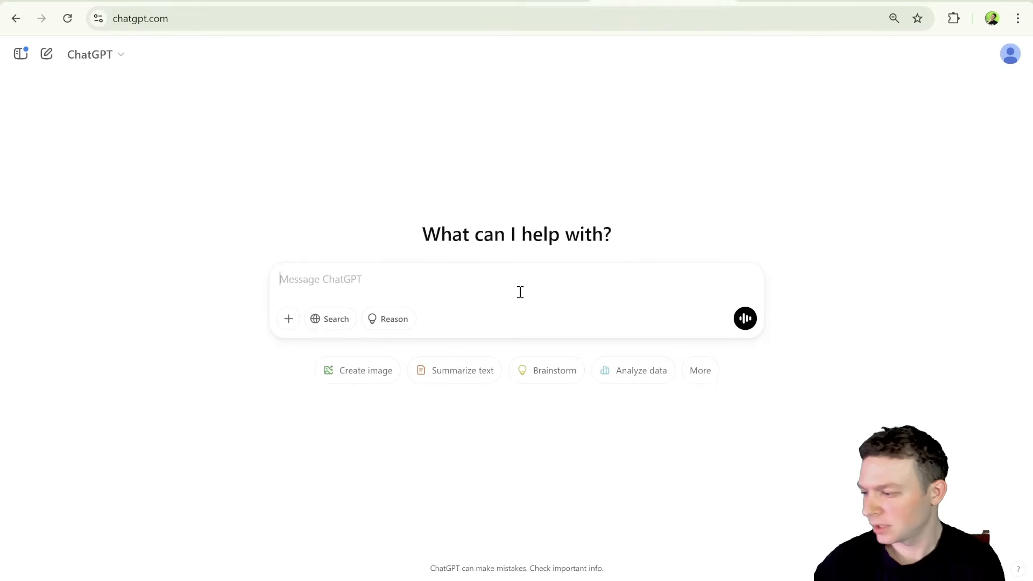
- Send ChatGPT a prompt for a script replacing the button element with one navigating to /custom-checkout on the same domain
type("write a script that selects this")
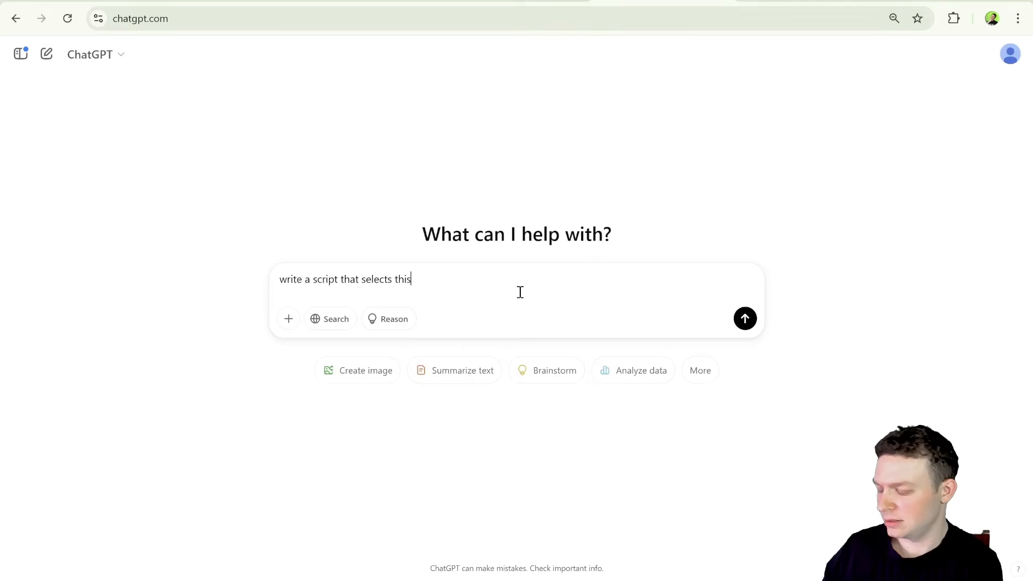
type("element")
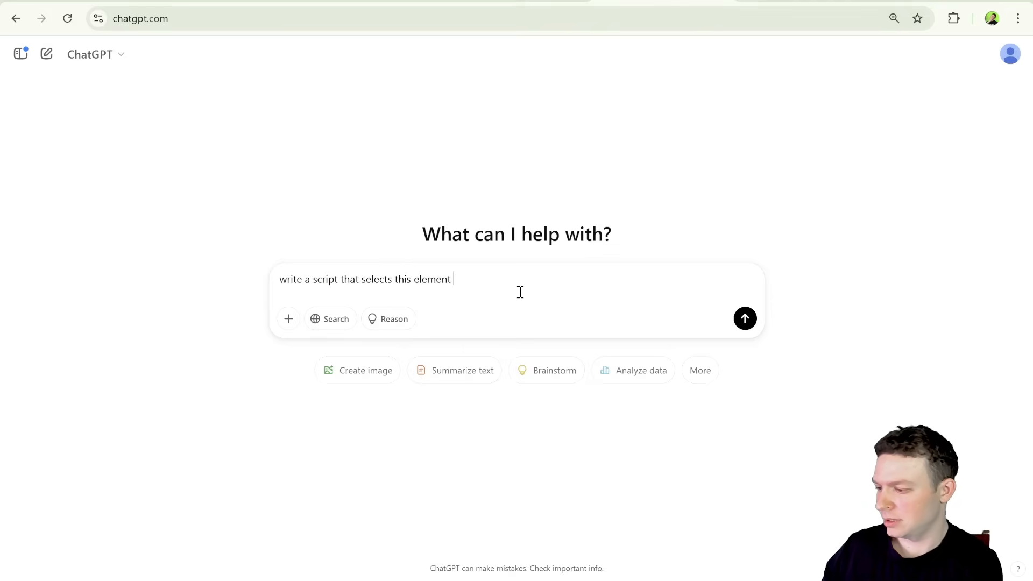
type("and repla")
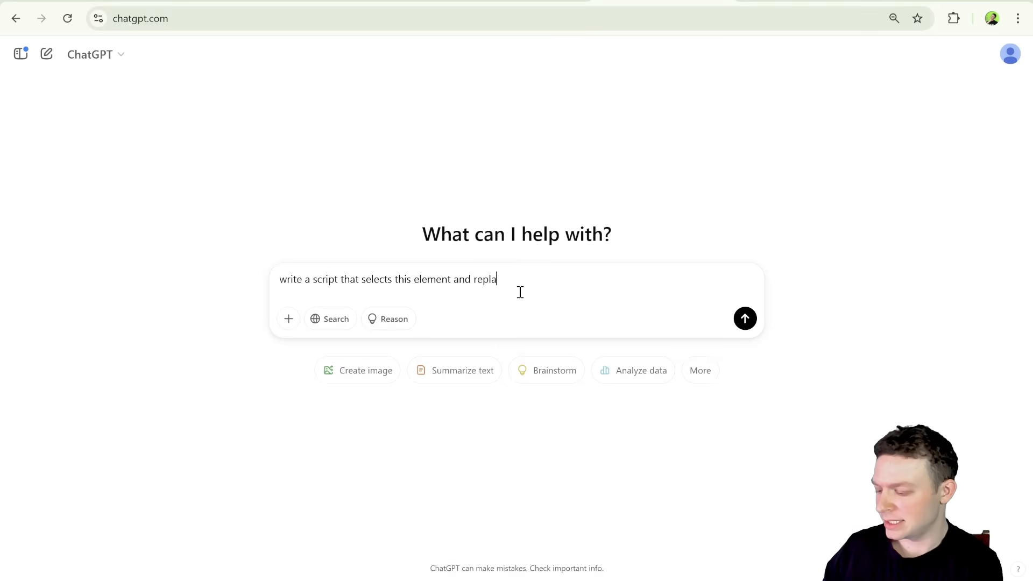
type("ces it with a")
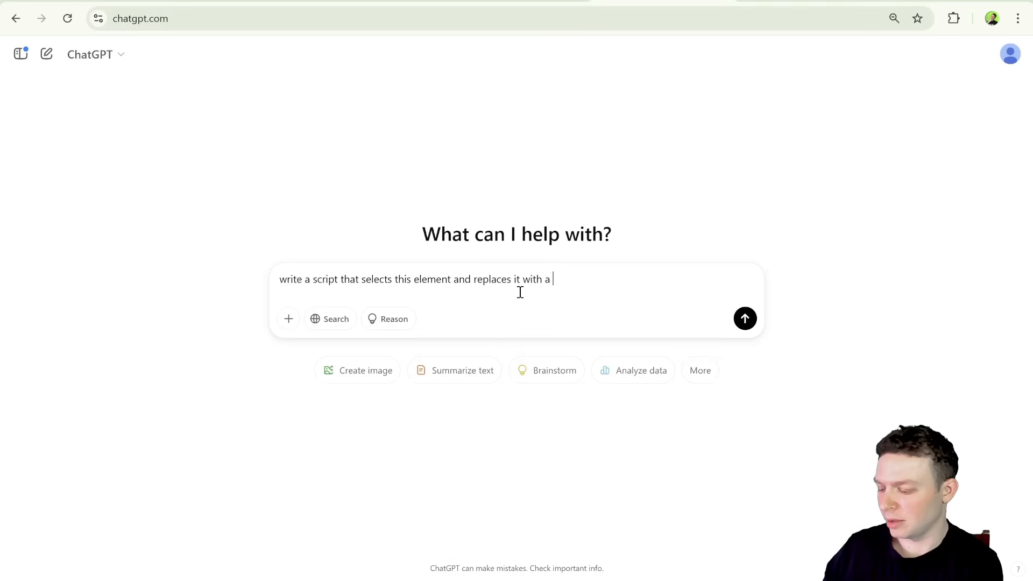
type("button that")
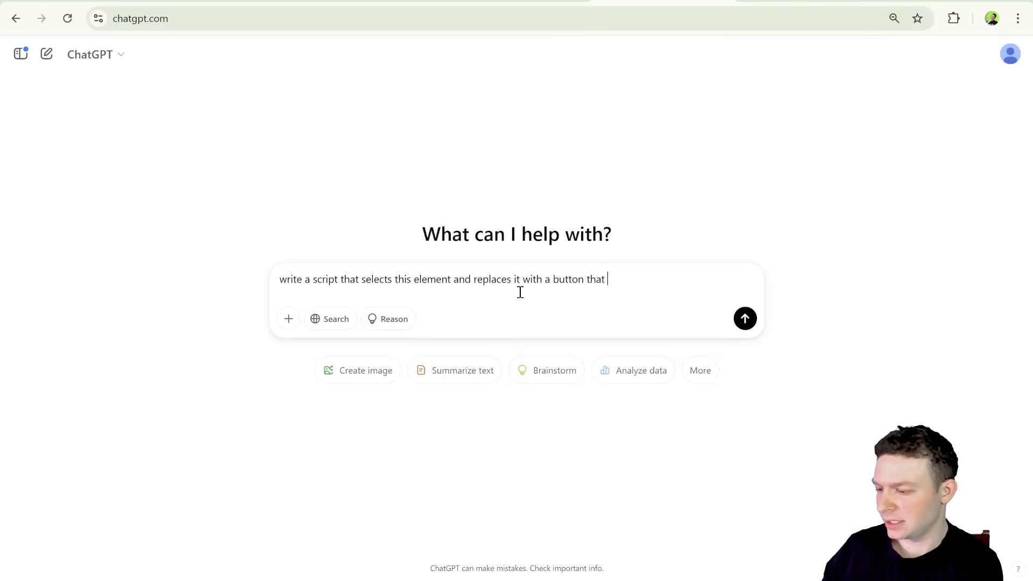
type("n")
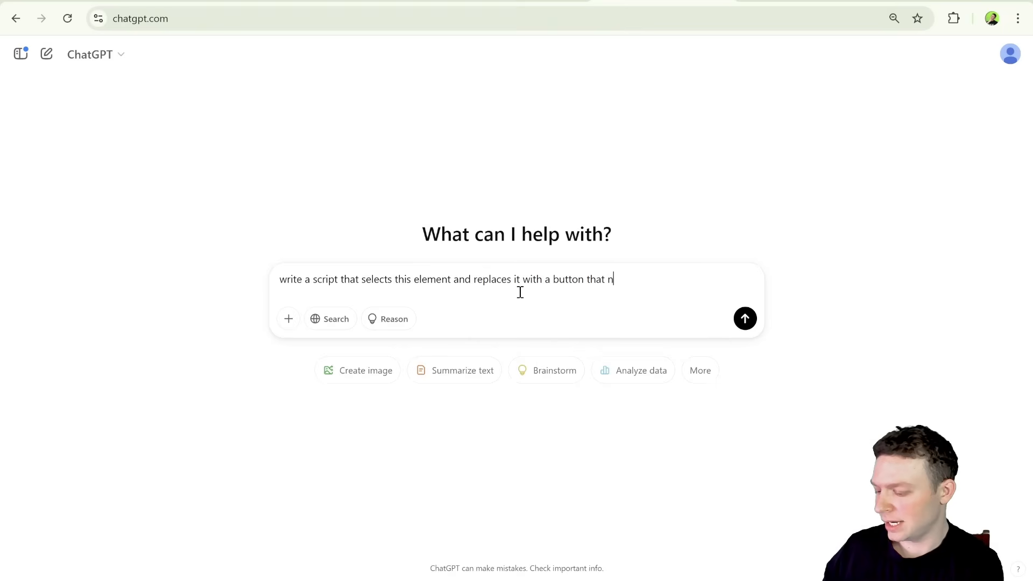
type("avigates to /c")
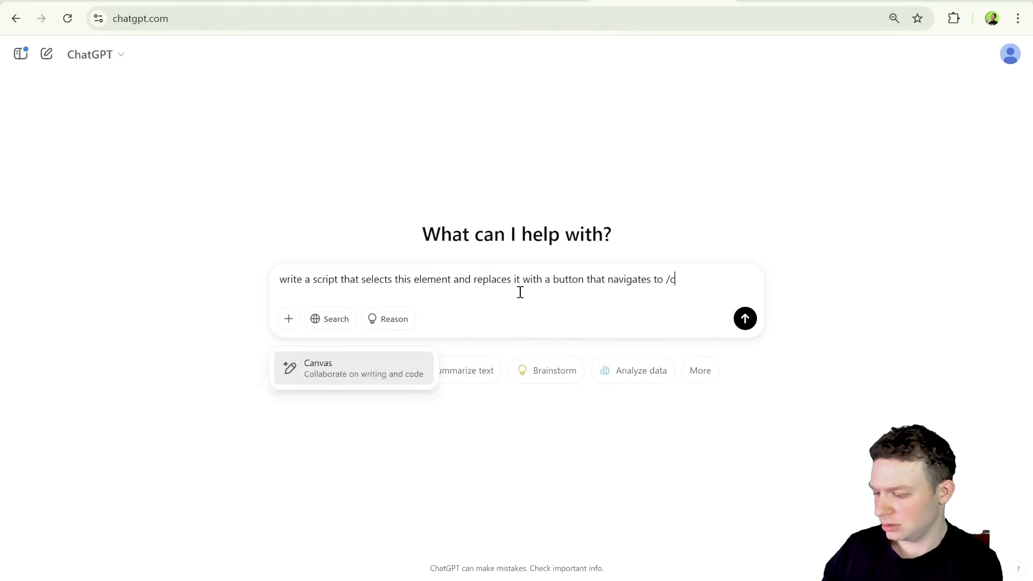
type("ustom-c")
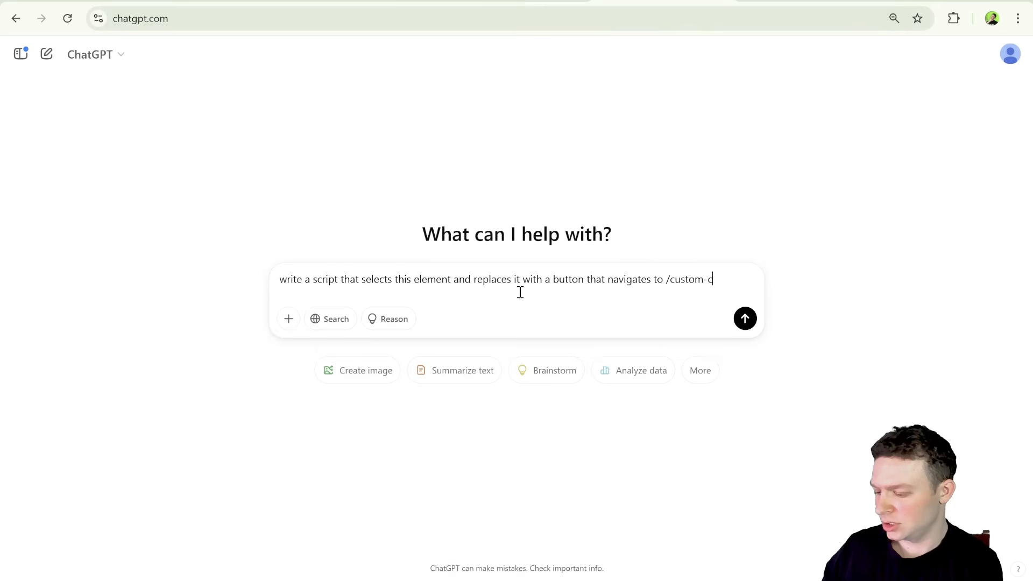
type("heckout in the same")
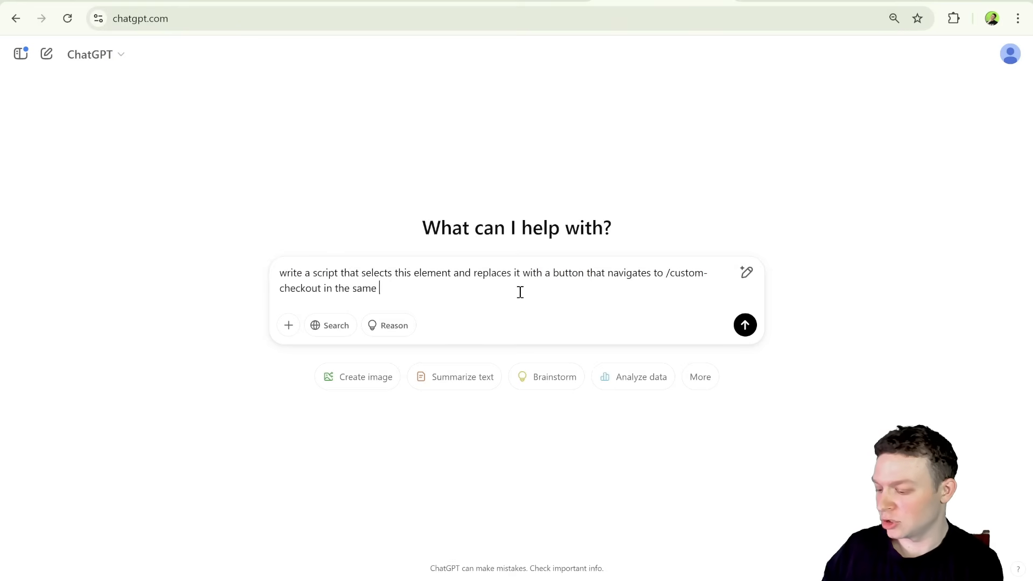
type("domain:")
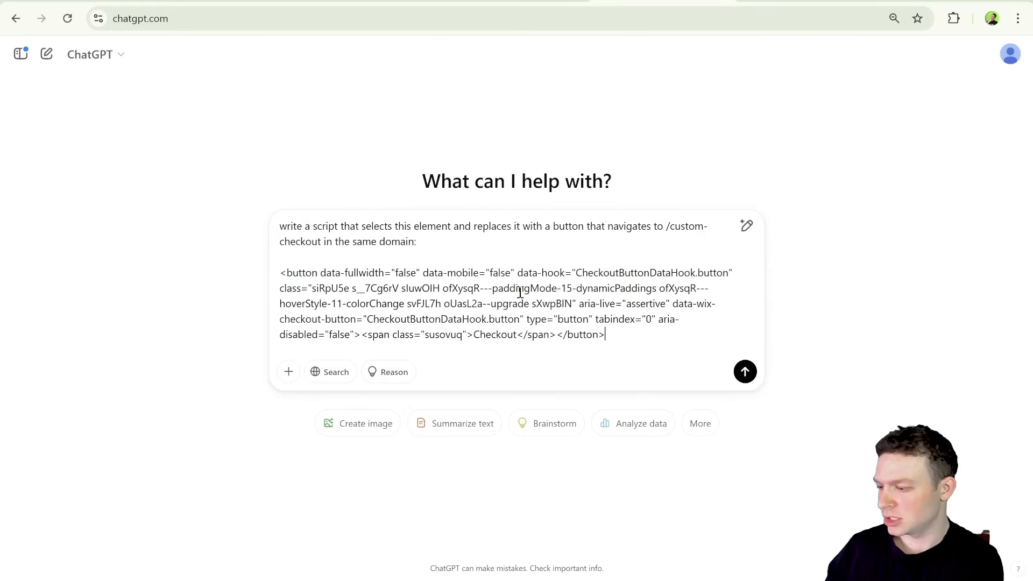
left_click(745, 371)
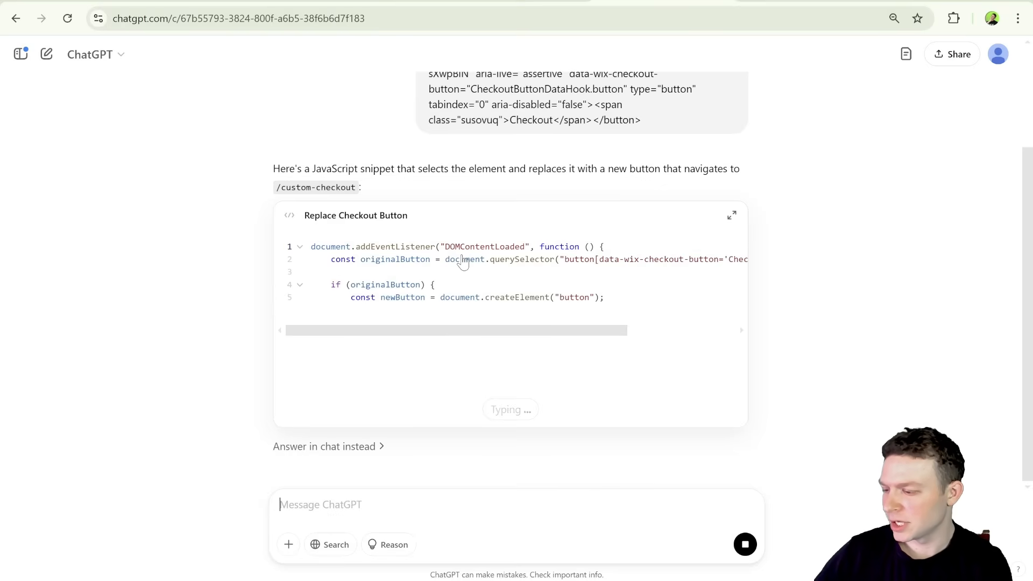
- Expand the Replace Checkout Button script and select its data-wix-checkout-button selector attribute
left_click(731, 215)
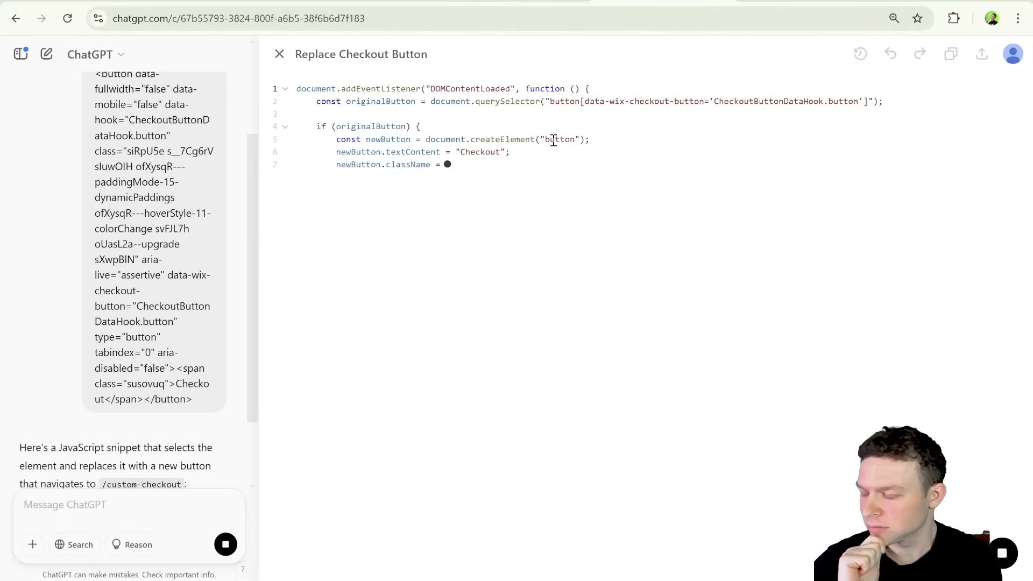
type("originalButton.className; // Preserve original styles")
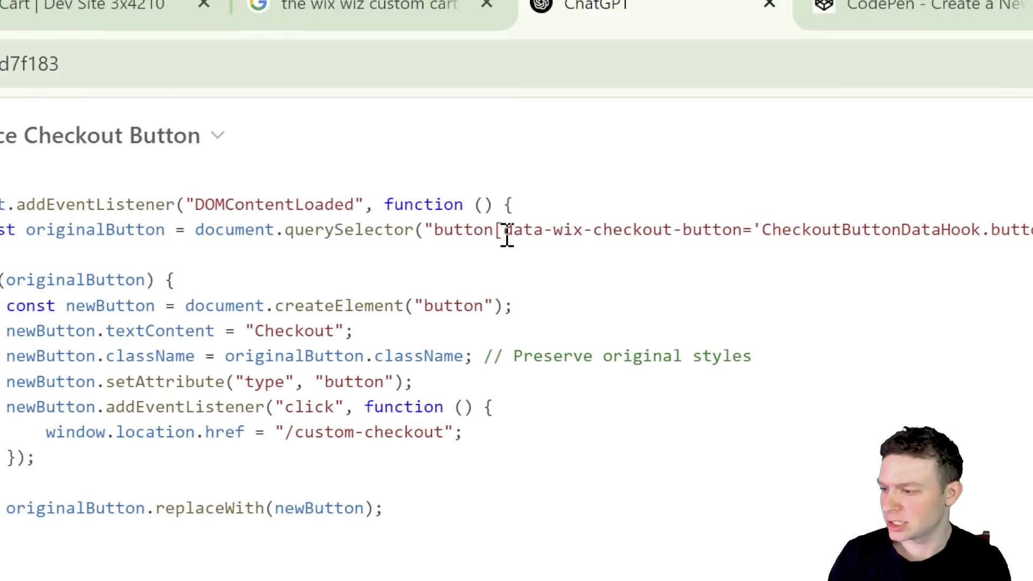
double_click(463, 230)
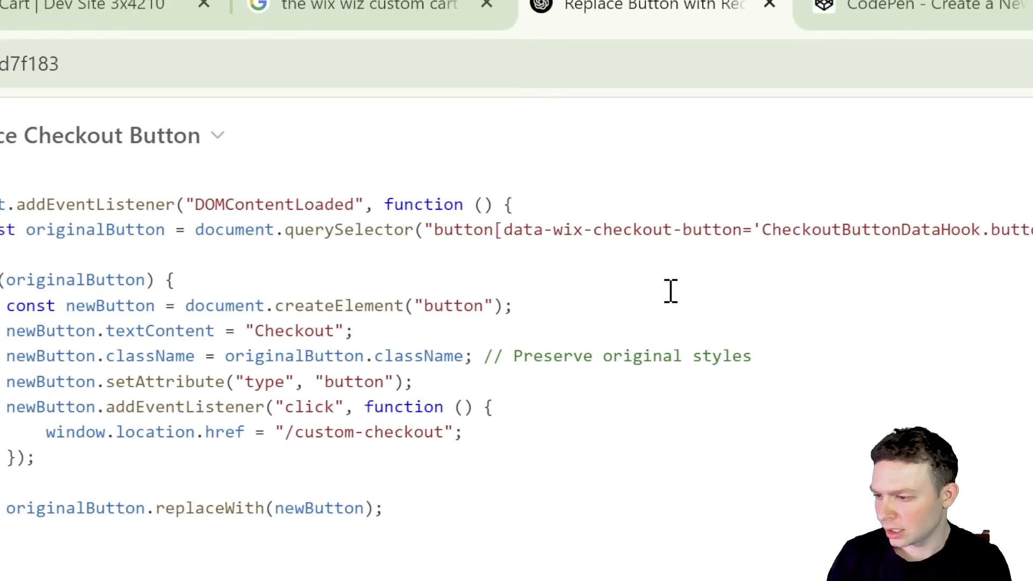
mouse_move(603, 262)
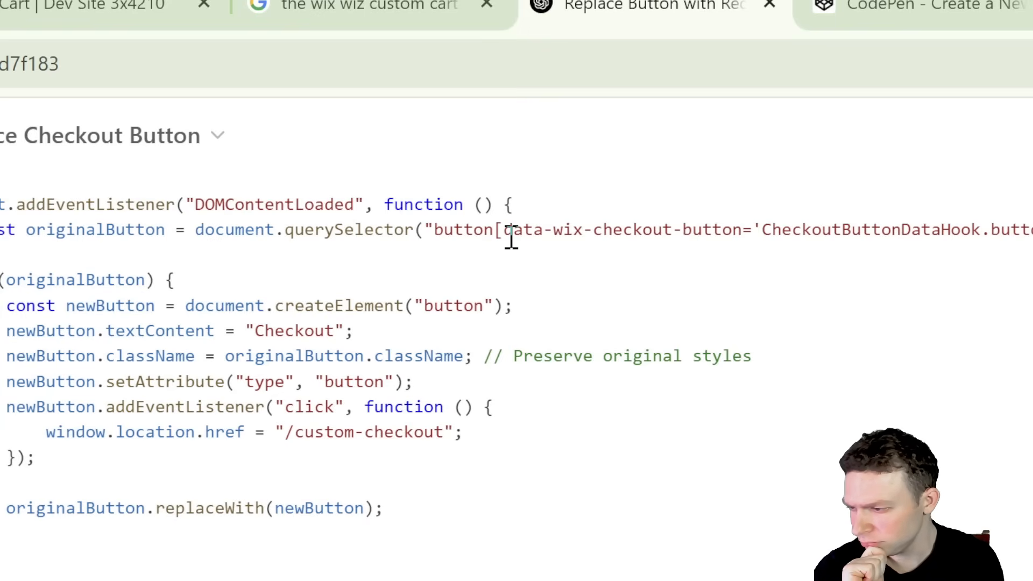
left_click_drag(505, 230, 731, 230)
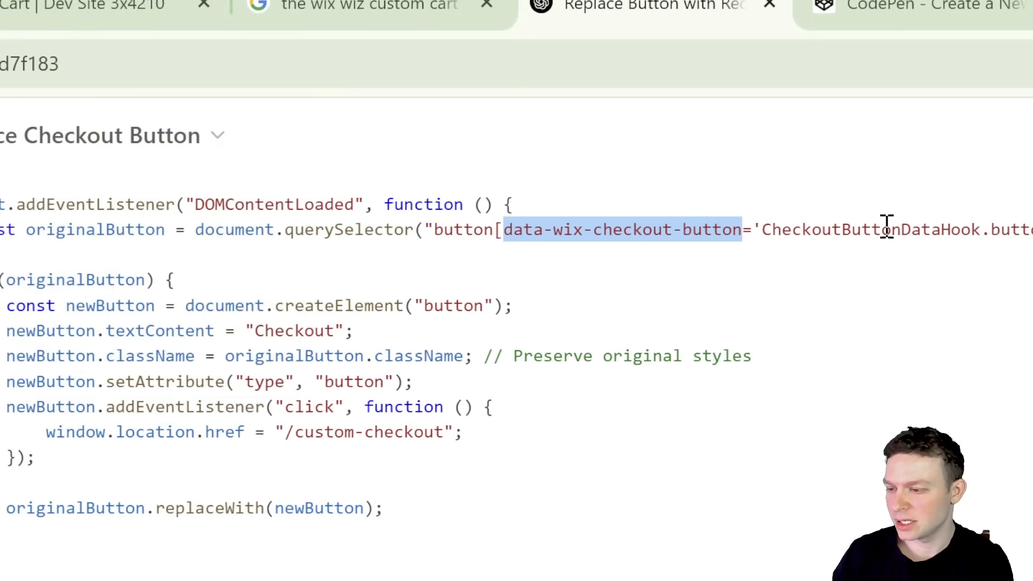
mouse_move(86, 7)
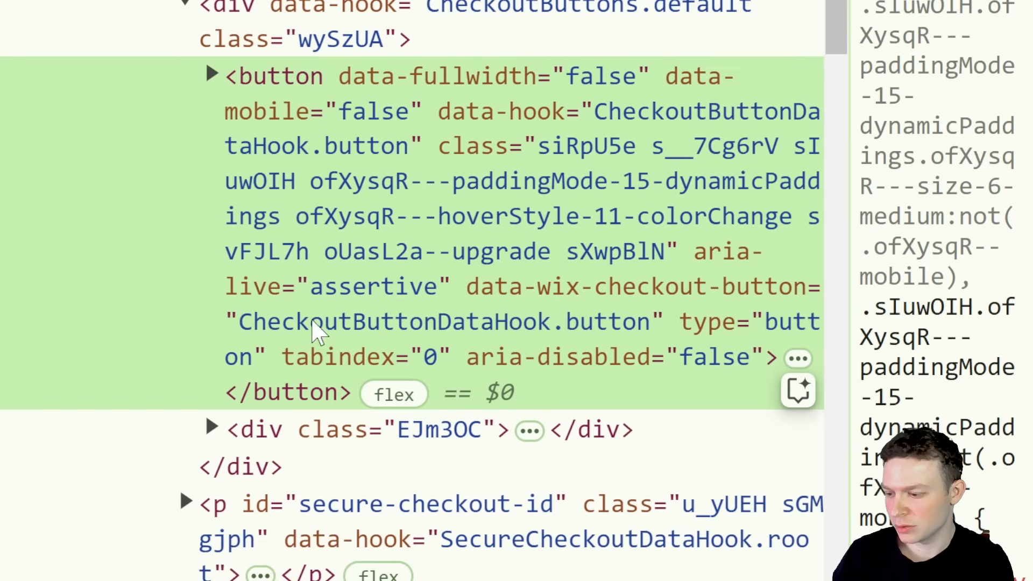
mouse_move(620, 338)
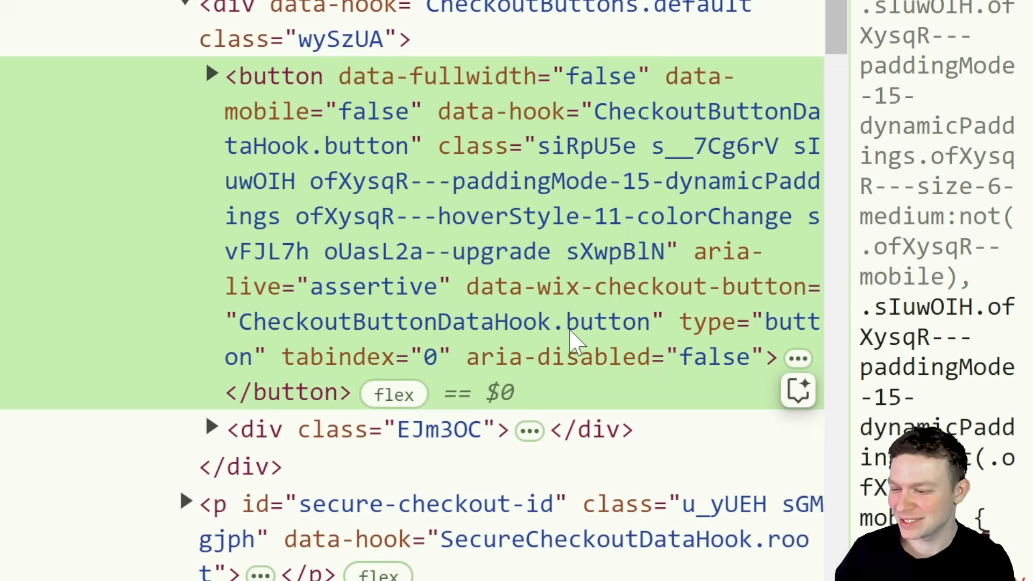
mouse_move(435, 214)
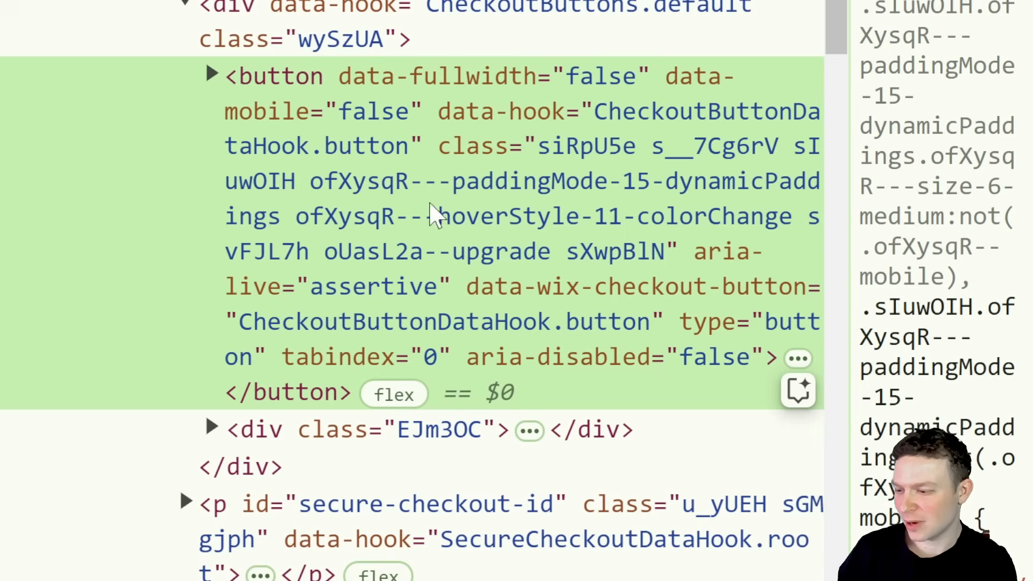
mouse_move(667, 122)
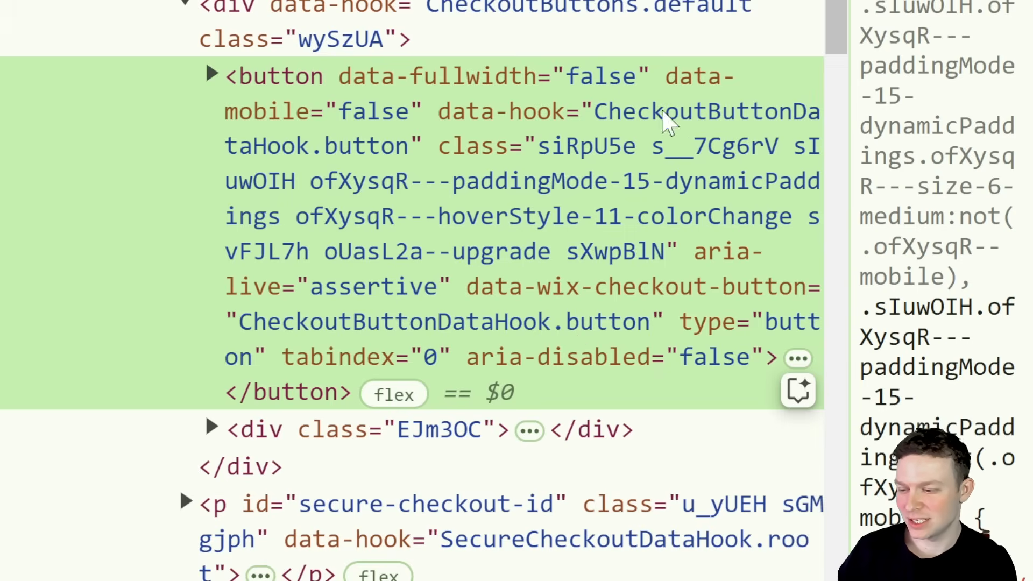
mouse_move(552, 356)
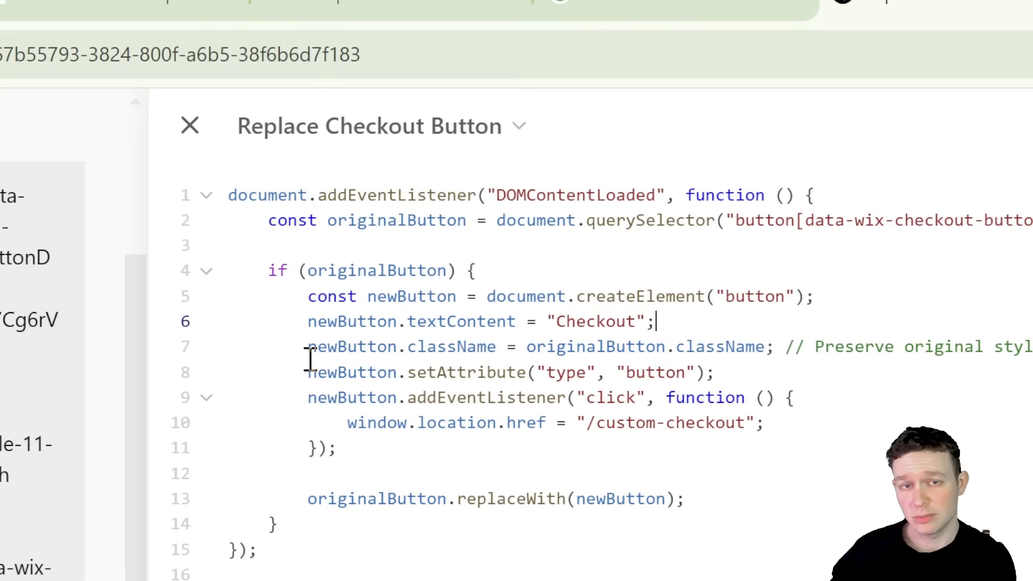
mouse_move(596, 353)
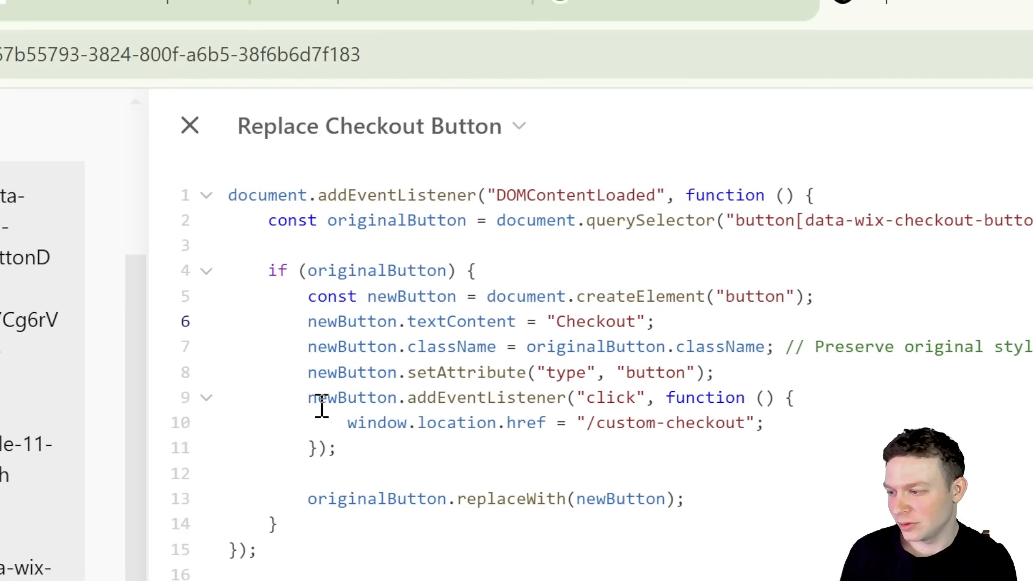
- Review the script's redirect line and the line swapping in the new button
left_click_drag(307, 372, 596, 372)
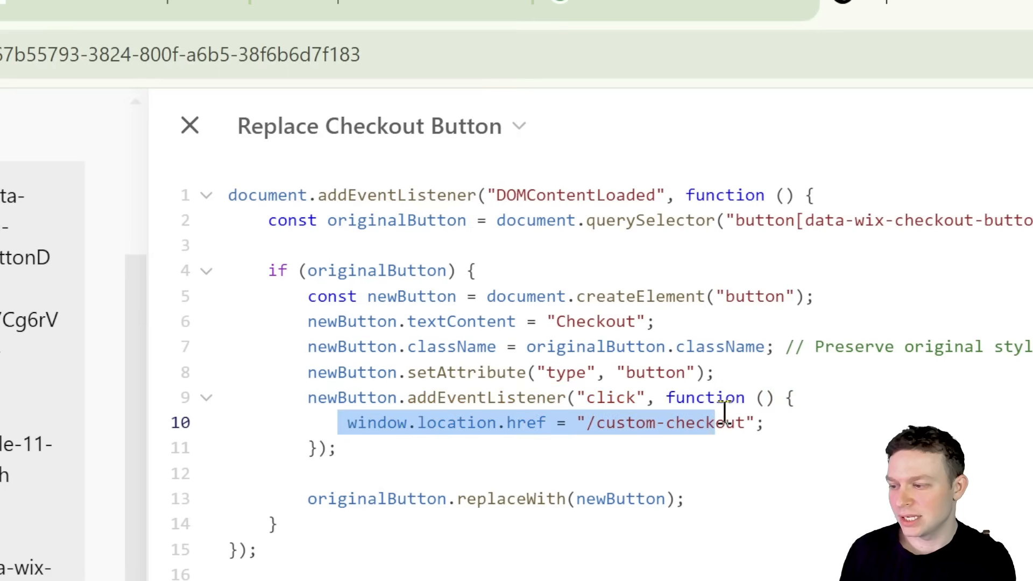
left_click(545, 422)
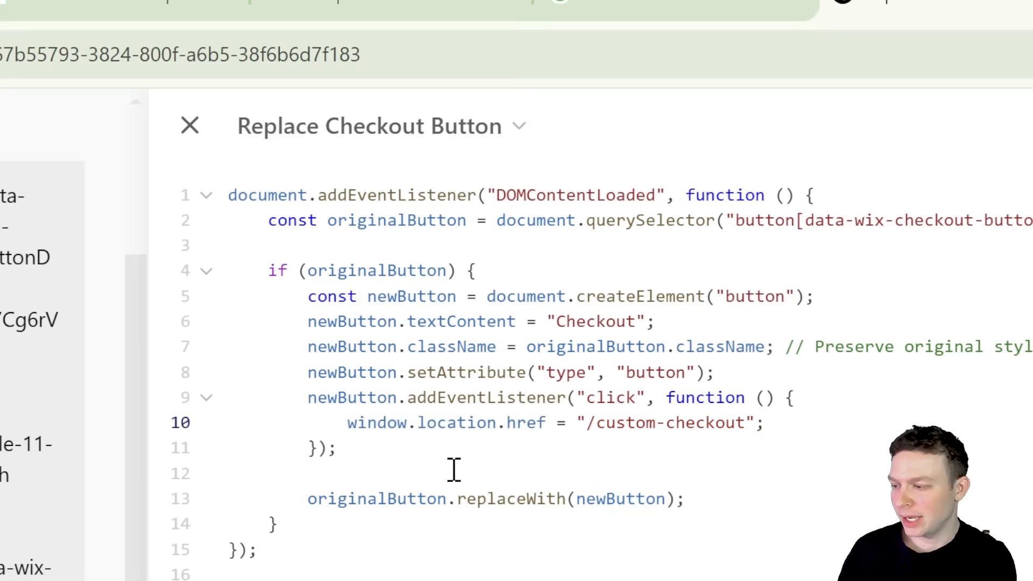
left_click_drag(307, 498, 652, 499)
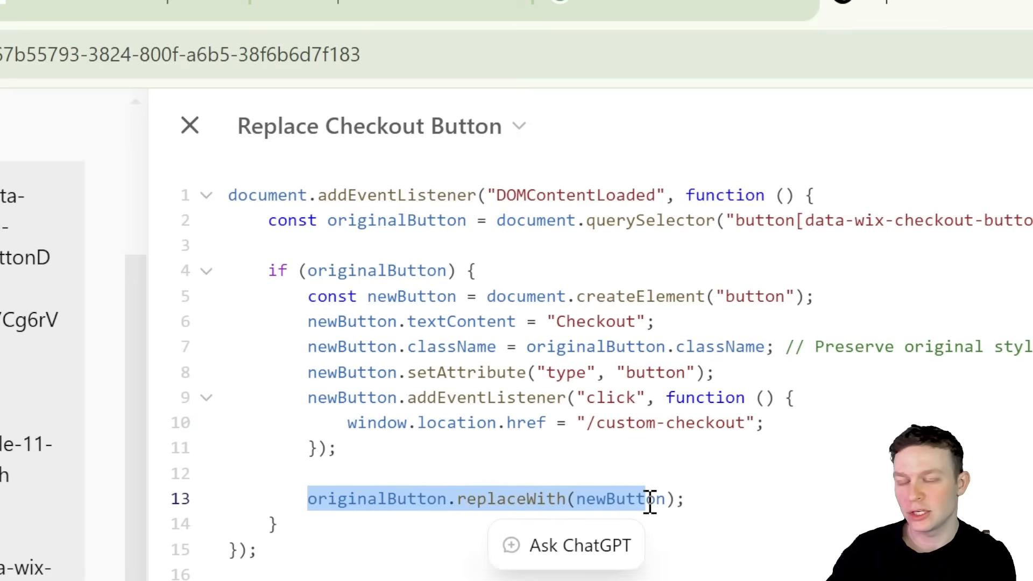
mouse_move(497, 401)
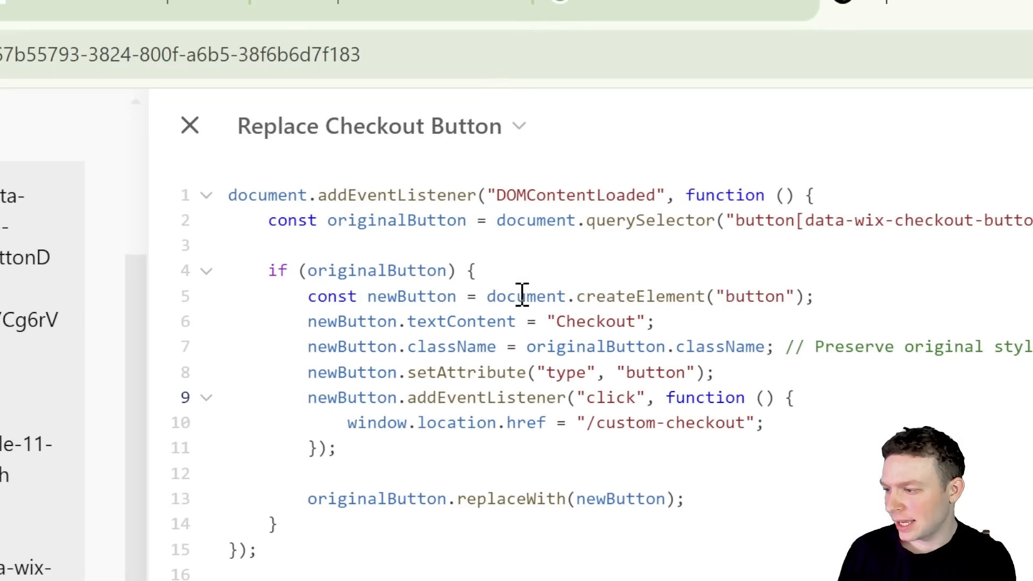
mouse_move(256, 203)
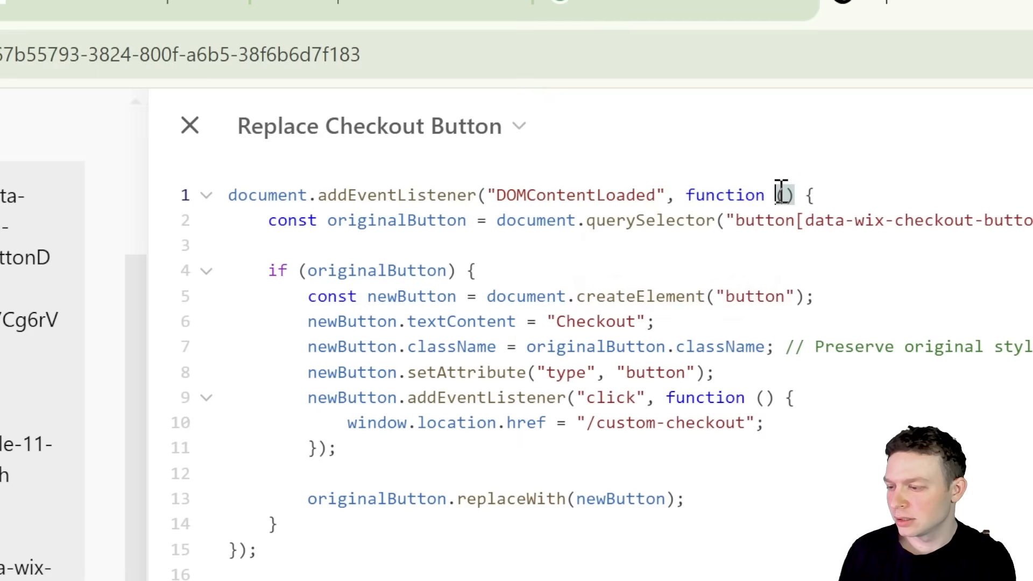
mouse_move(298, 379)
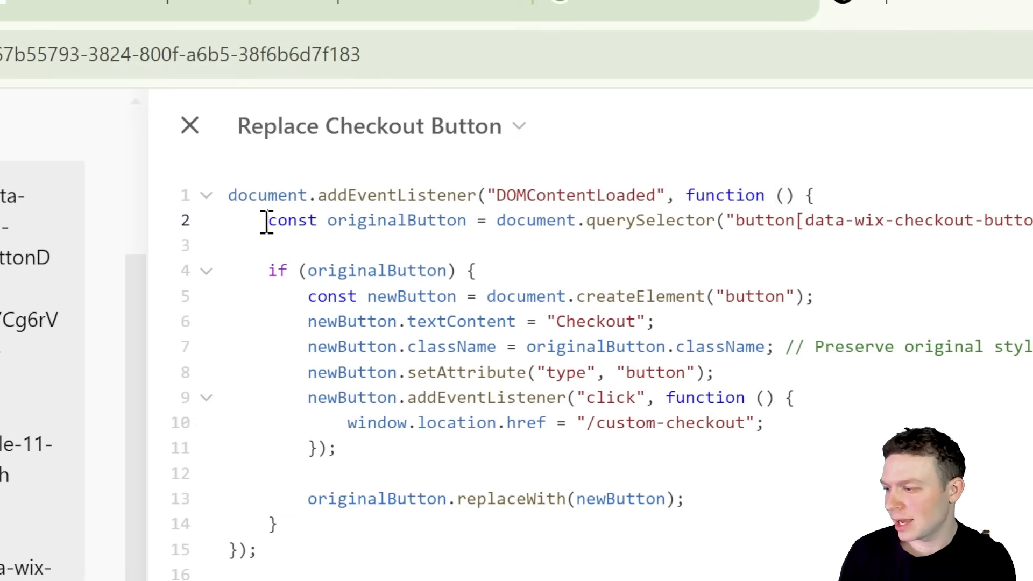
- Copy the script's inner code and start a Body - End snippet in Wix Custom Code
left_click_drag(266, 220, 276, 524)
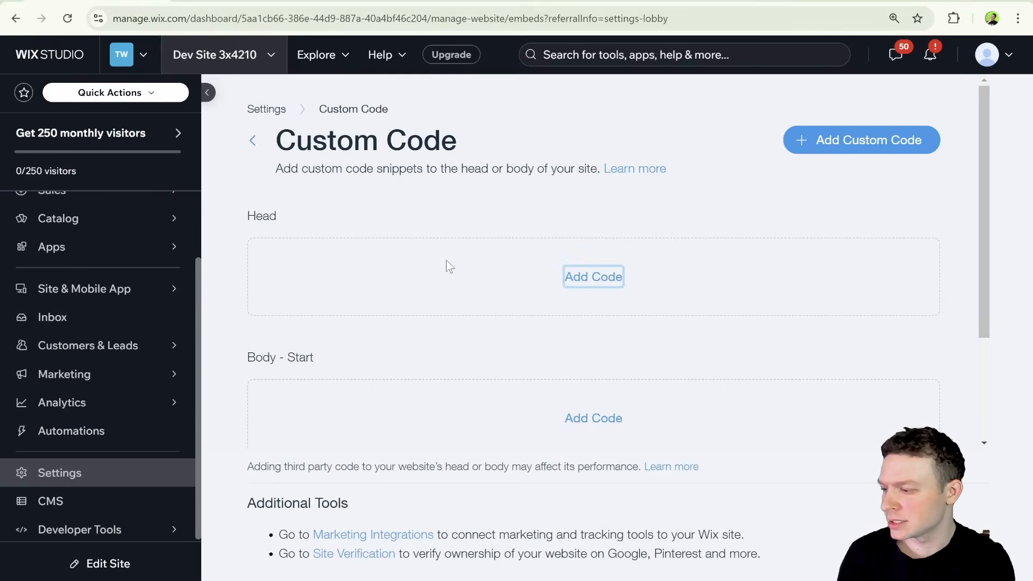
scroll("down", 3)
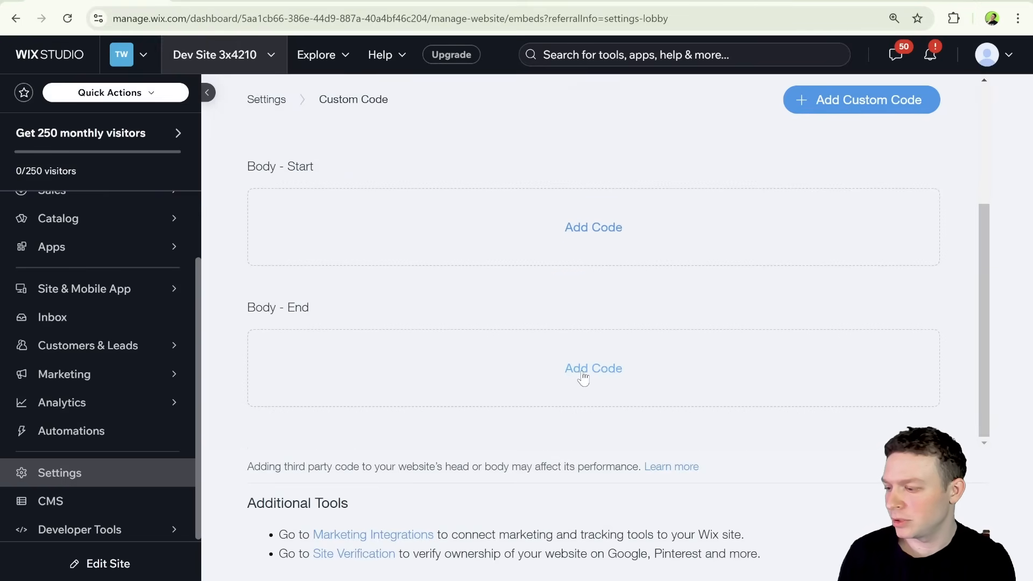
left_click(592, 368)
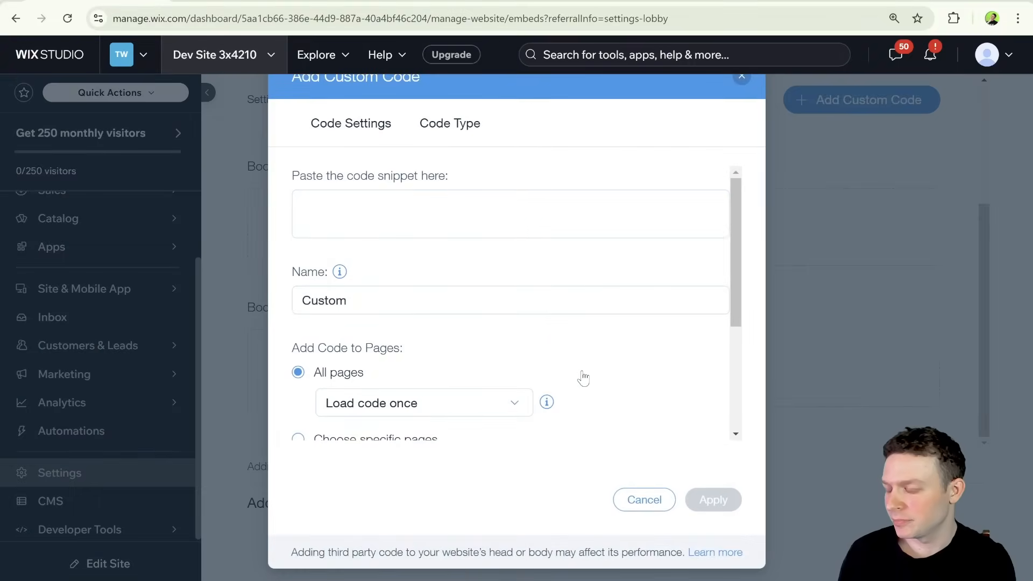
- Enter script tags and the pasted replacement code ending with originalButton.replaceWith(newButton);
left_click(510, 213)
type("<")
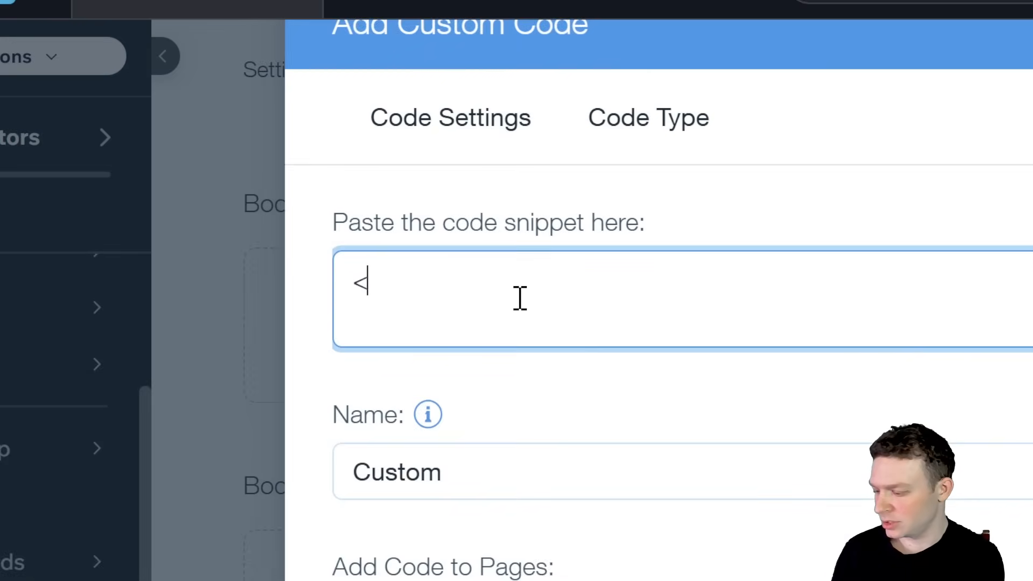
type("script>")
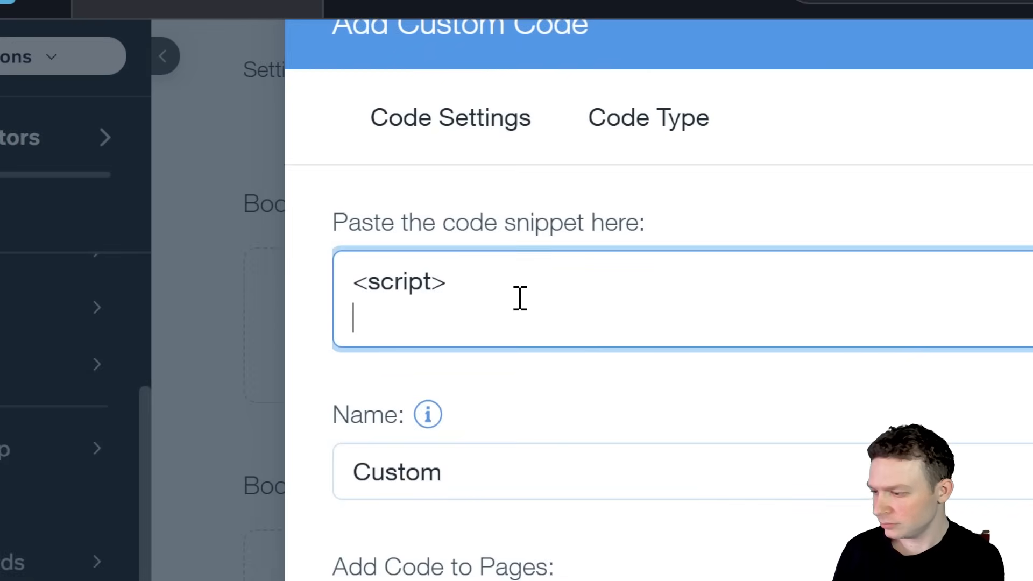
type("</scr")
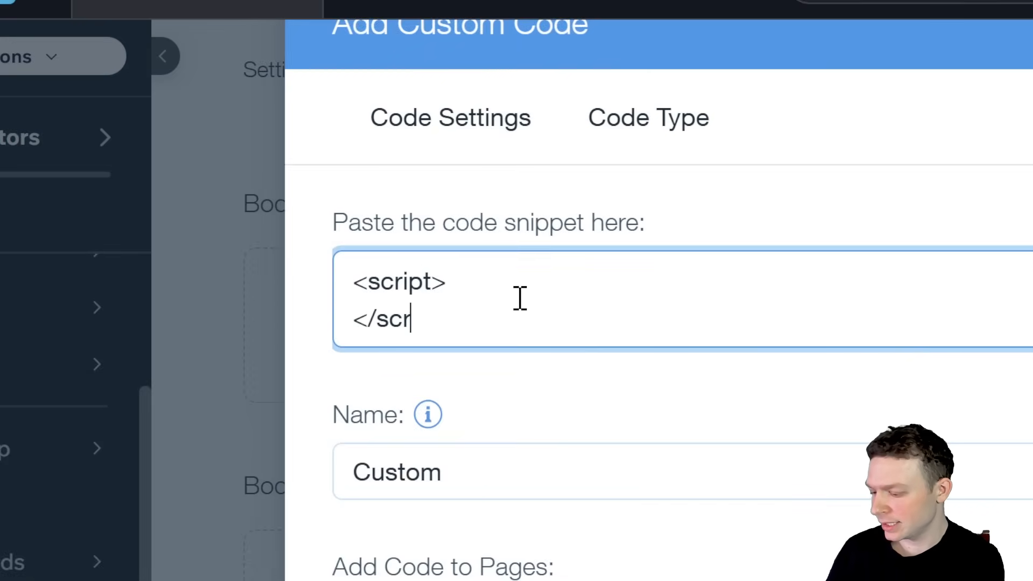
type("pt")
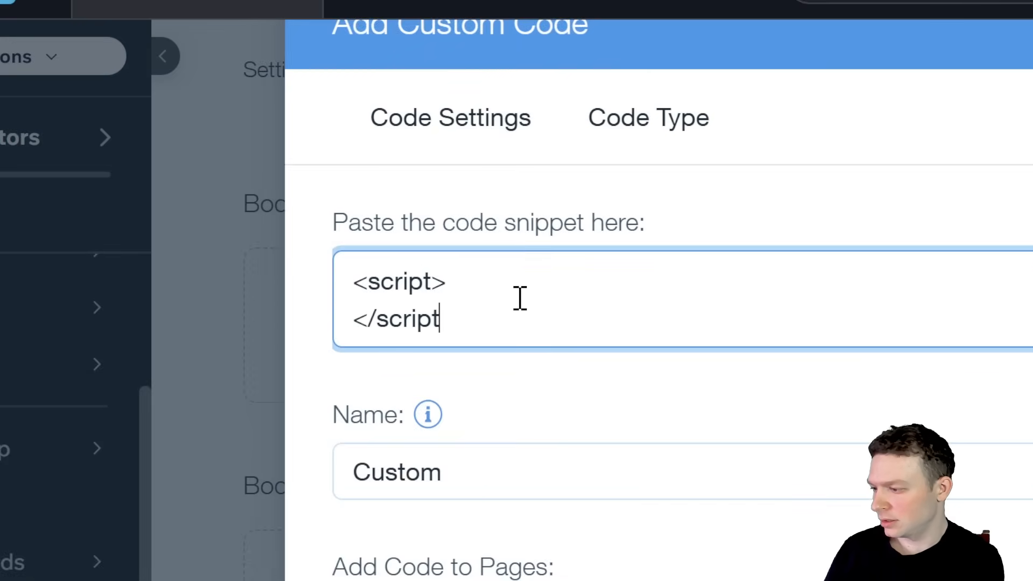
key("Backspace")
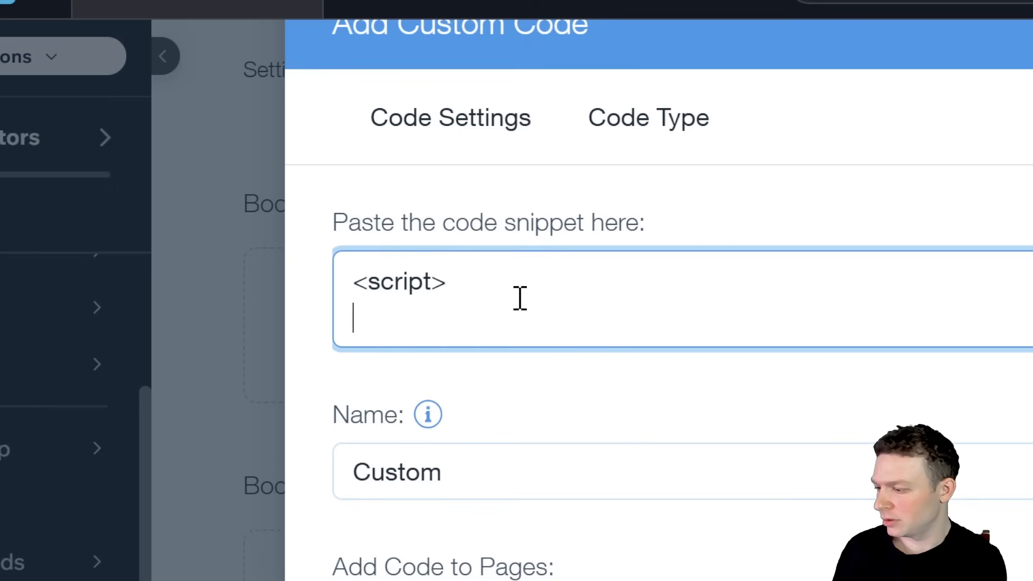
type("originalButton.replaceWith(newButton);")
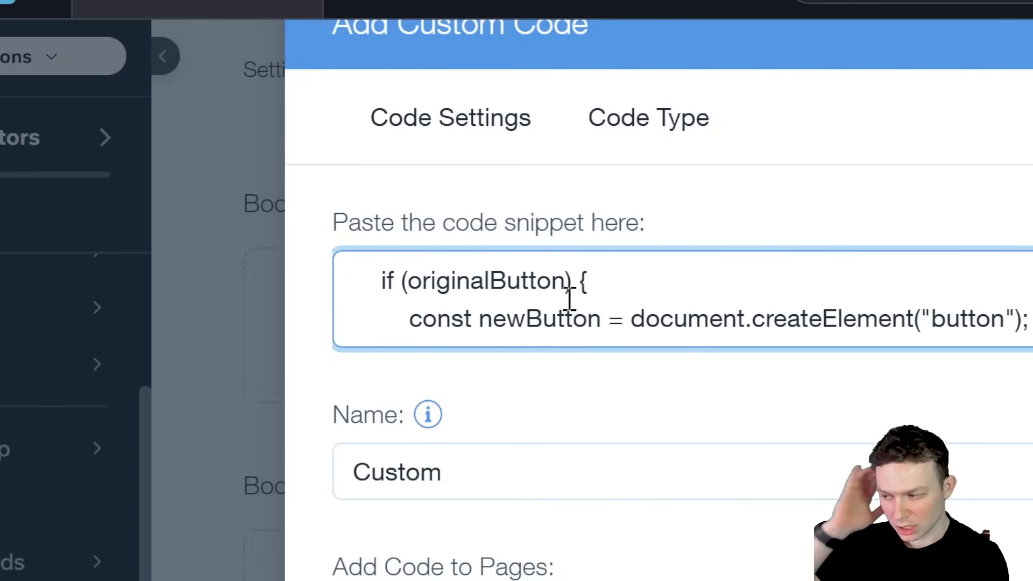
scroll("down", 3)
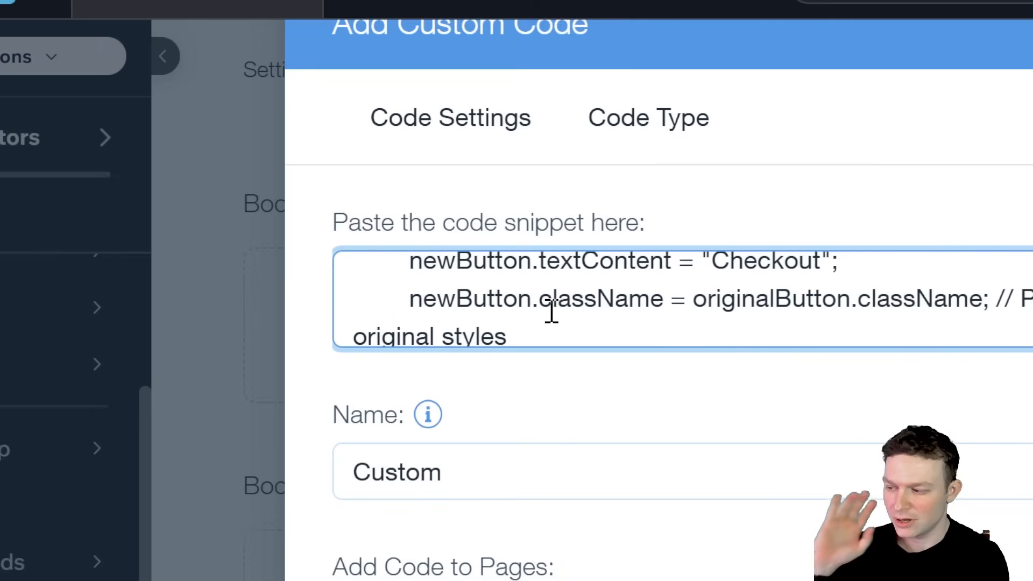
mouse_move(639, 329)
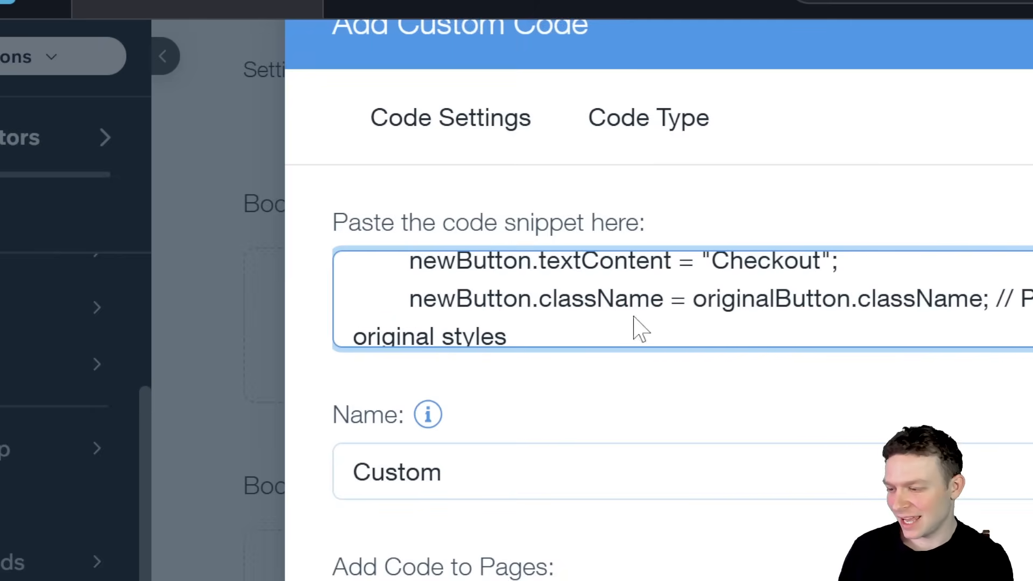
mouse_move(804, 284)
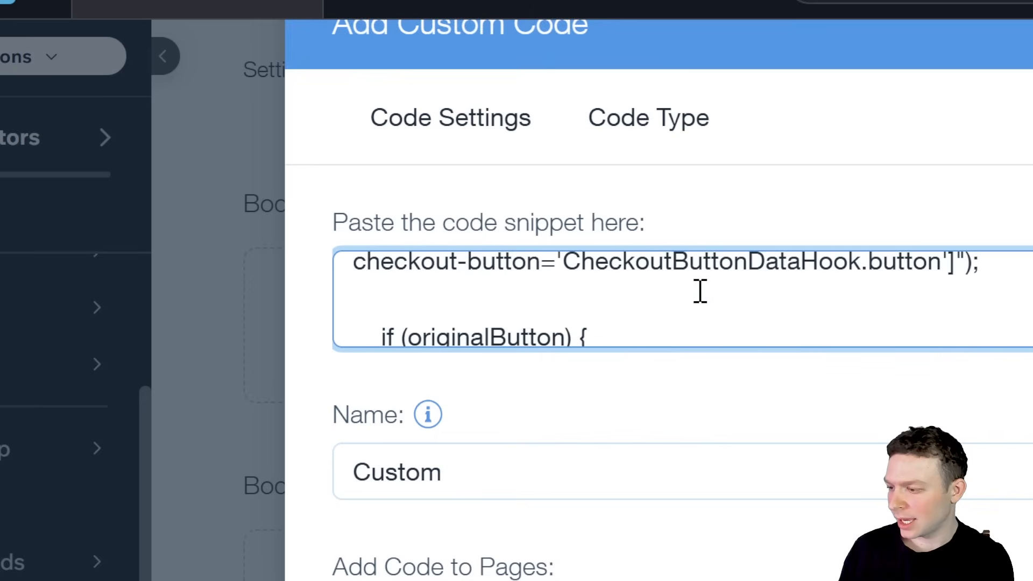
- Add console.log(originalButton); after the querySelector line
type("co")
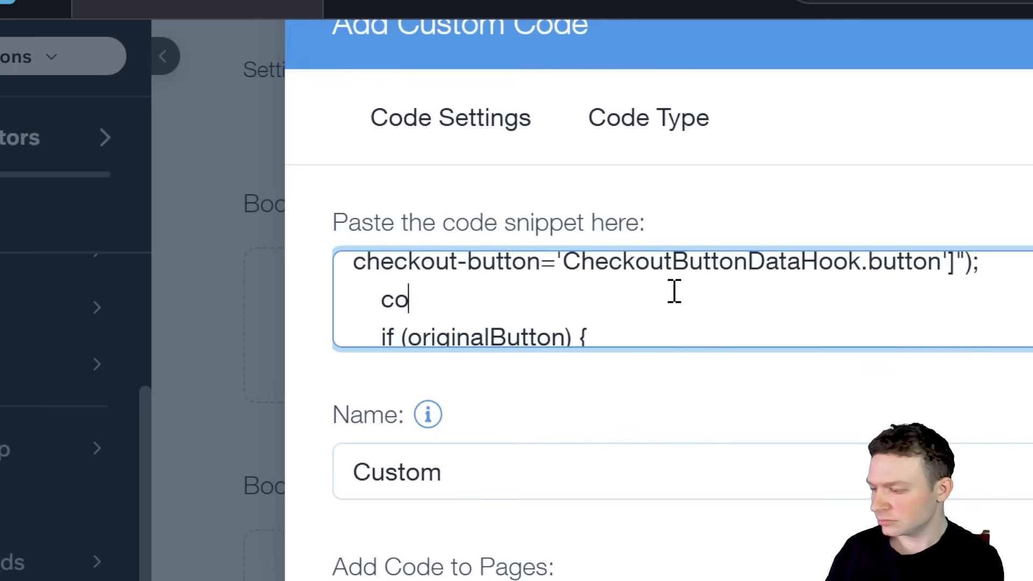
type("nsole.log(")
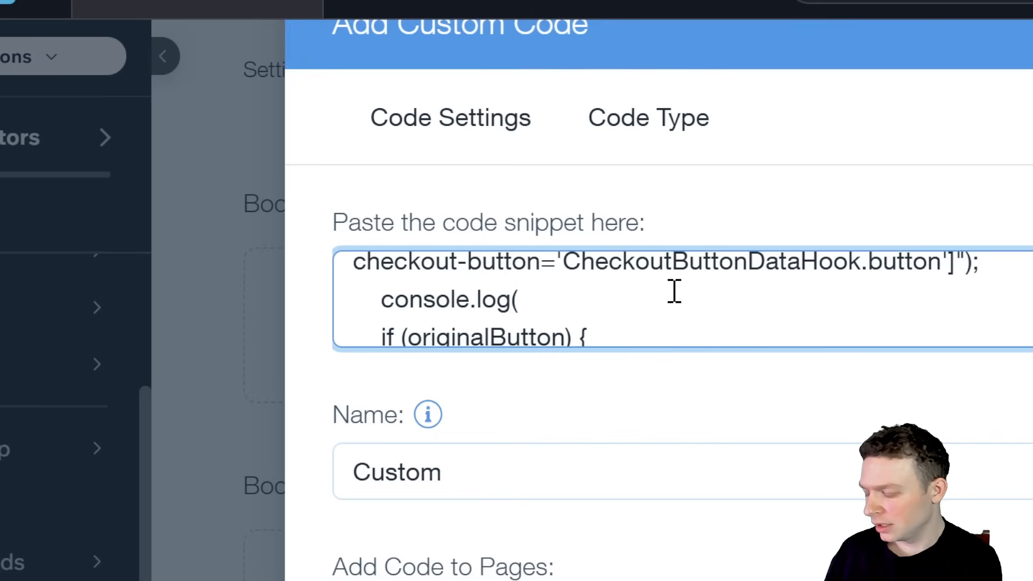
type("original")
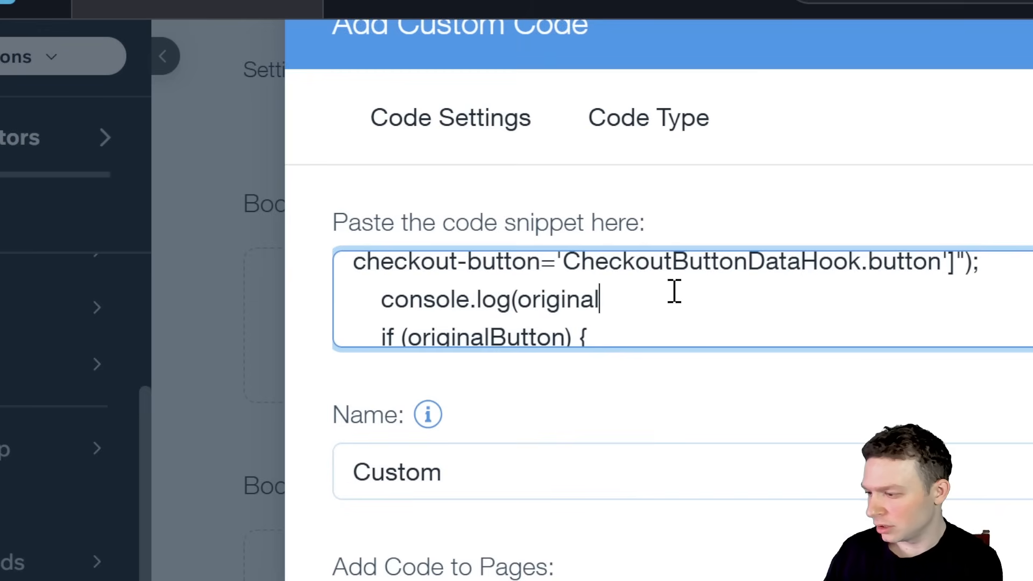
type("Button);")
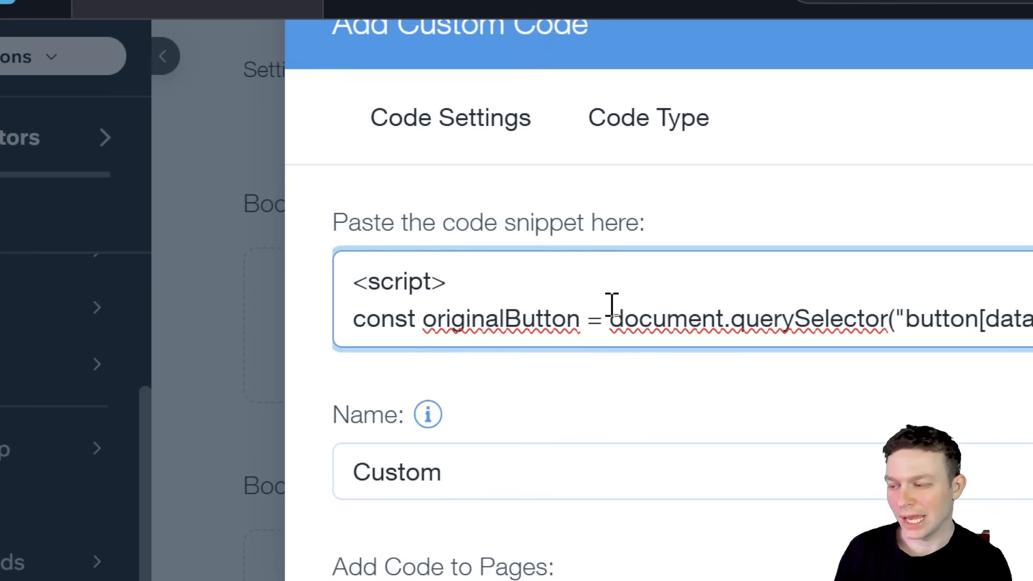
mouse_move(510, 306)
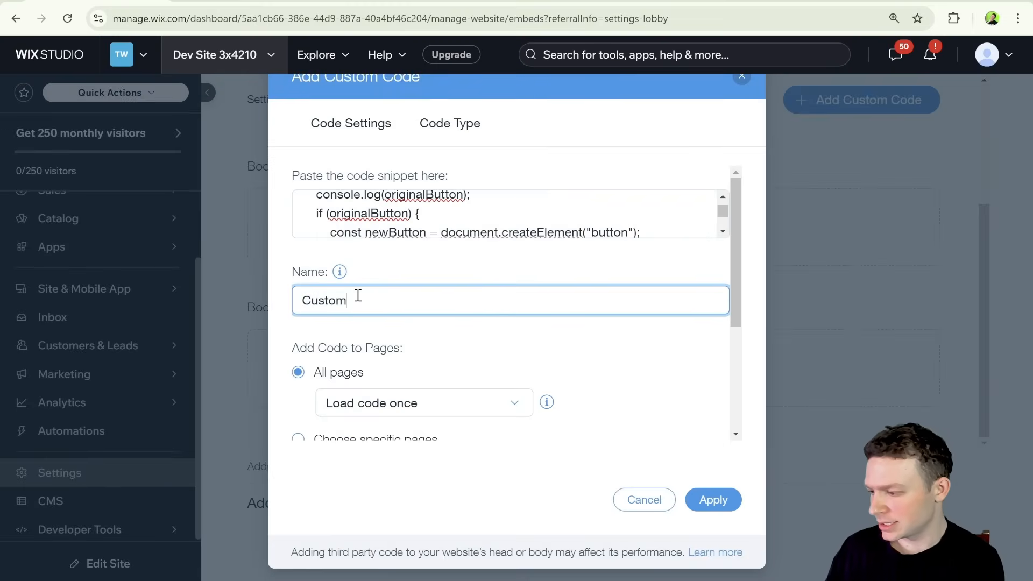
- Name the snippet Custom Checkout and limit it to the Cart page only
type("Check")
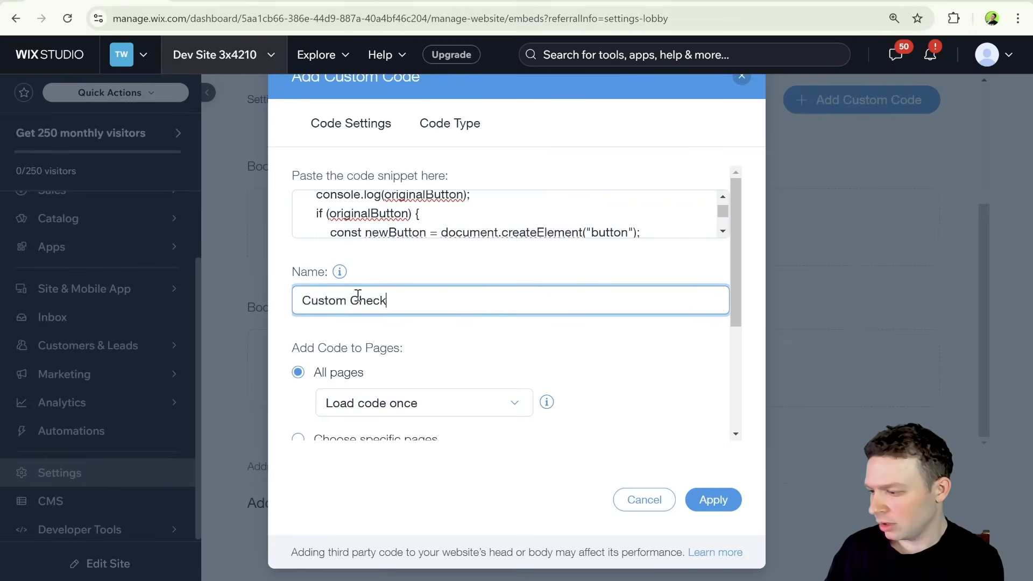
type("out")
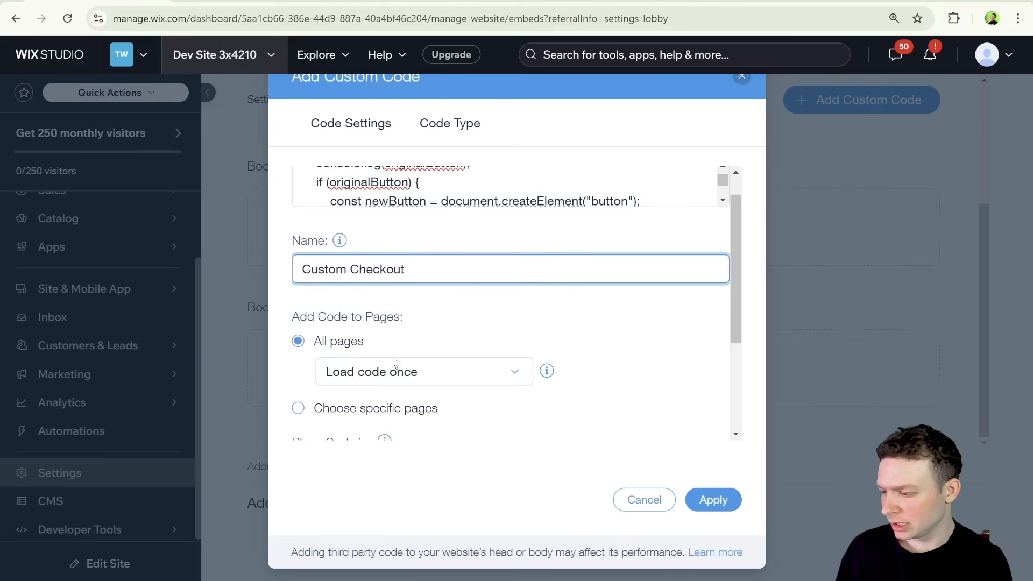
scroll("down", 3)
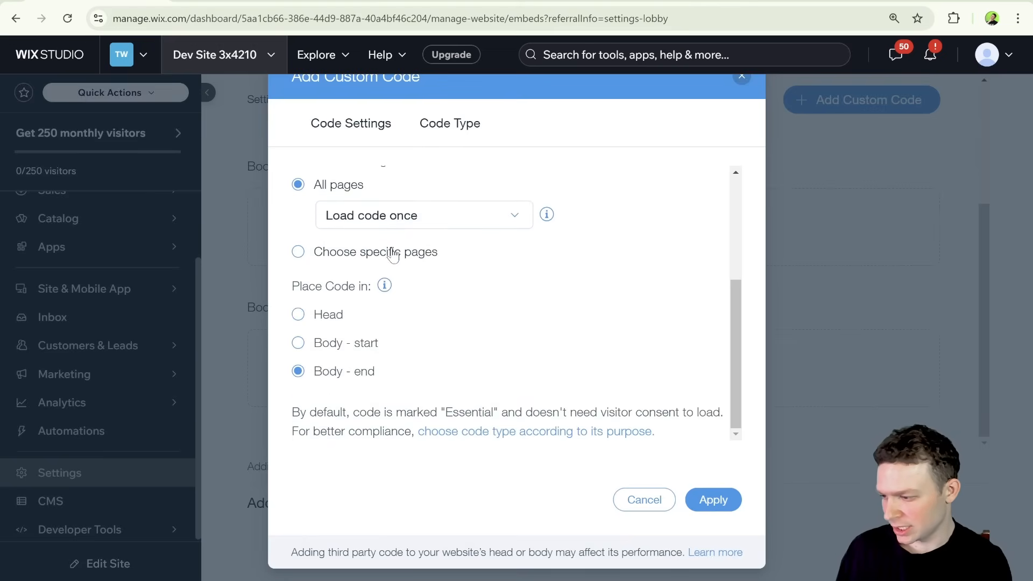
left_click(298, 252)
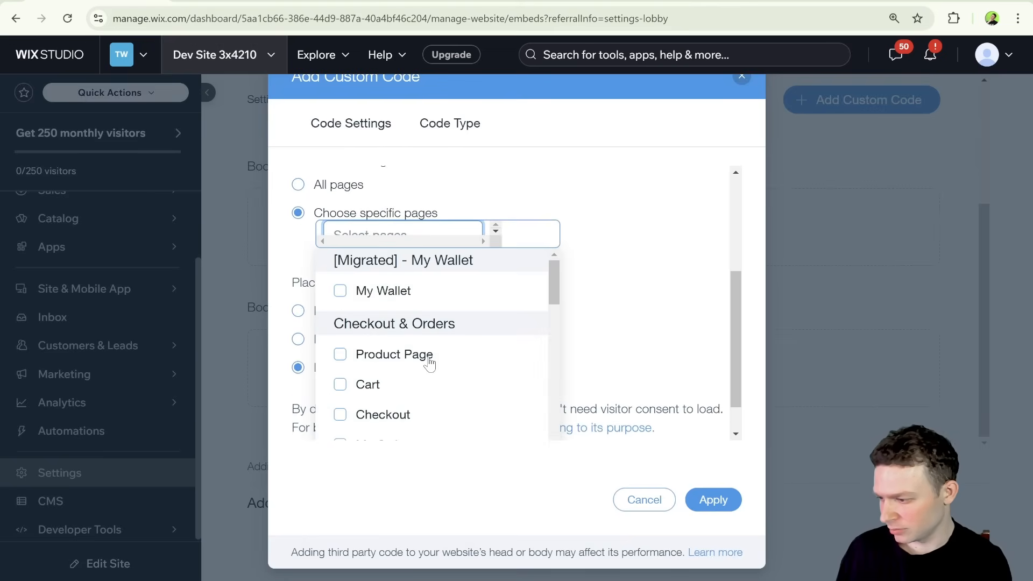
left_click(367, 385)
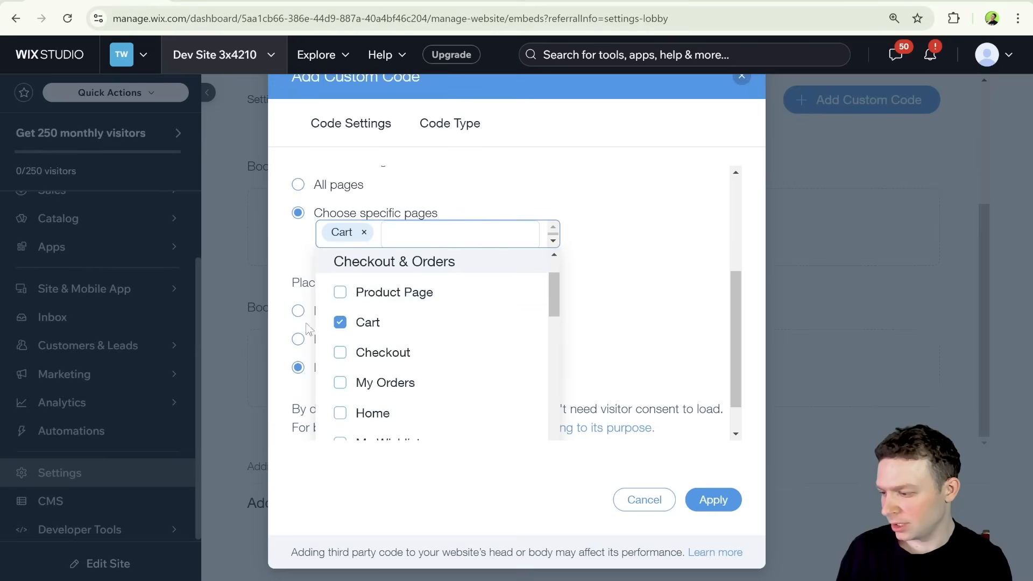
left_click(515, 283)
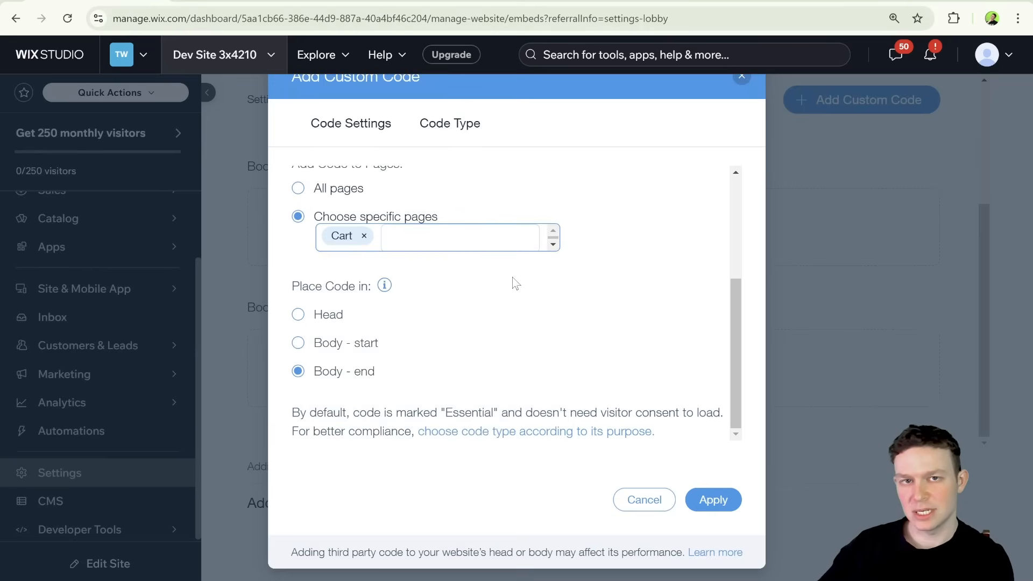
mouse_move(426, 342)
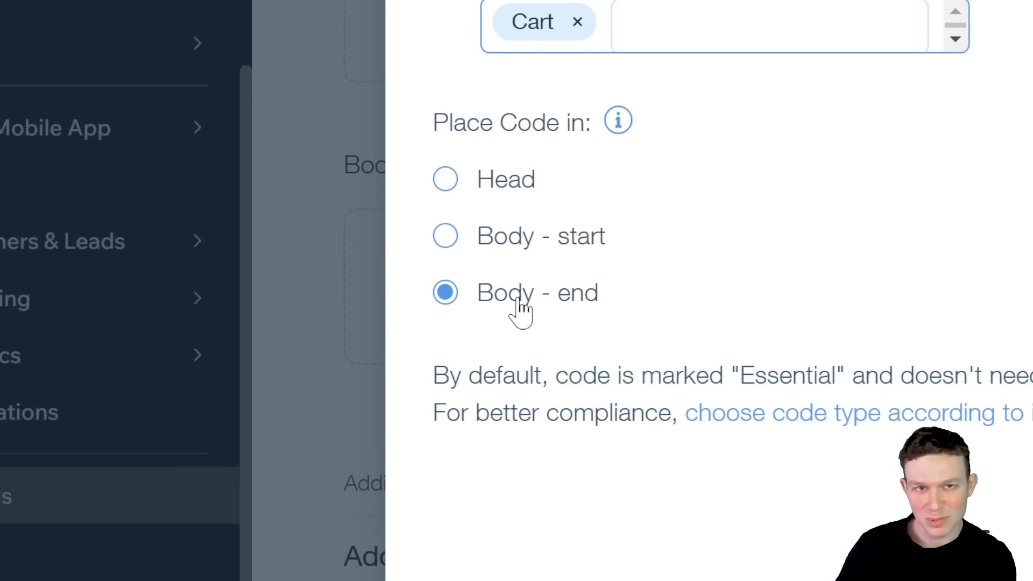
mouse_move(591, 310)
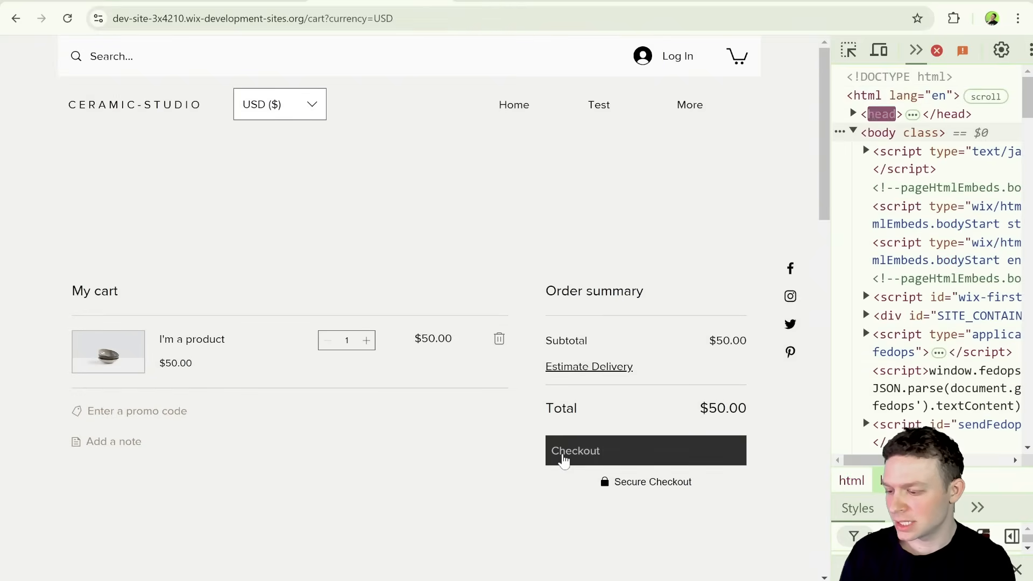
- Try Checkout on the live cart and dismiss the 'can't accept online orders' notice
left_click(644, 451)
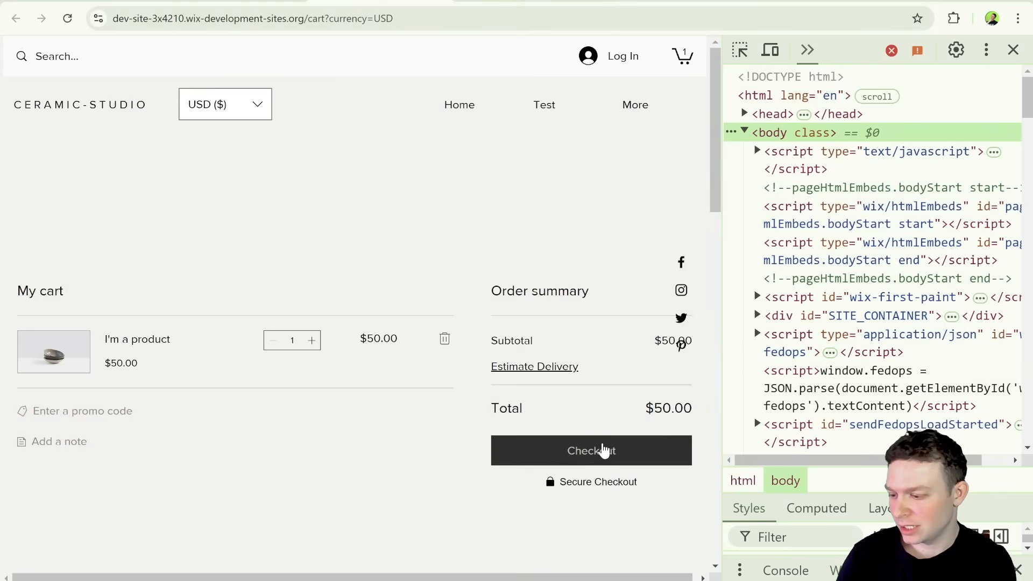
left_click(591, 451)
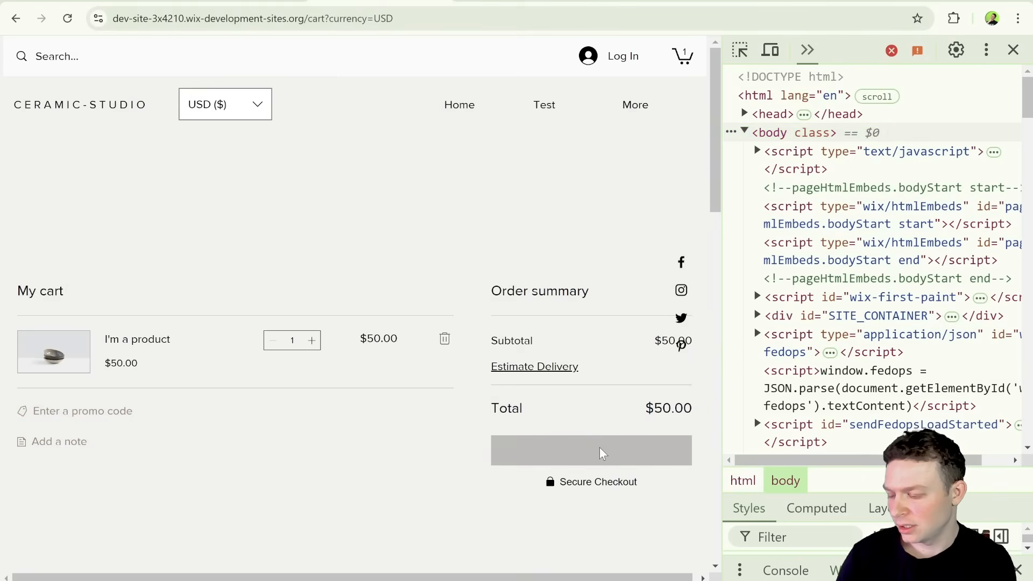
left_click(591, 451)
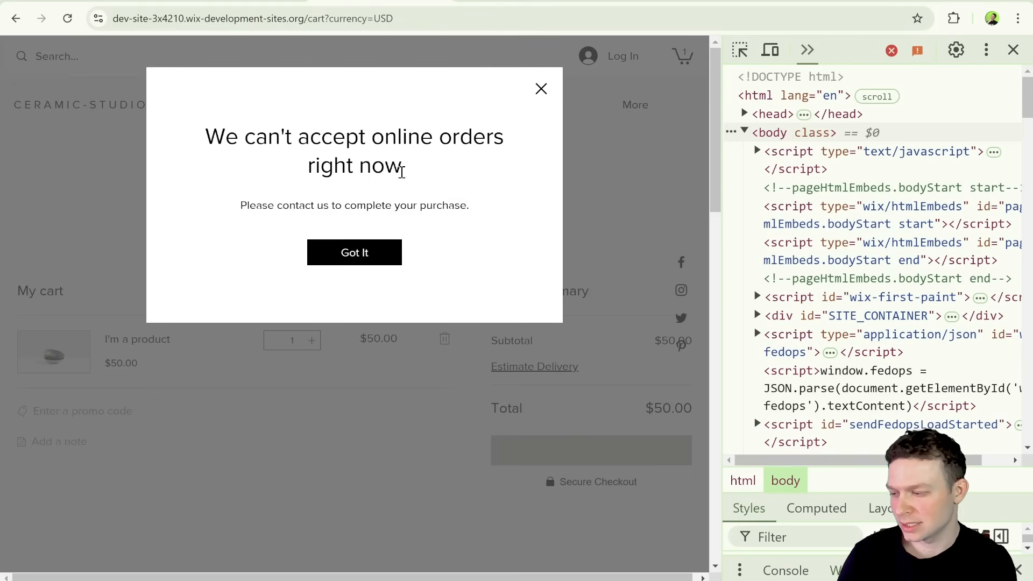
mouse_move(540, 87)
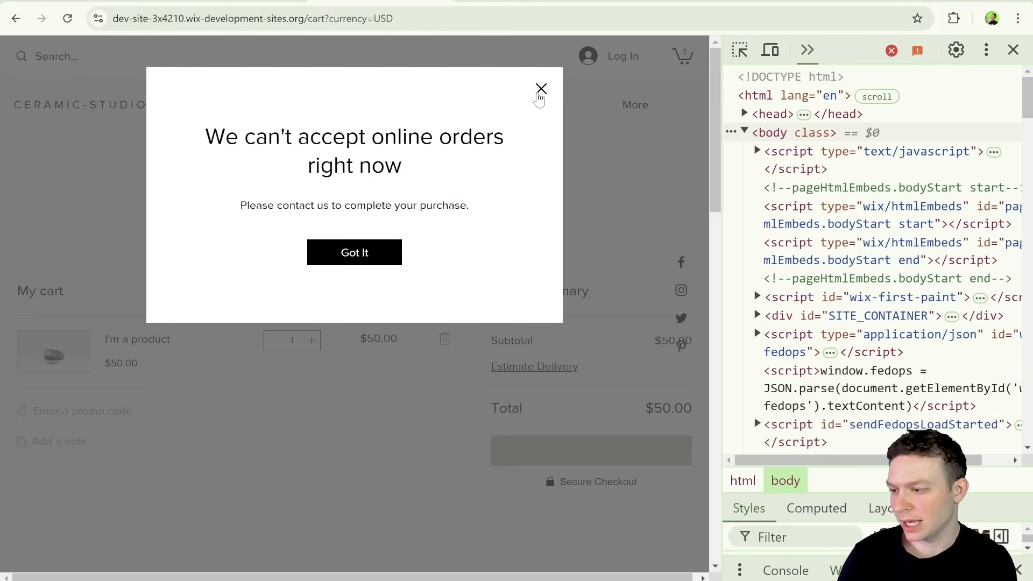
left_click(541, 89)
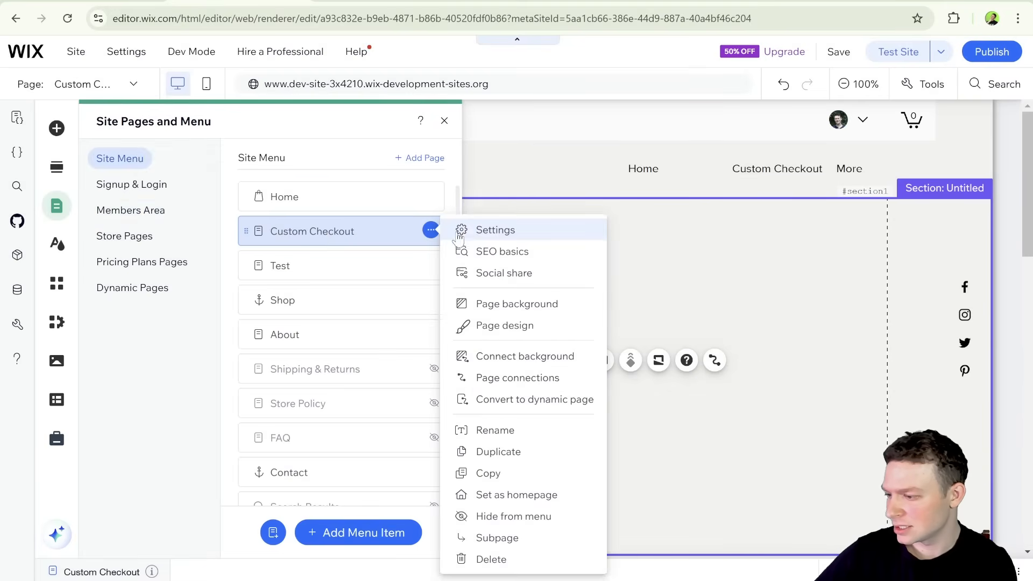
- Check the Custom Checkout page's URL slug, load /custom-checkout live, then return to the cart
left_click(495, 229)
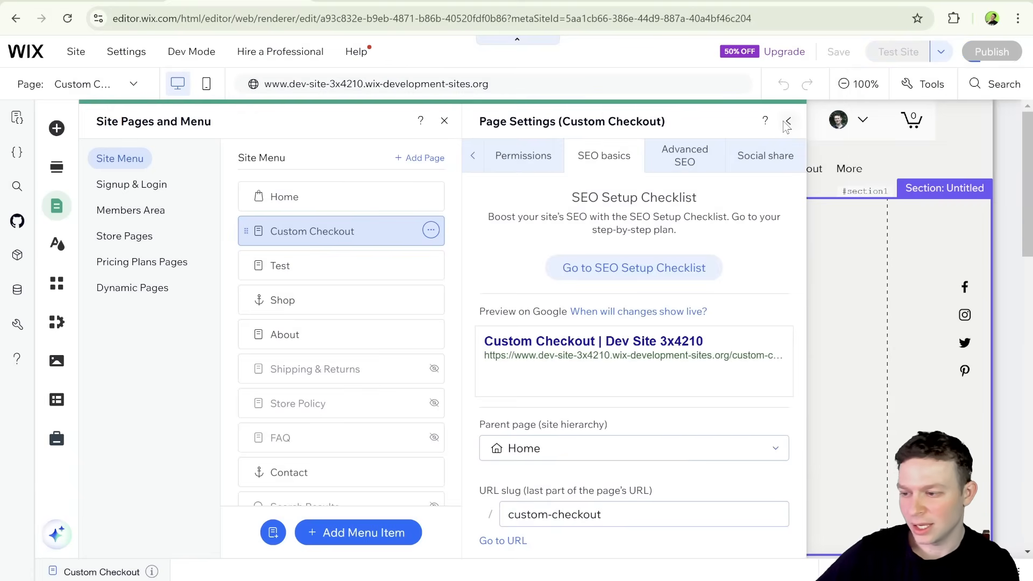
left_click(788, 124)
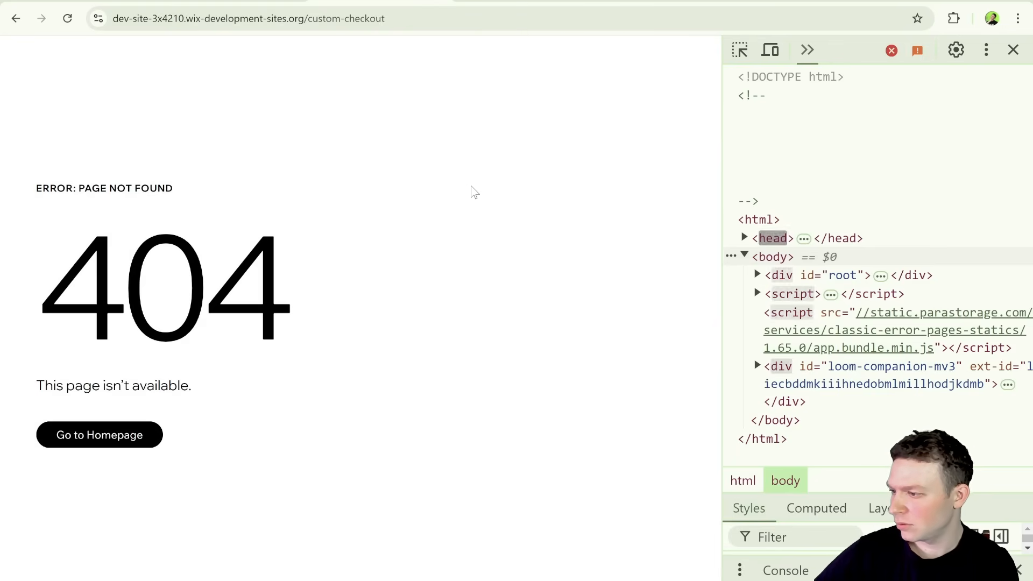
mouse_move(457, 194)
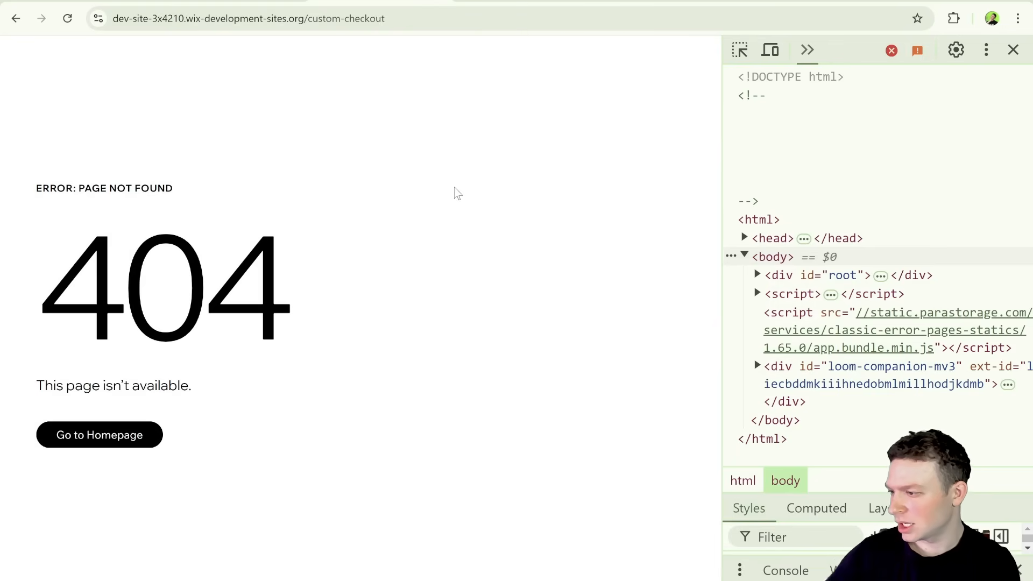
left_click(67, 18)
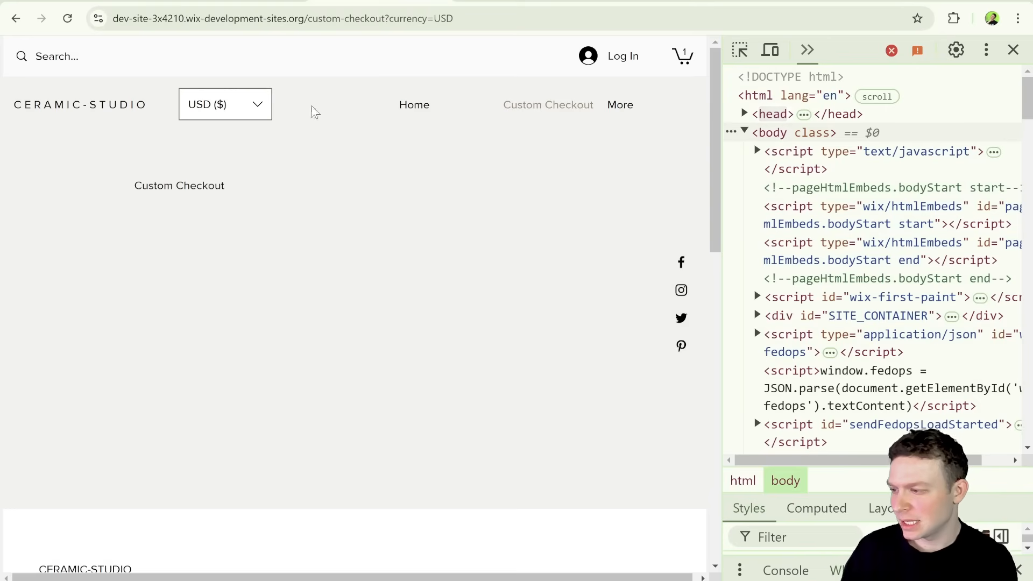
left_click(682, 56)
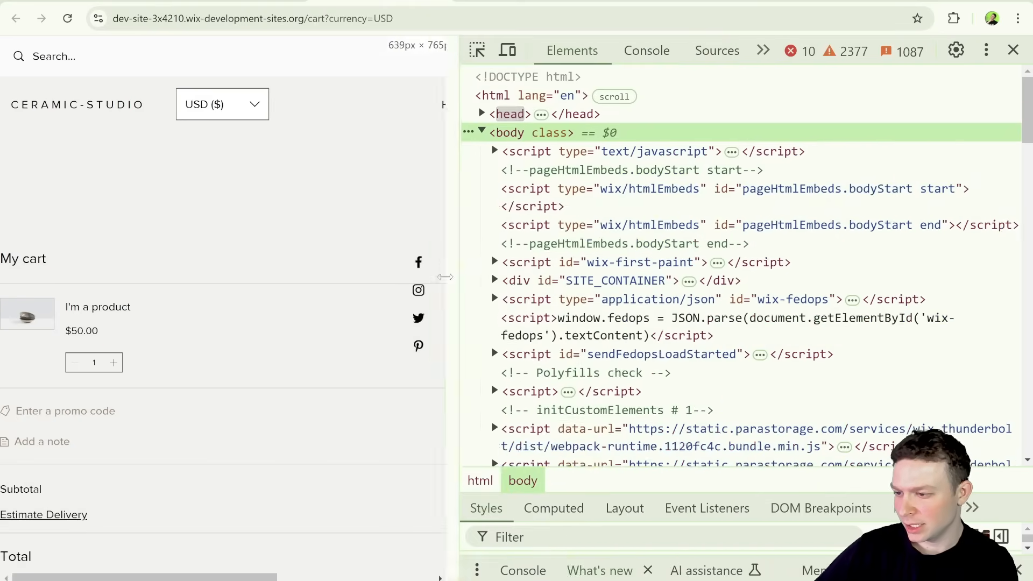
- Expand the logged checkout button element in the console to see its data hook
left_click(629, 51)
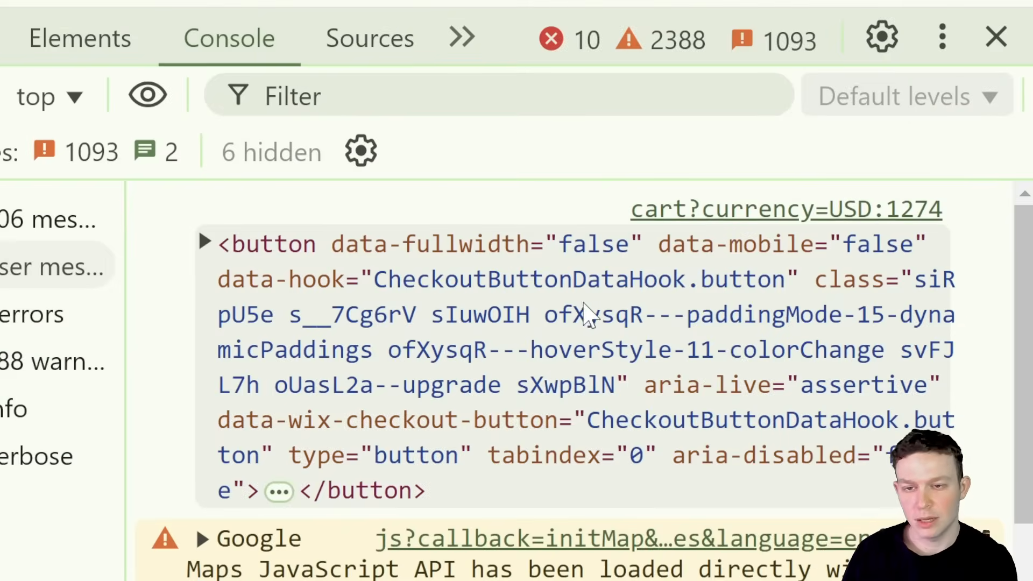
mouse_move(521, 431)
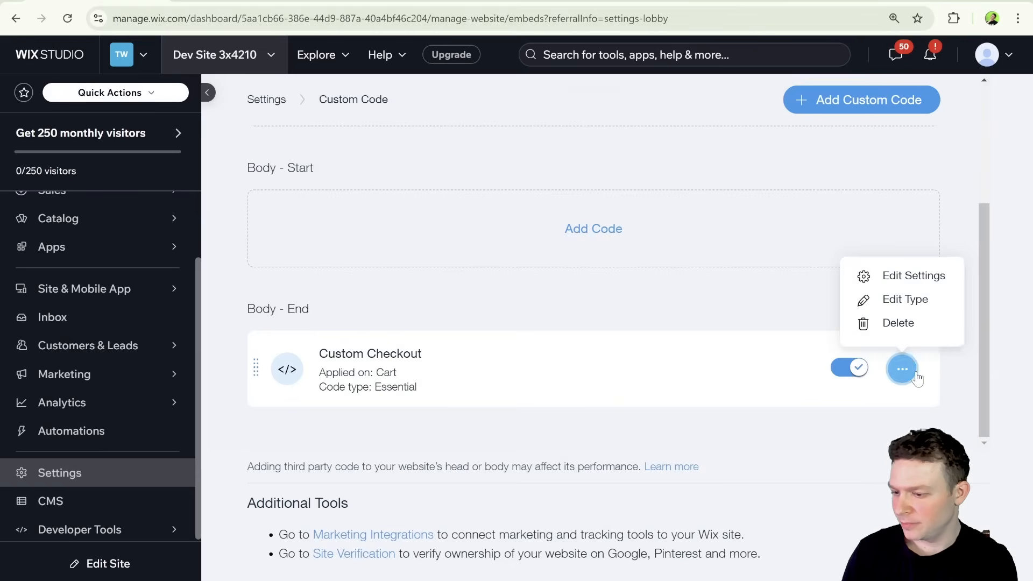
- Edit the Custom Checkout snippet and inspect its DOMContentLoaded listener
left_click(913, 275)
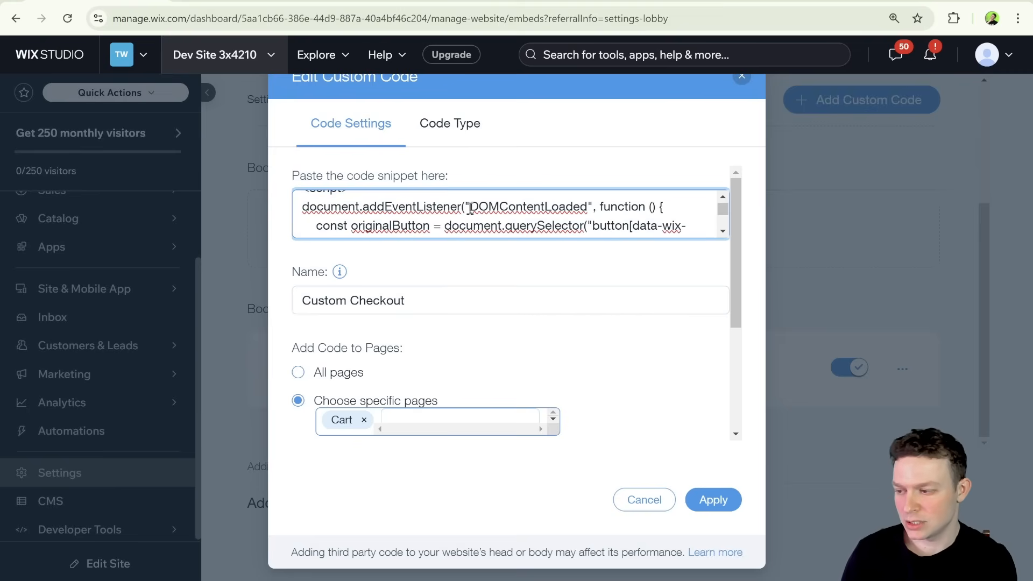
double_click(528, 207)
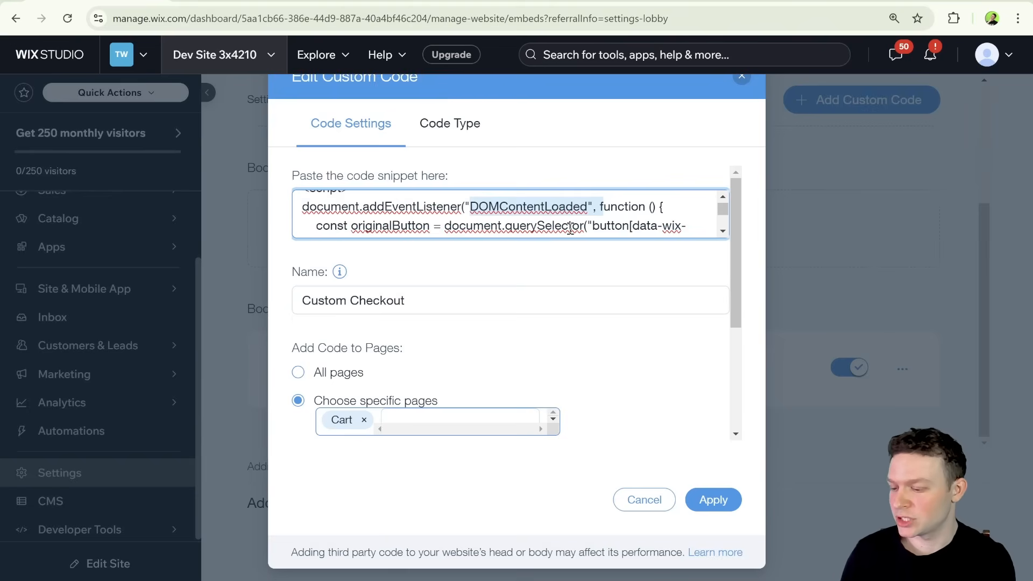
left_click(712, 499)
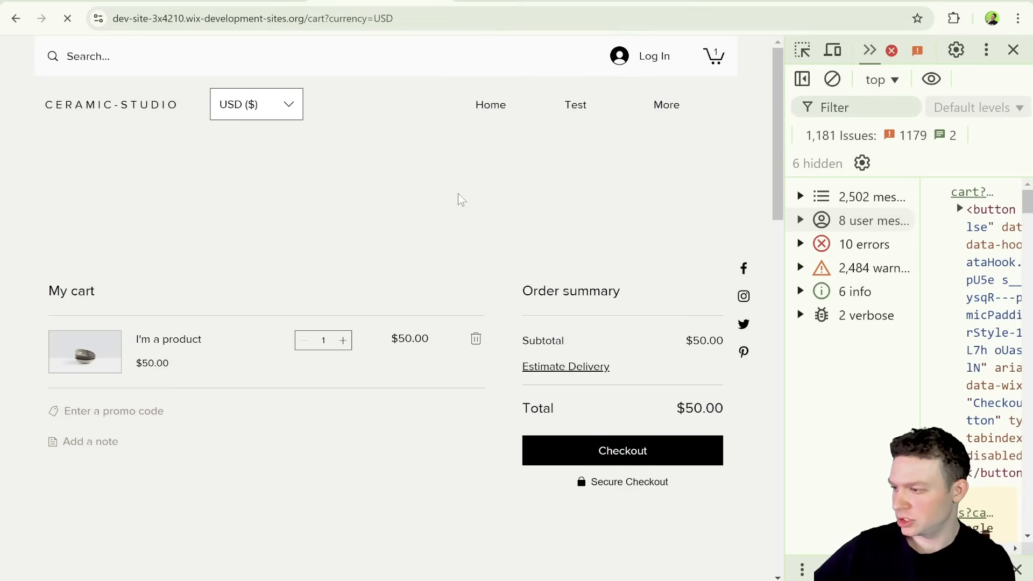
- Reload the live cart page and try Checkout again
left_click(890, 50)
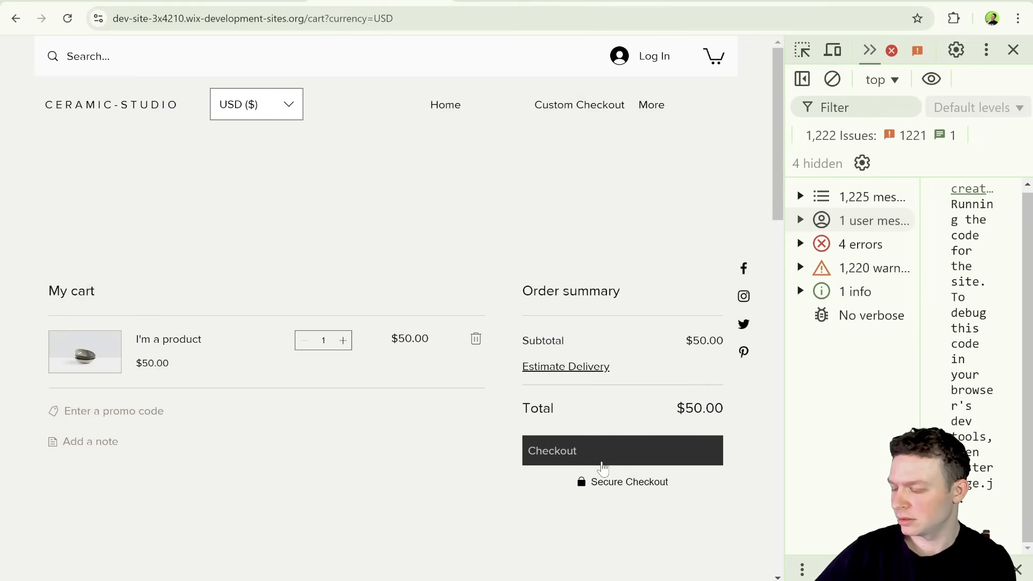
left_click(621, 449)
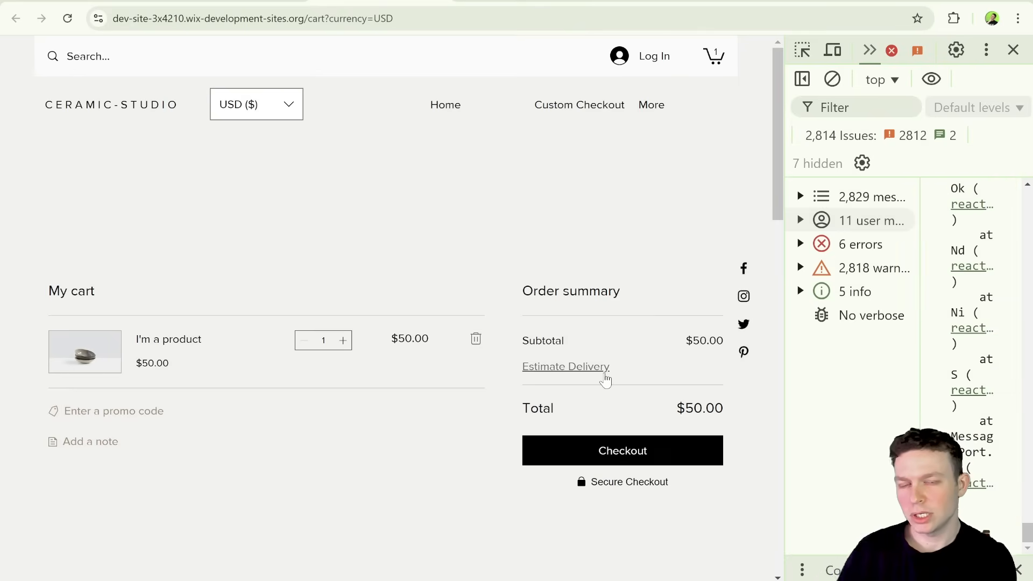
mouse_move(613, 451)
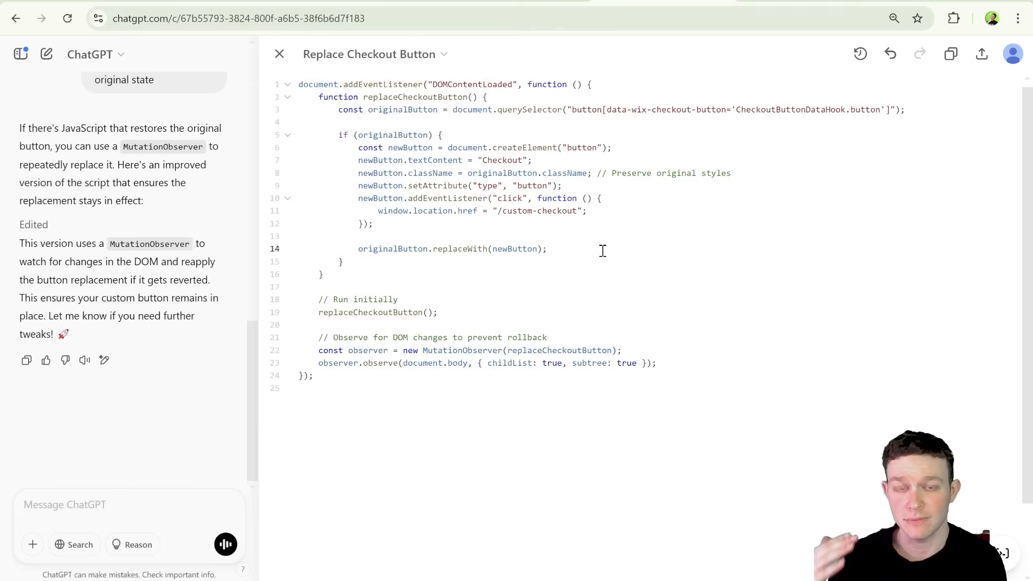
- Review ChatGPT's revised script with the MutationObserver section
left_click(546, 248)
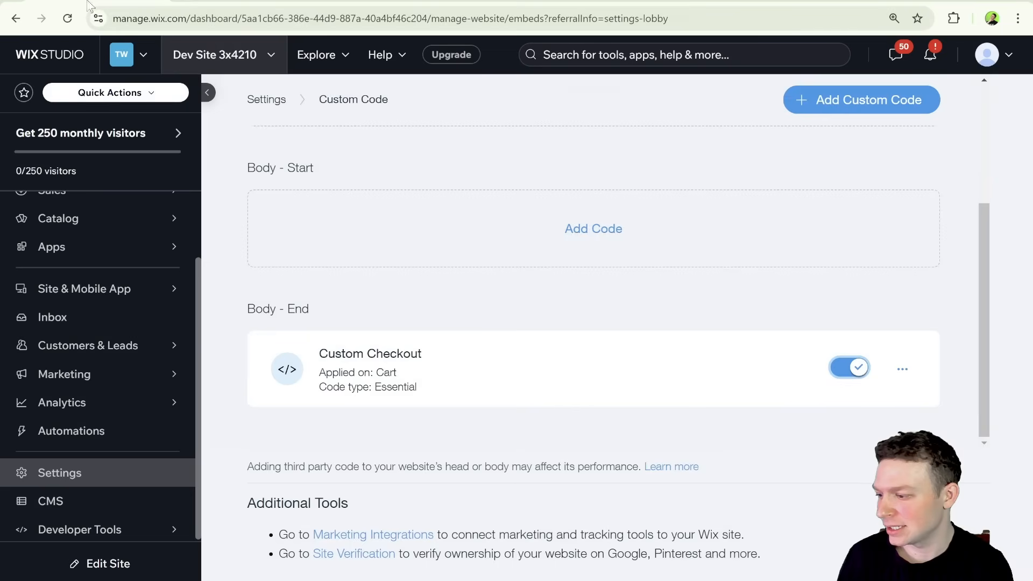
- Replace the Custom Checkout snippet's code with the MutationObserver version and apply it
left_click(902, 368)
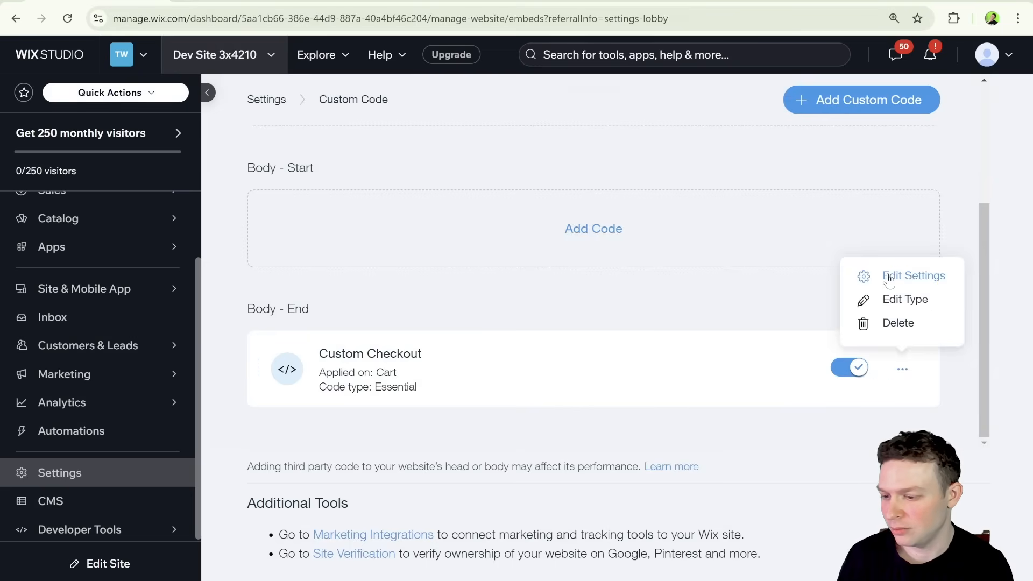
left_click(913, 275)
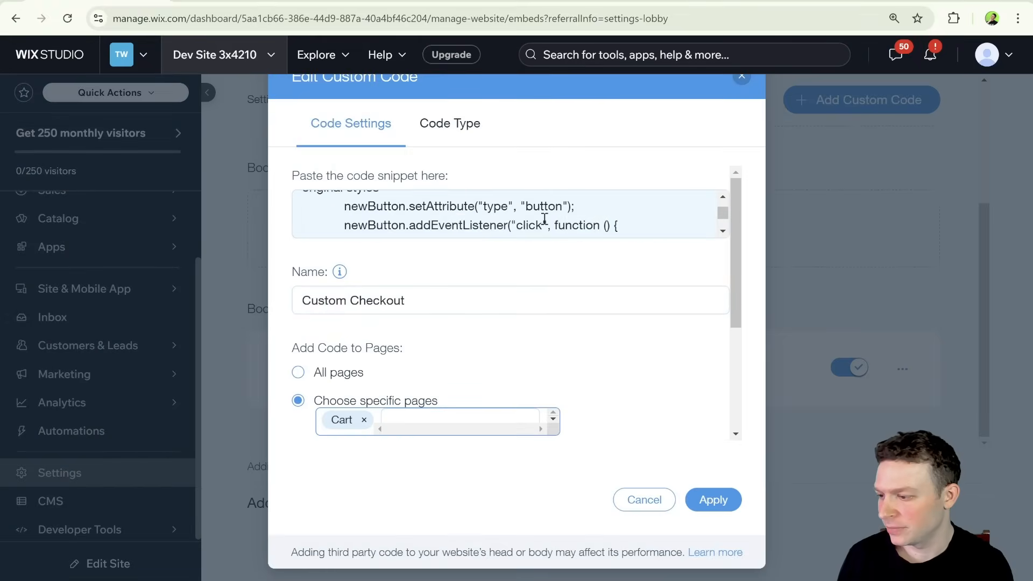
scroll("down", 3)
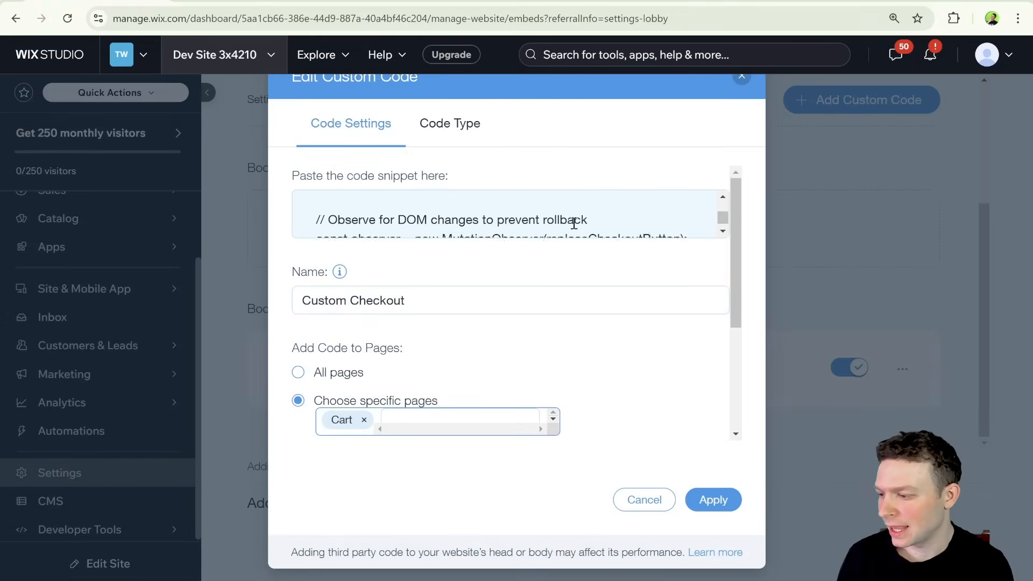
left_click(713, 499)
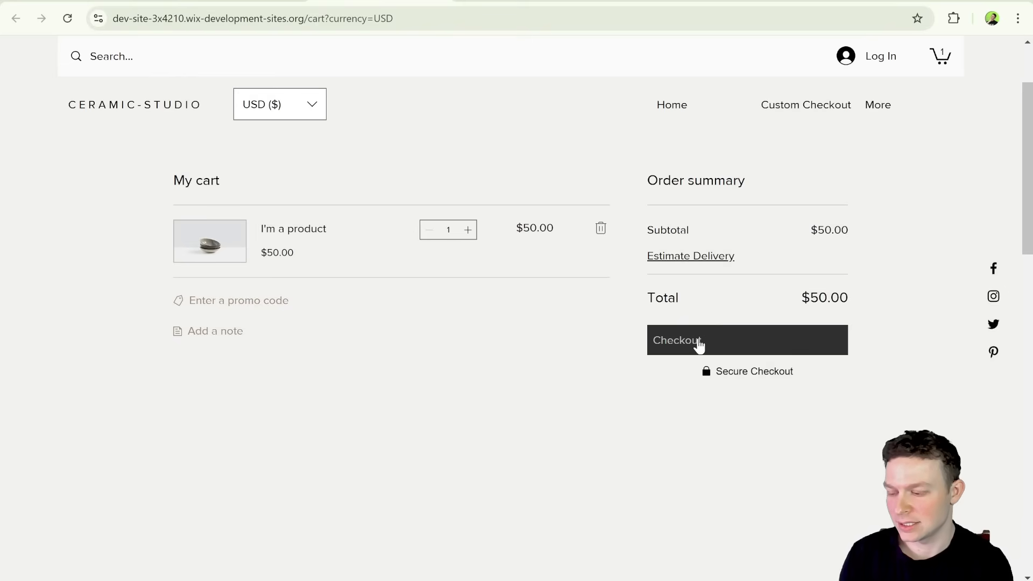
mouse_move(716, 361)
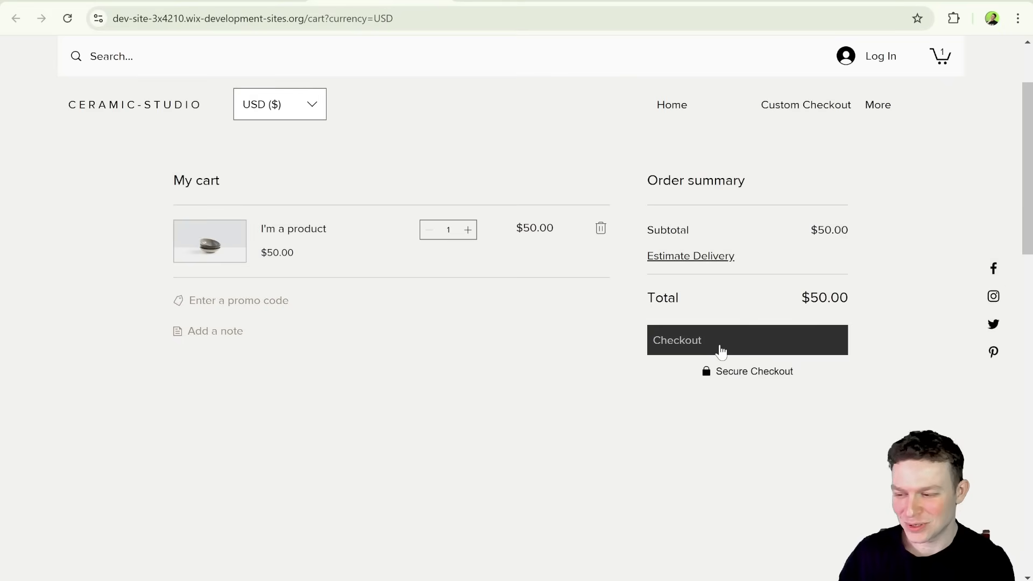
mouse_move(596, 354)
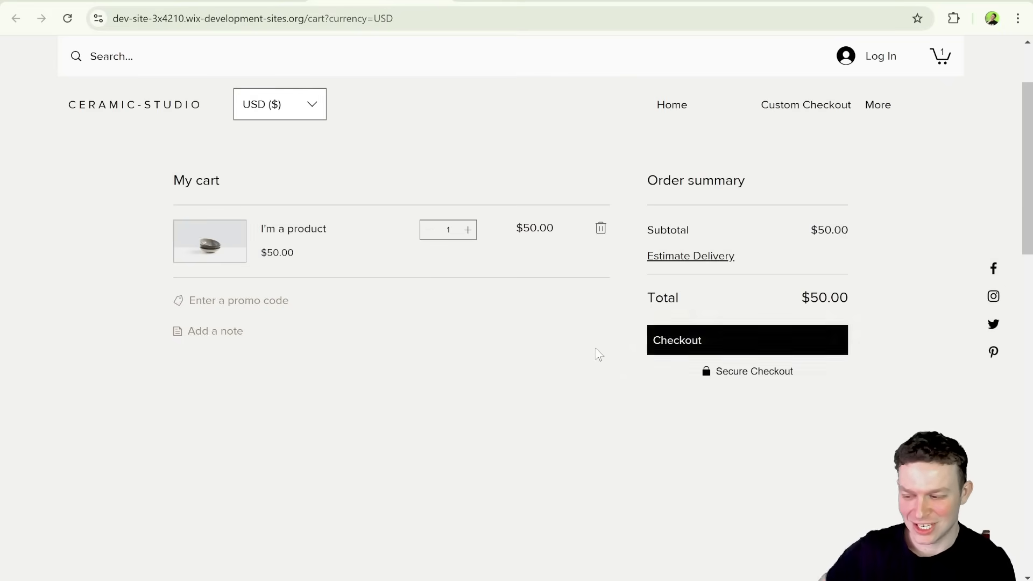
mouse_move(682, 356)
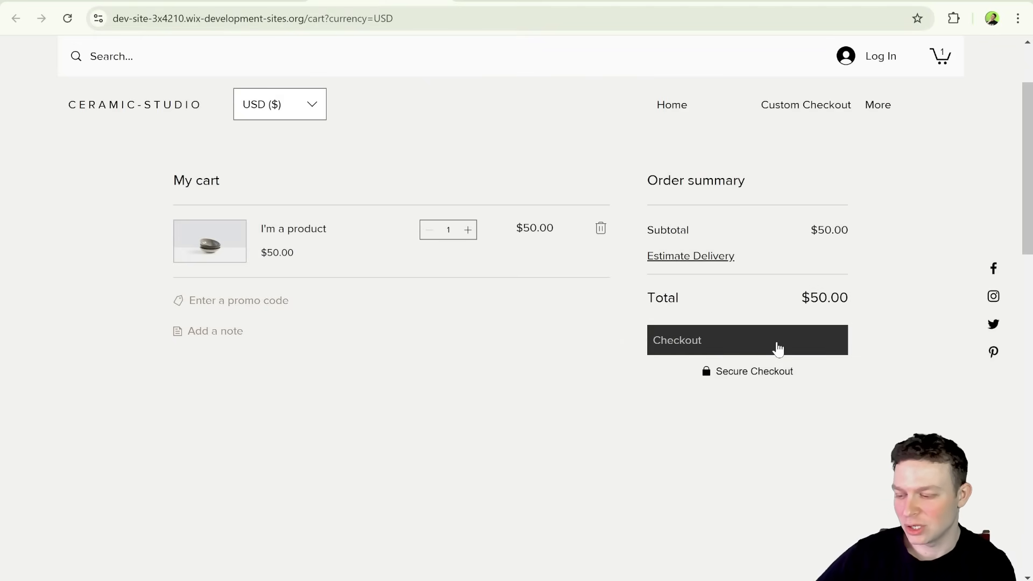
- Check out from the live cart and land on the /custom-checkout page
left_click(747, 340)
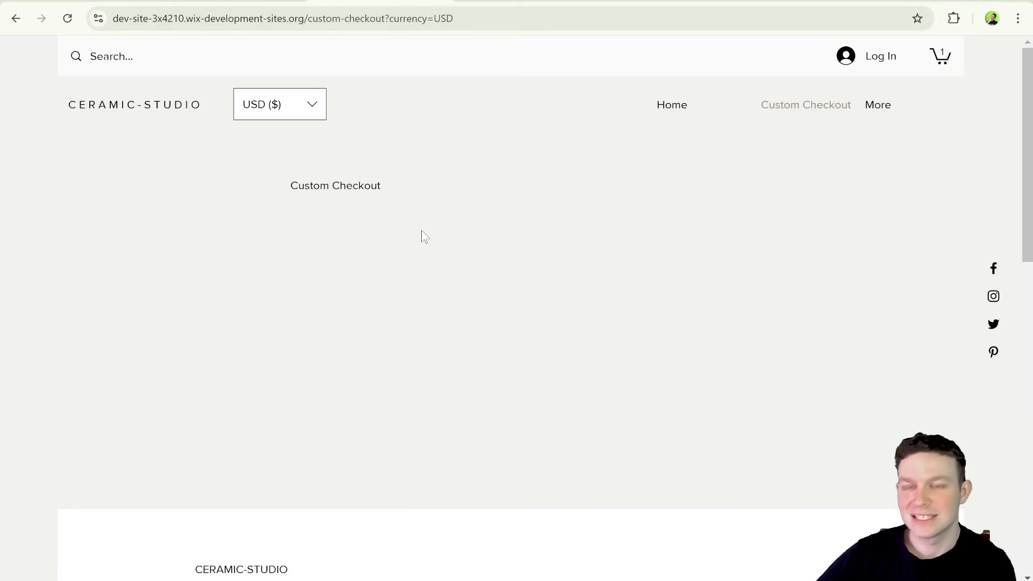
mouse_move(16, 18)
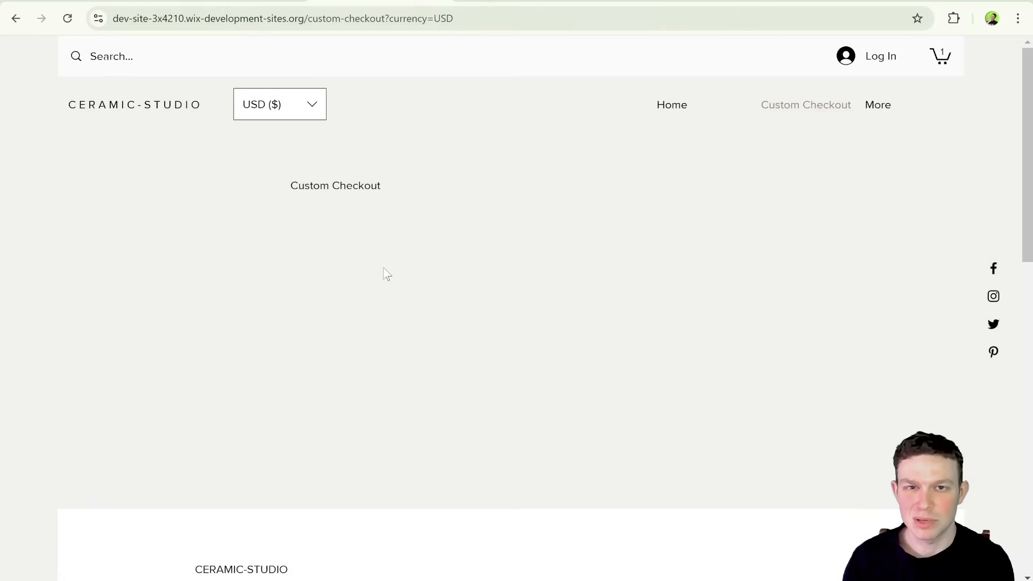
mouse_move(384, 274)
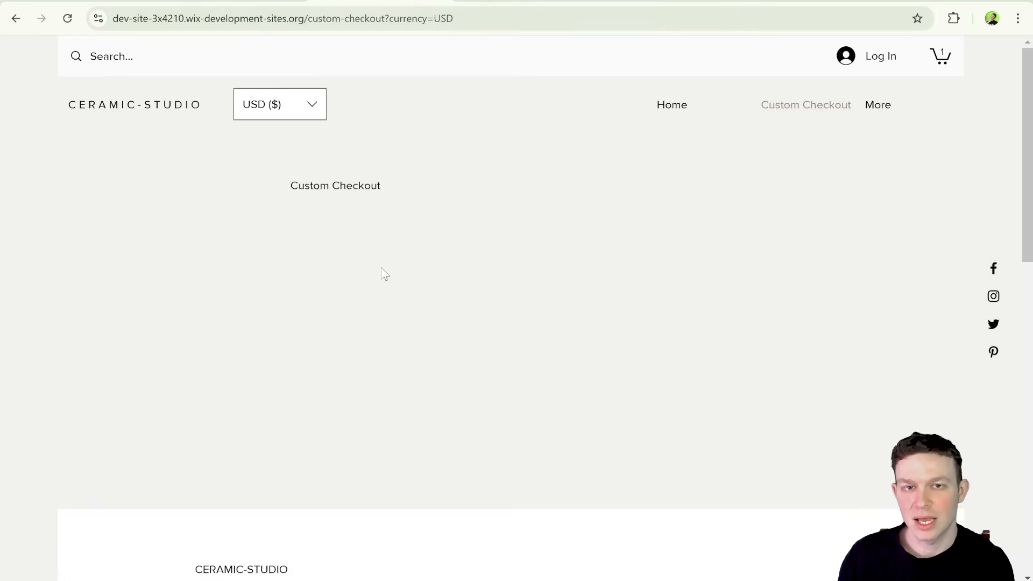
mouse_move(409, 273)
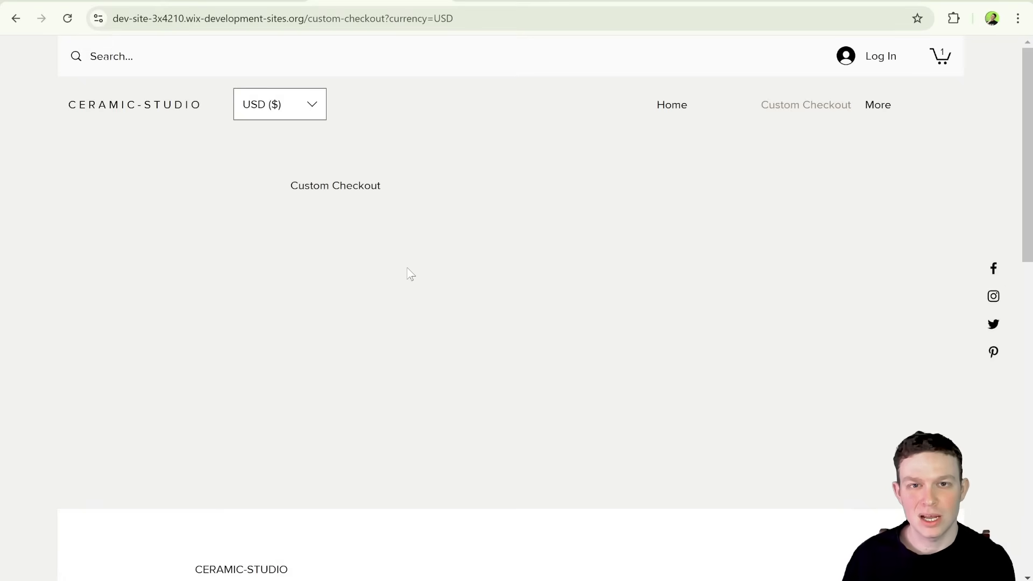